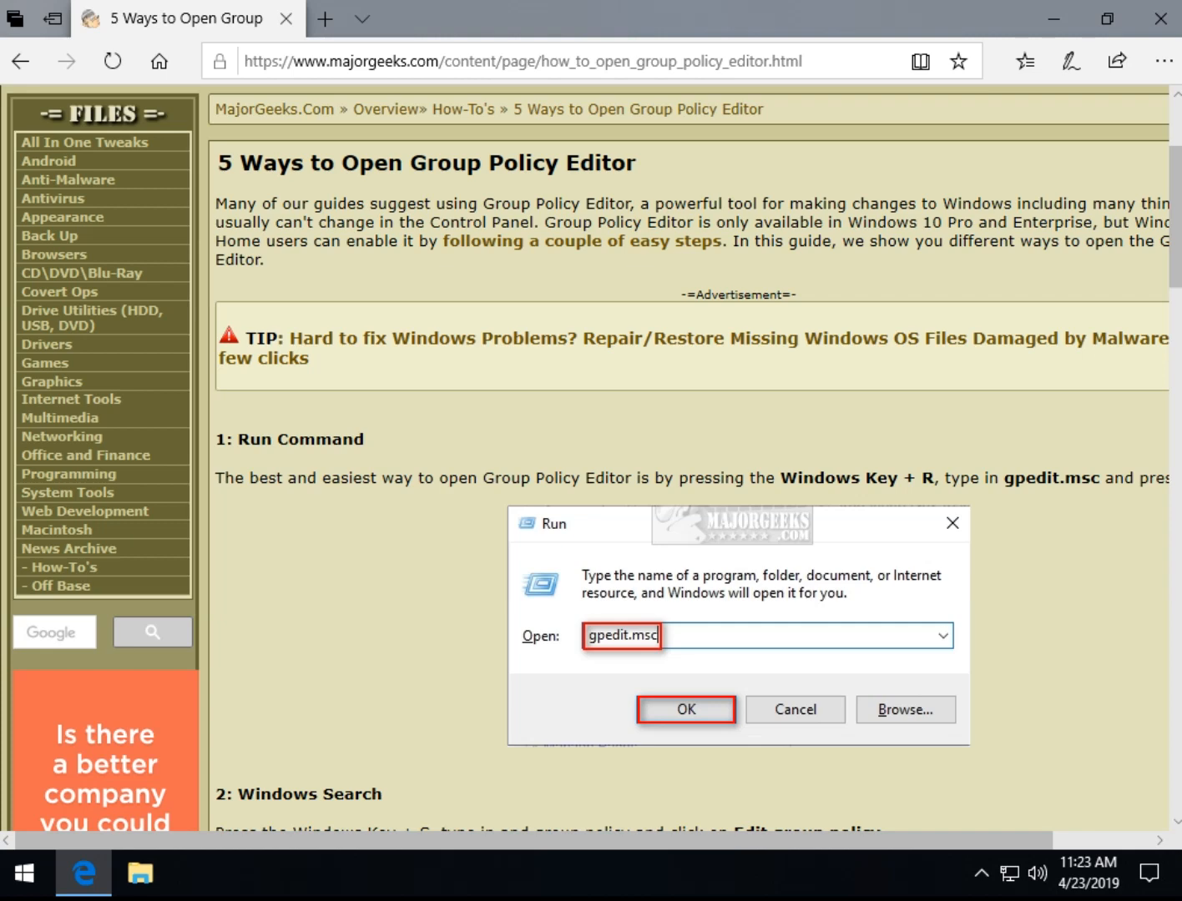
mouse_move(217, 404)
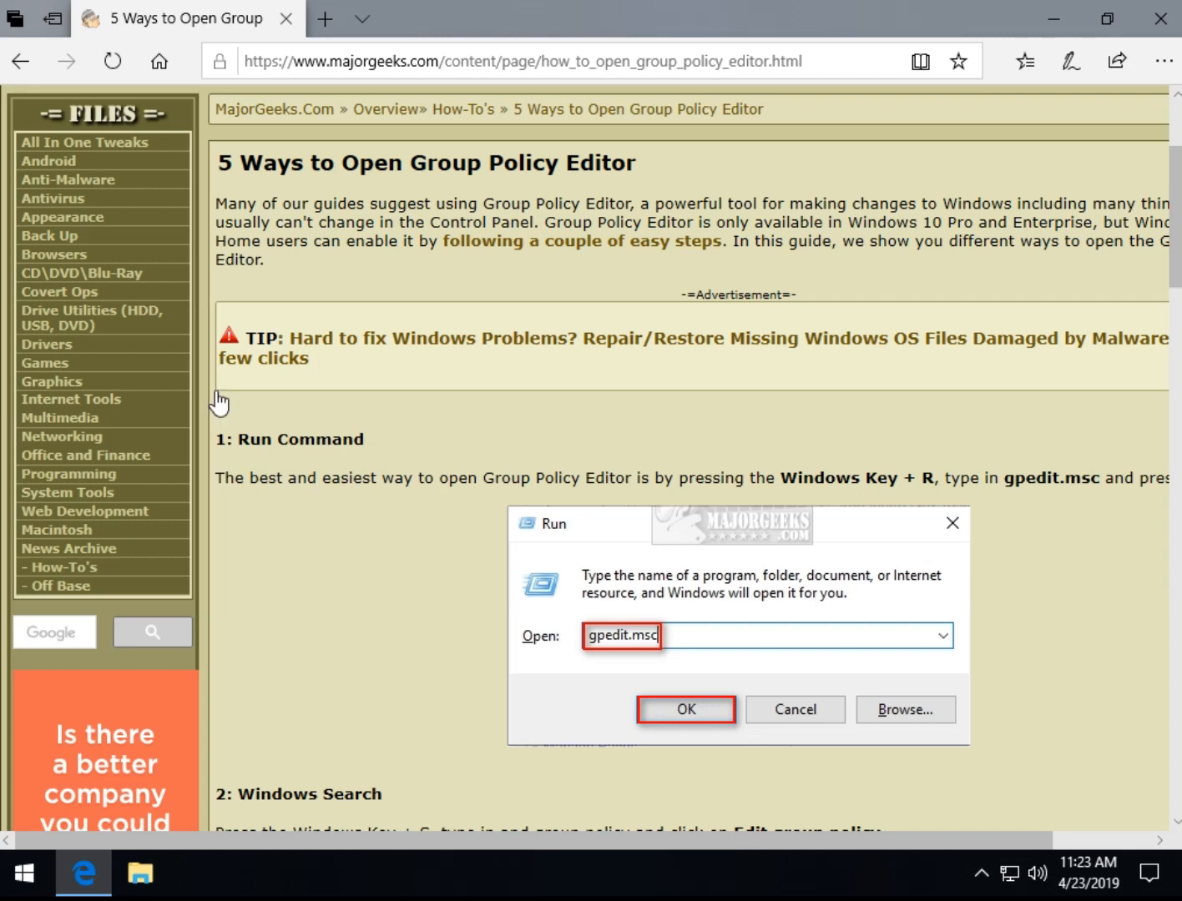
mouse_move(549, 448)
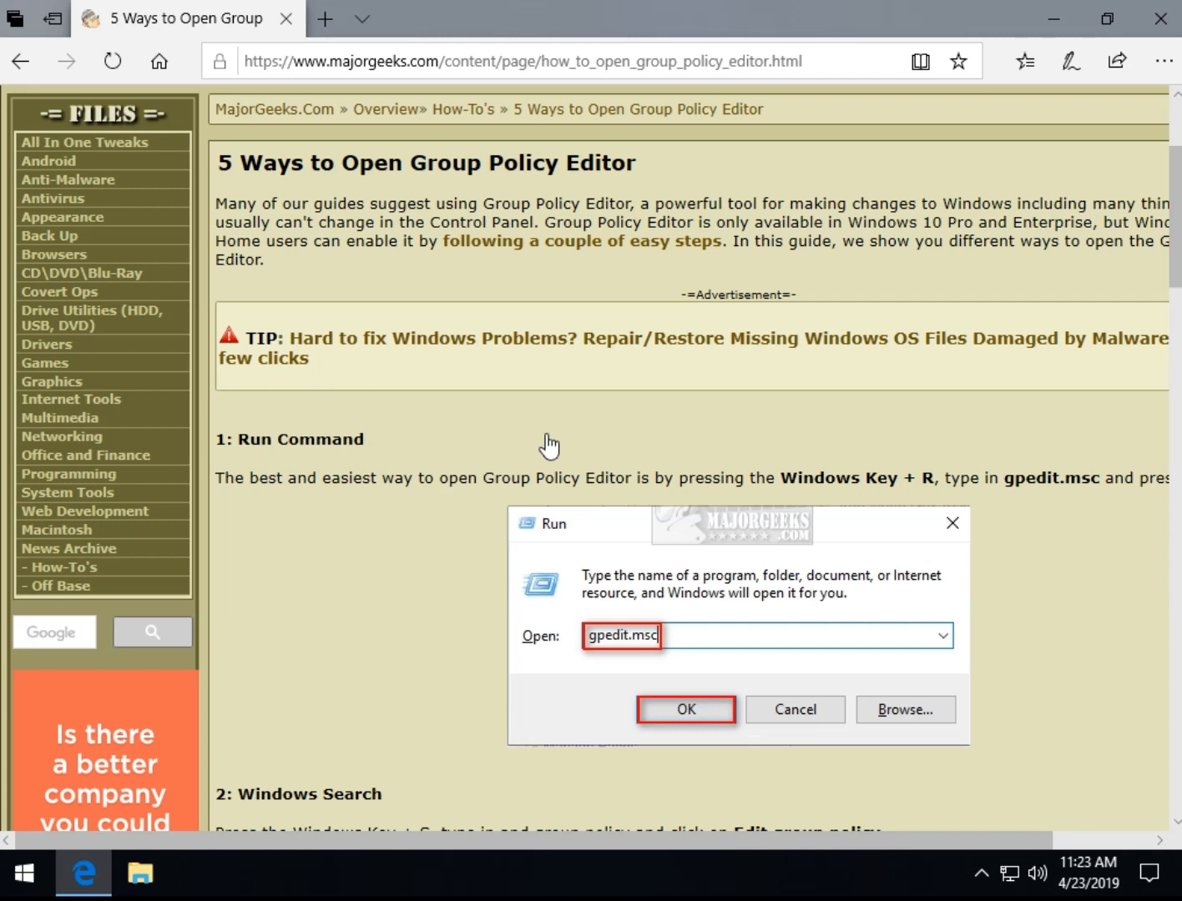
mouse_move(493, 529)
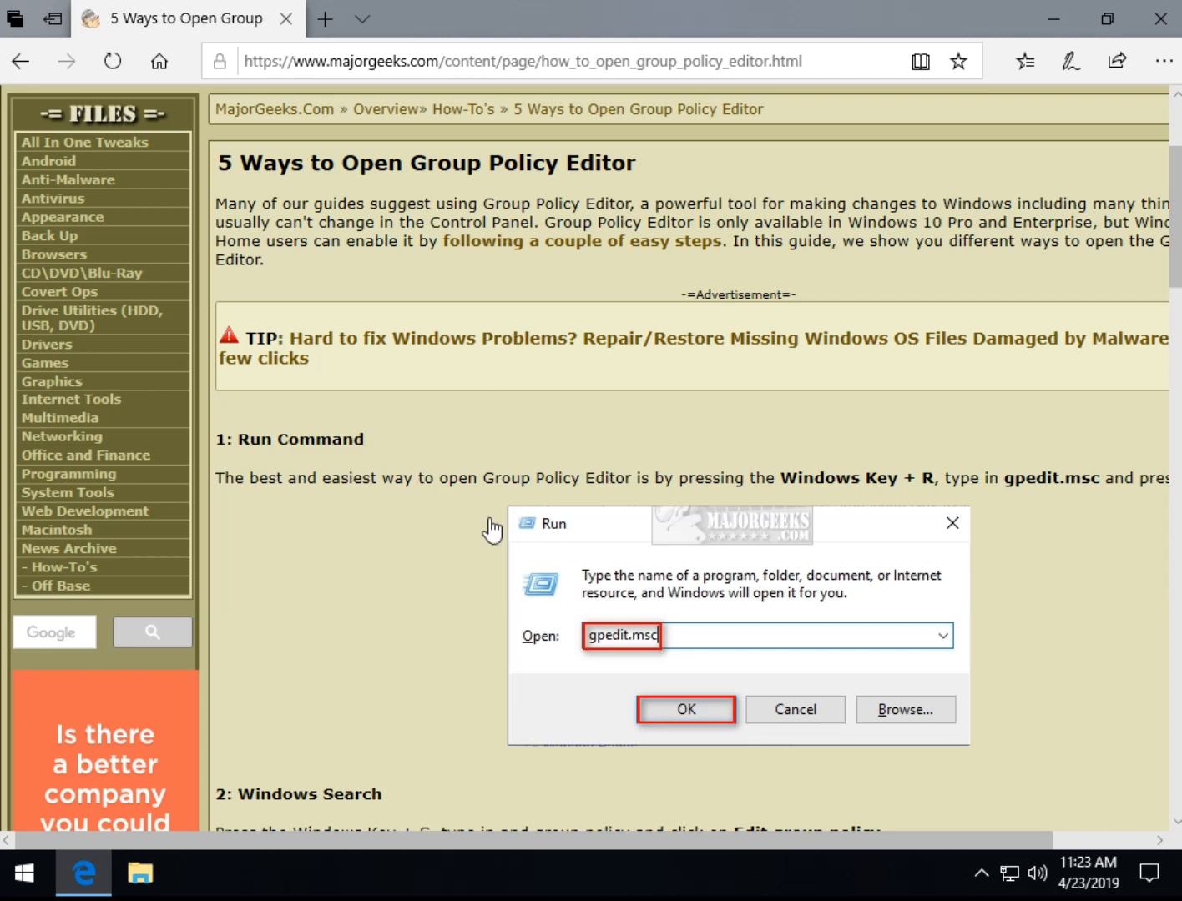
mouse_move(447, 494)
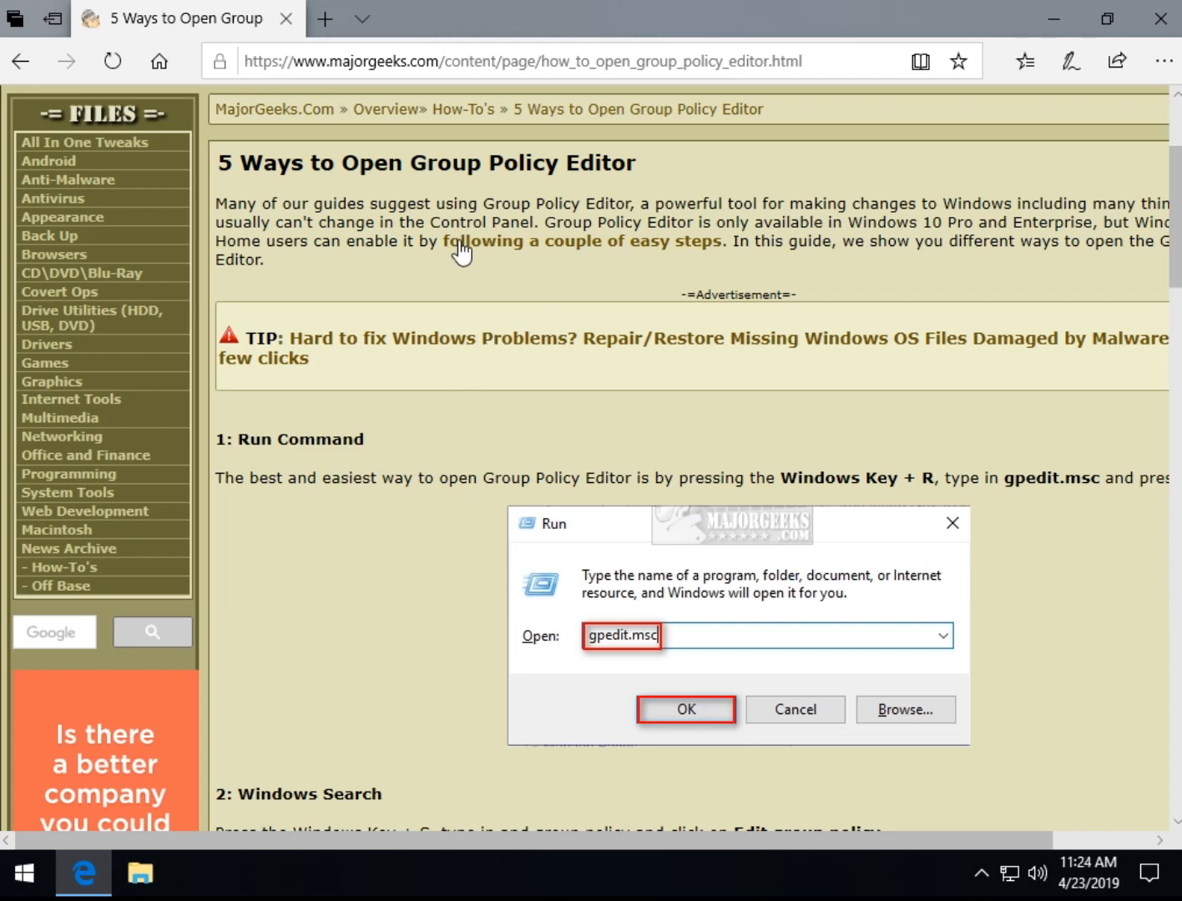
mouse_move(682, 253)
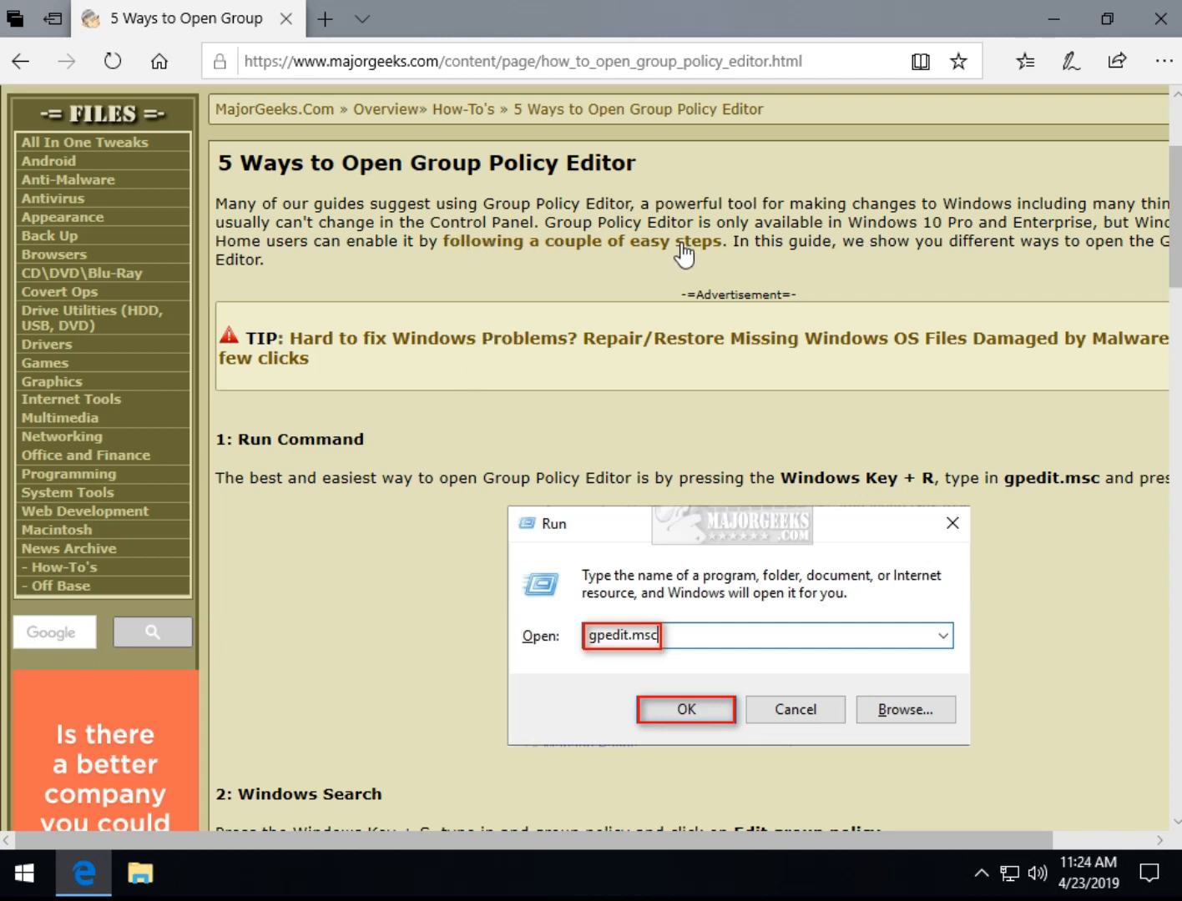
mouse_move(537, 284)
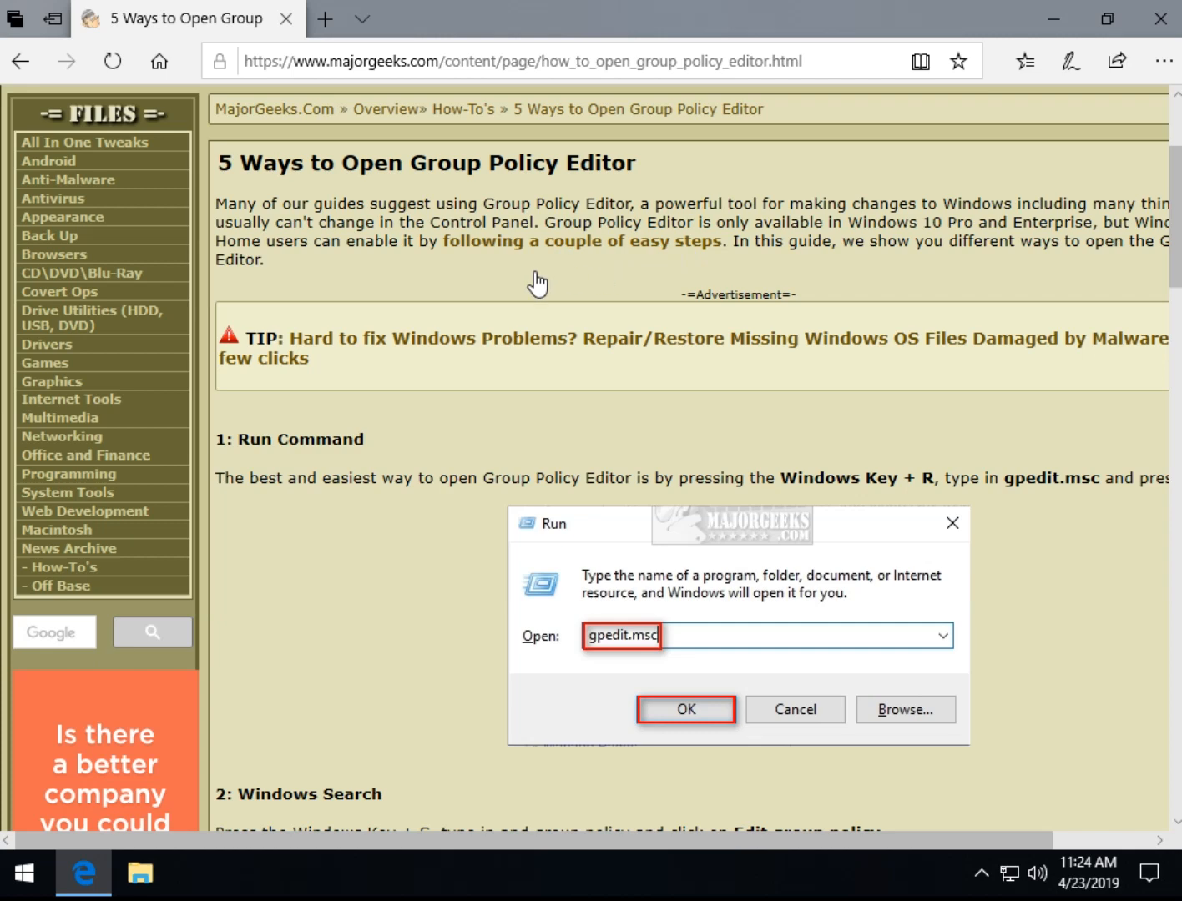
mouse_move(521, 287)
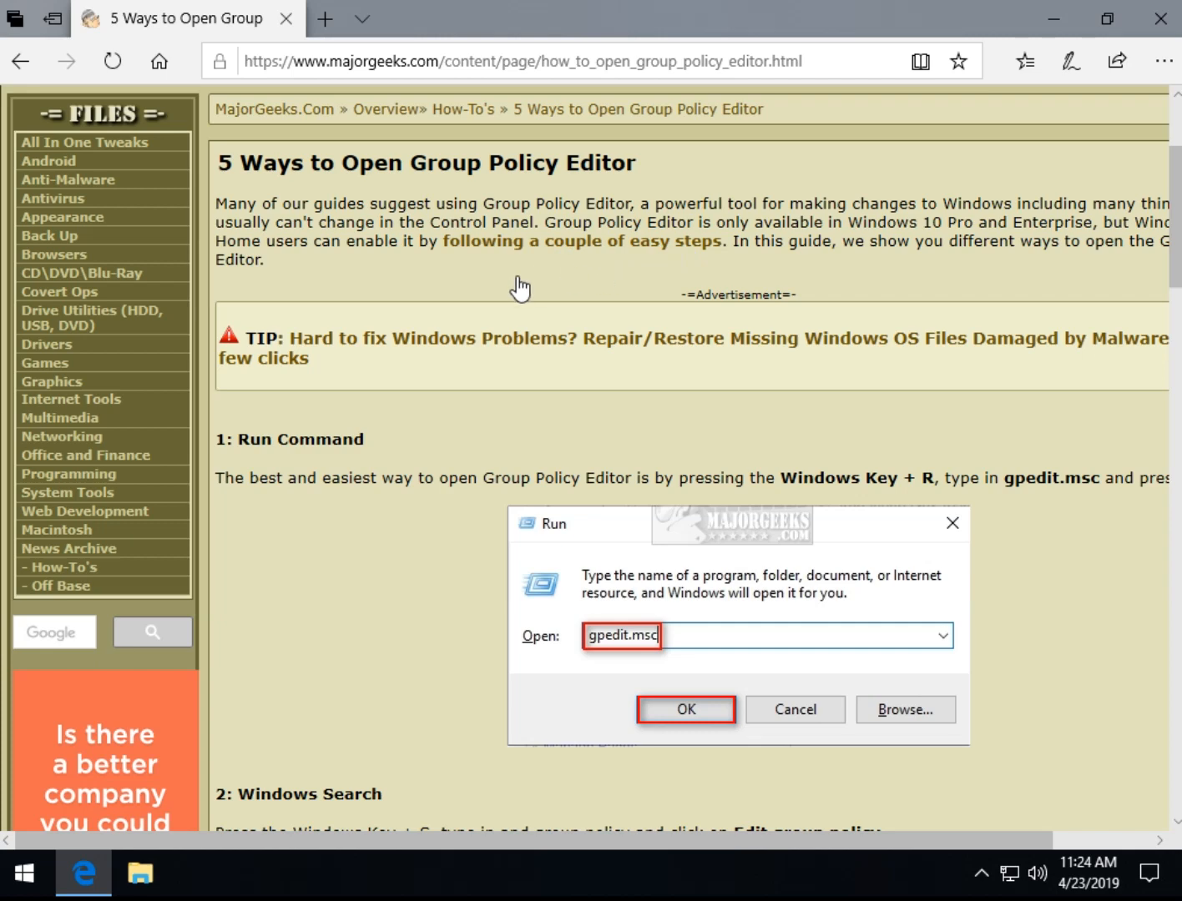
mouse_move(390, 448)
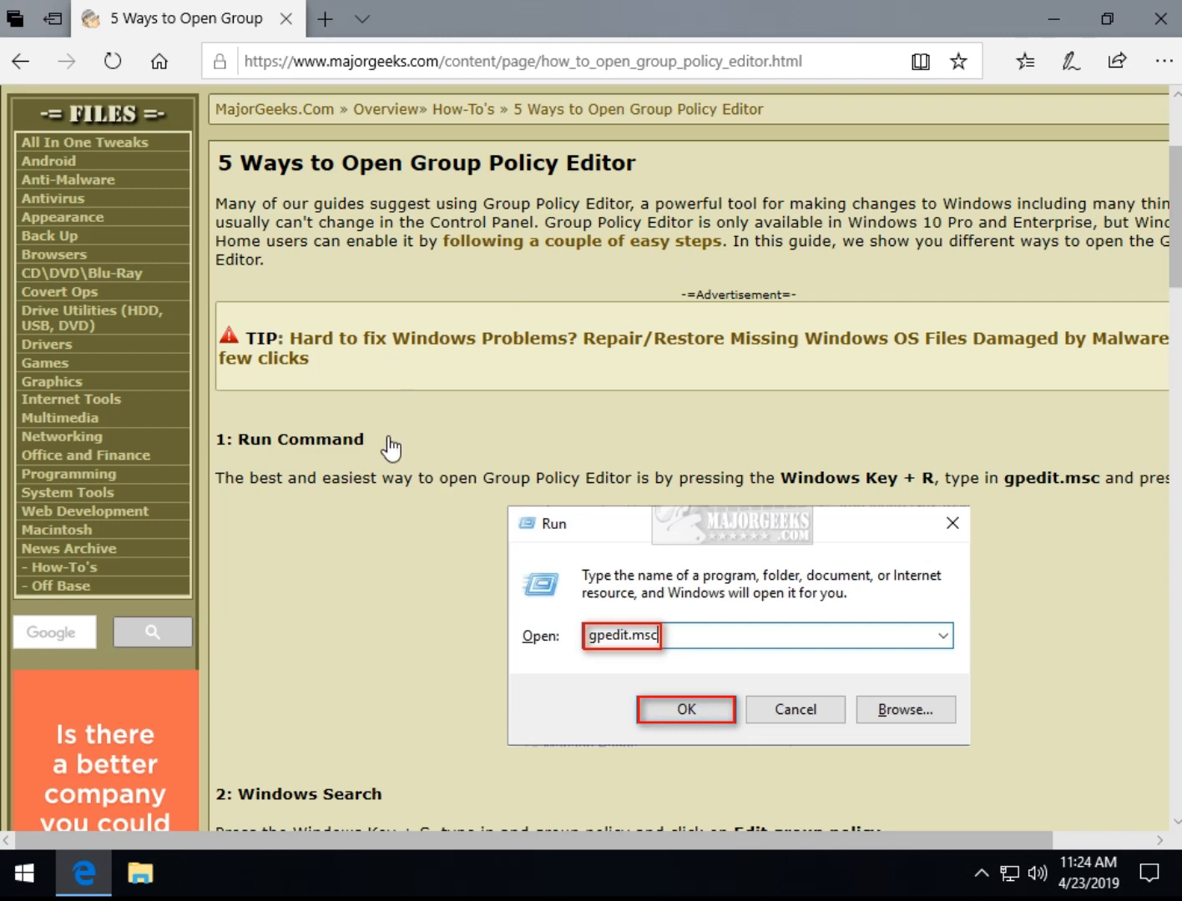
mouse_move(302, 482)
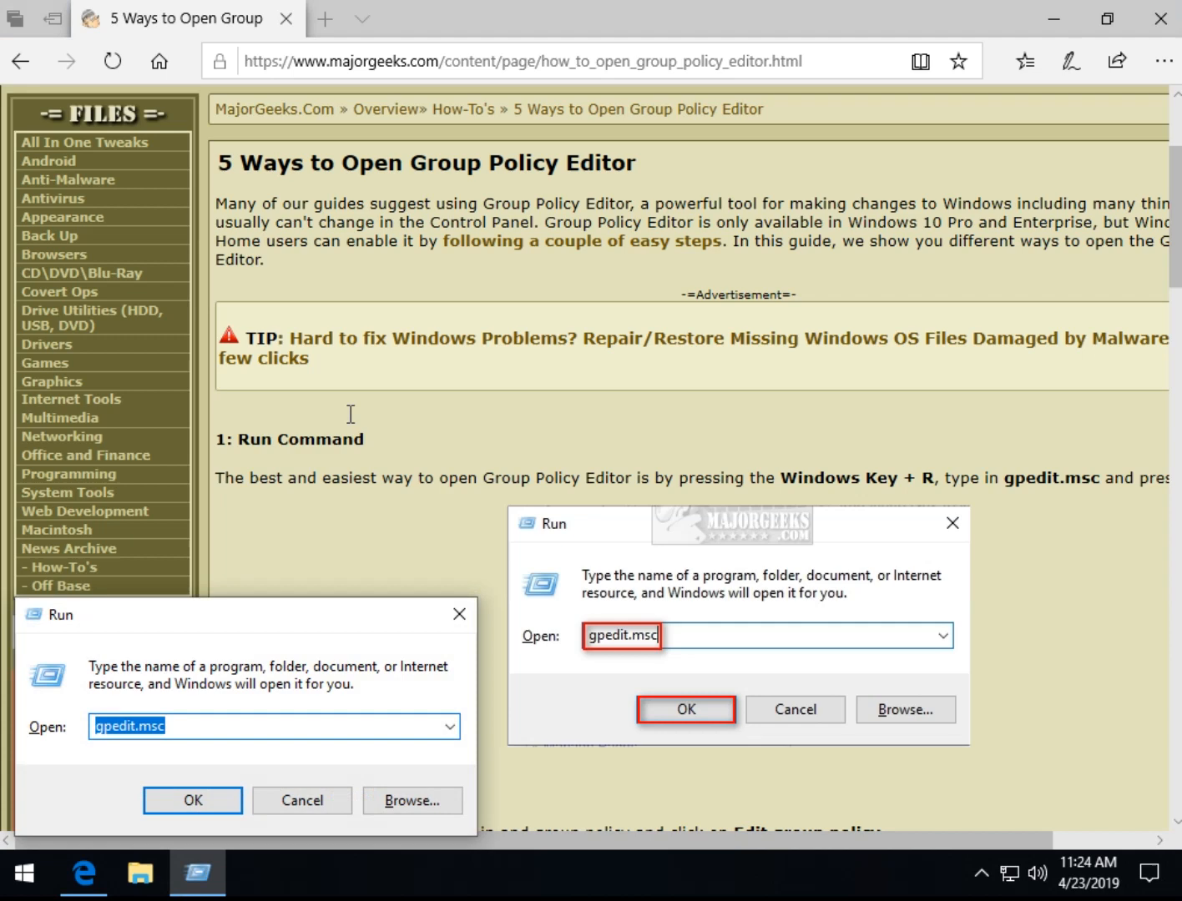
mouse_move(1055, 498)
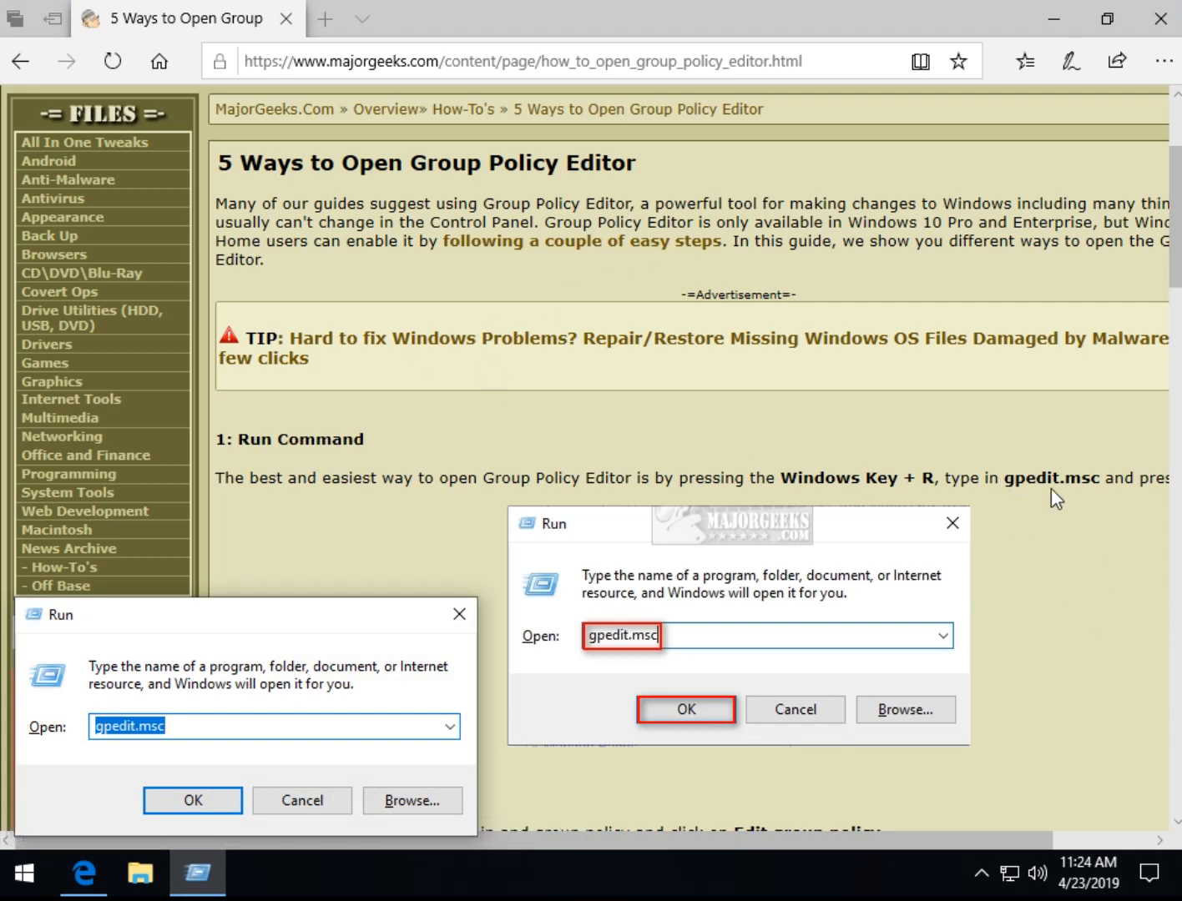
mouse_move(217, 771)
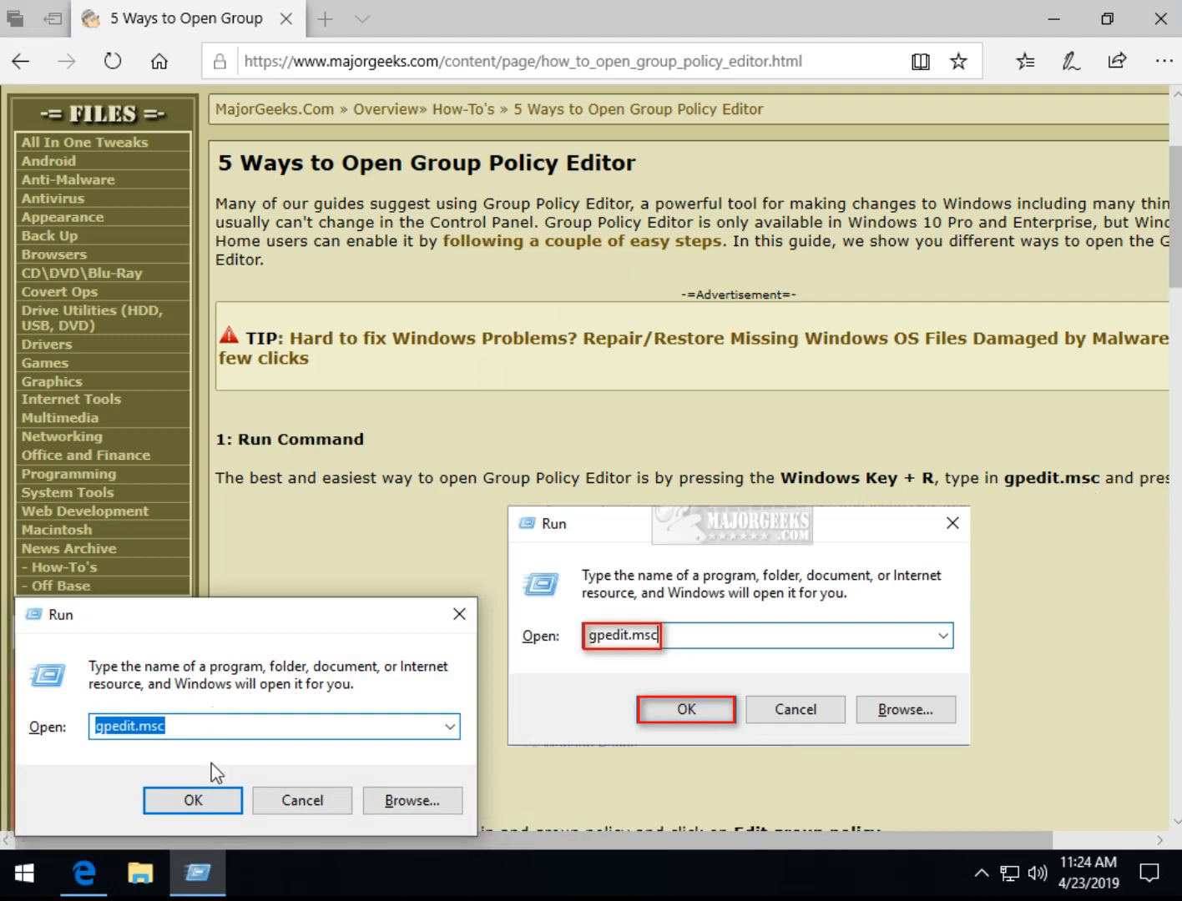
Launch gpedit.msc and browse Administrative Templates > Windows Components > Camera, past the Network folders.
left_click(194, 801)
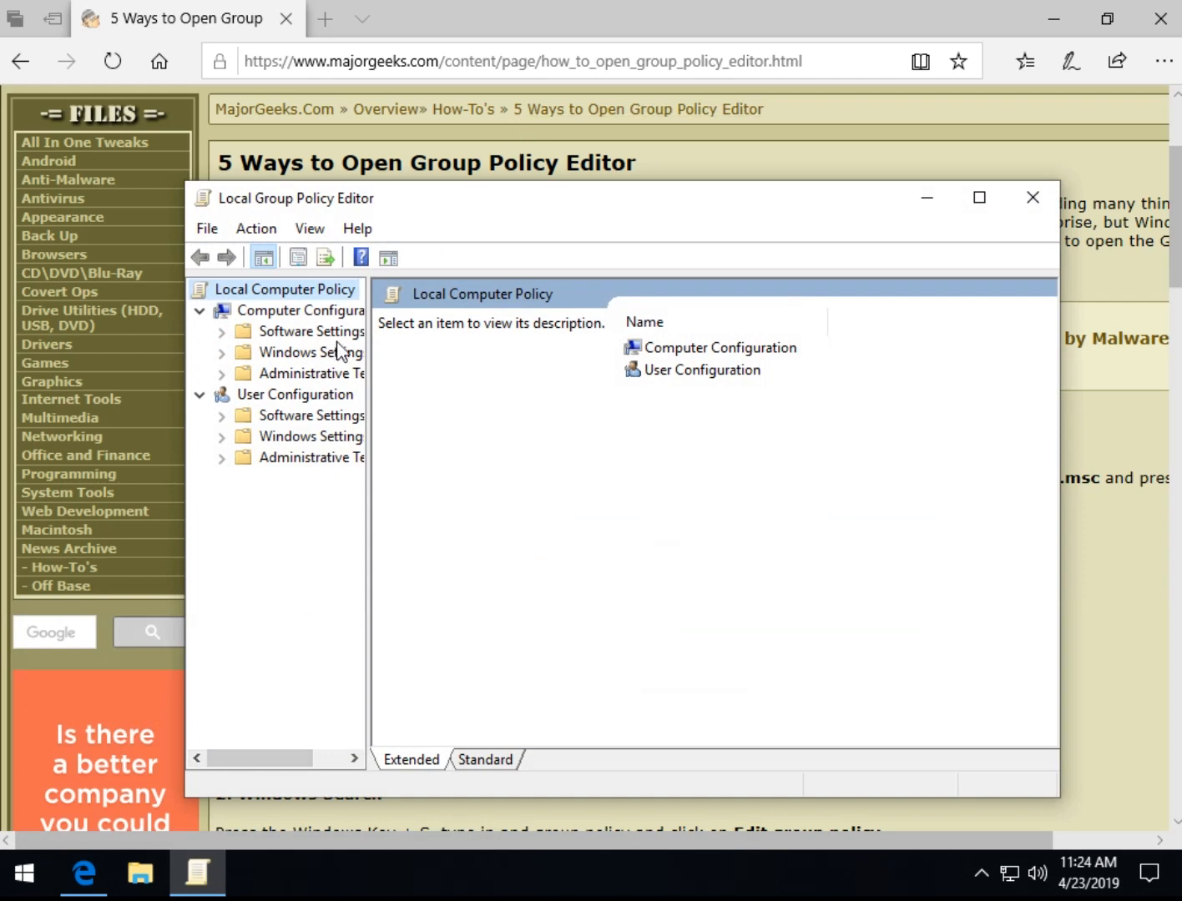
mouse_move(374, 351)
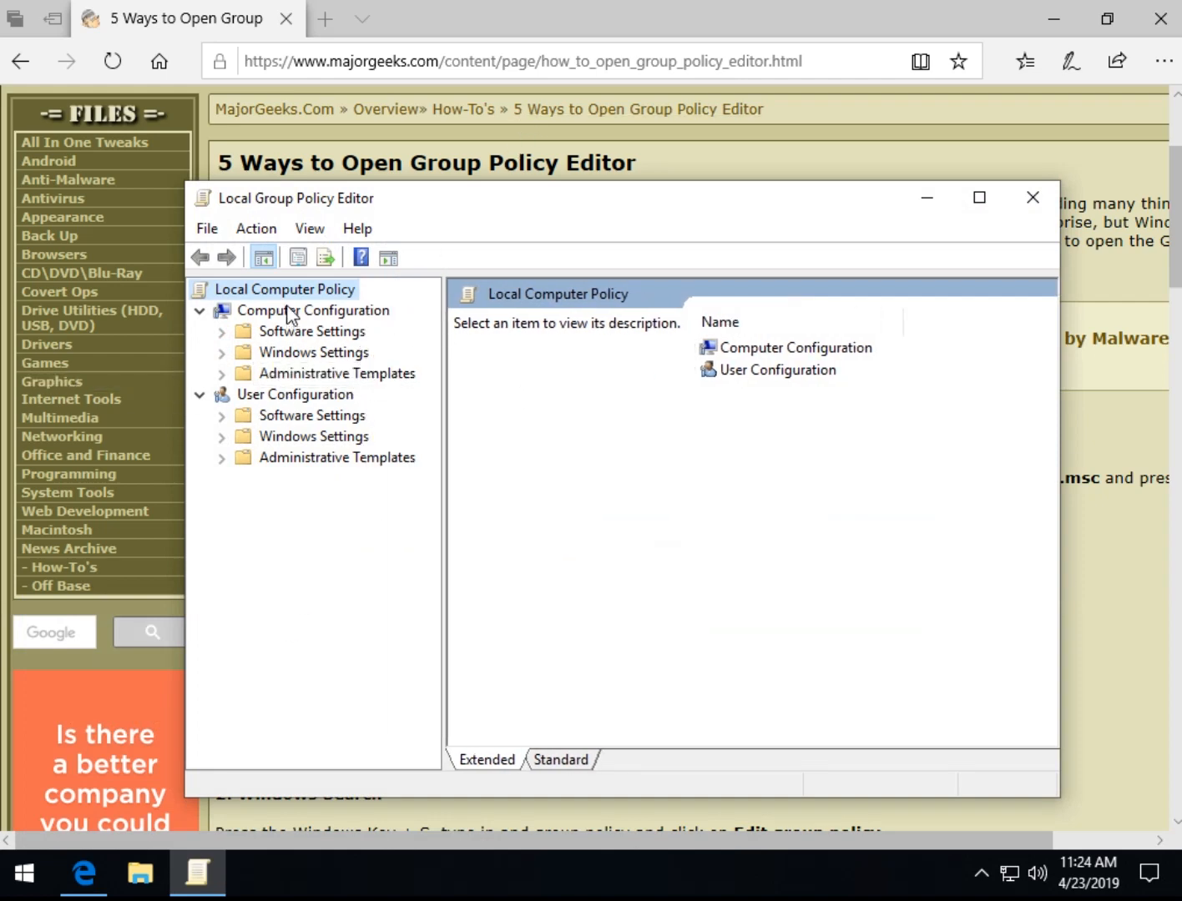
mouse_move(260, 301)
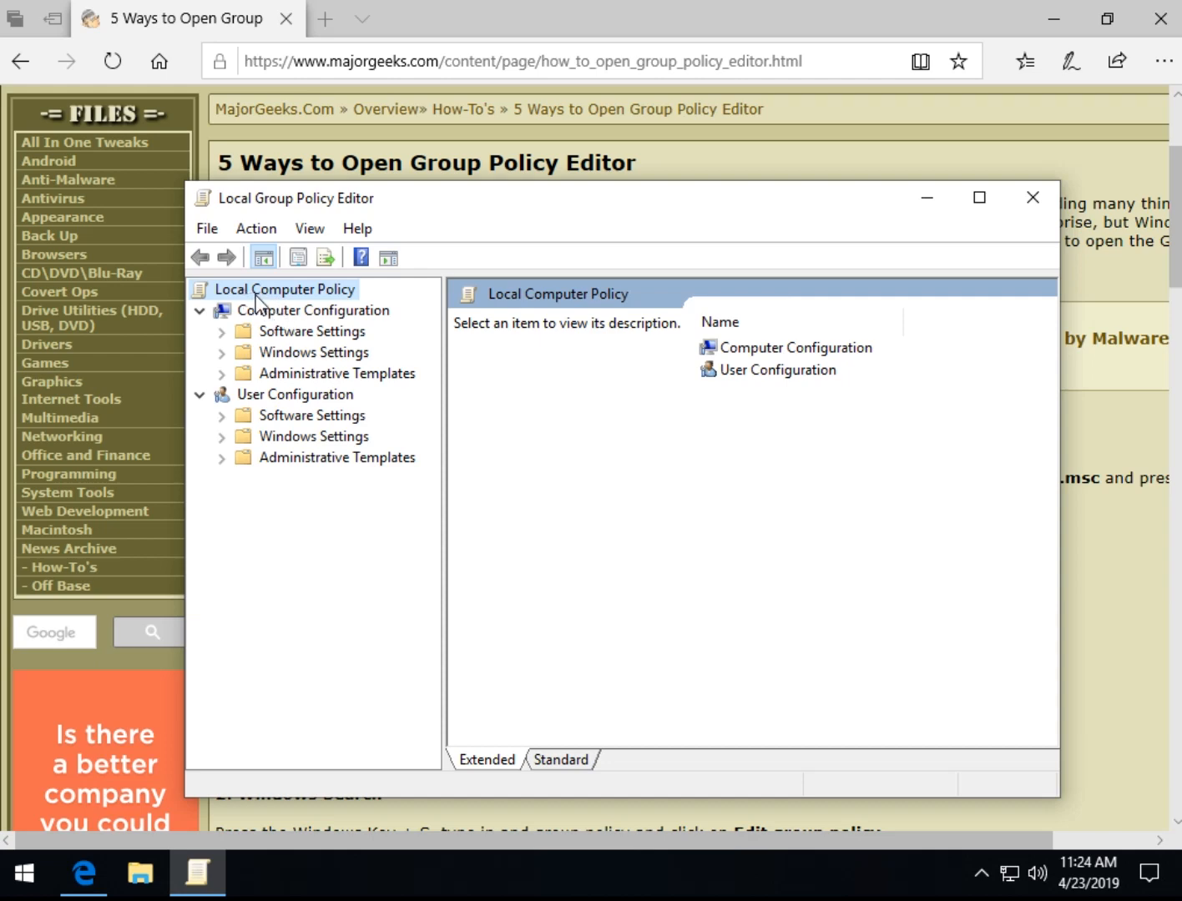
mouse_move(283, 367)
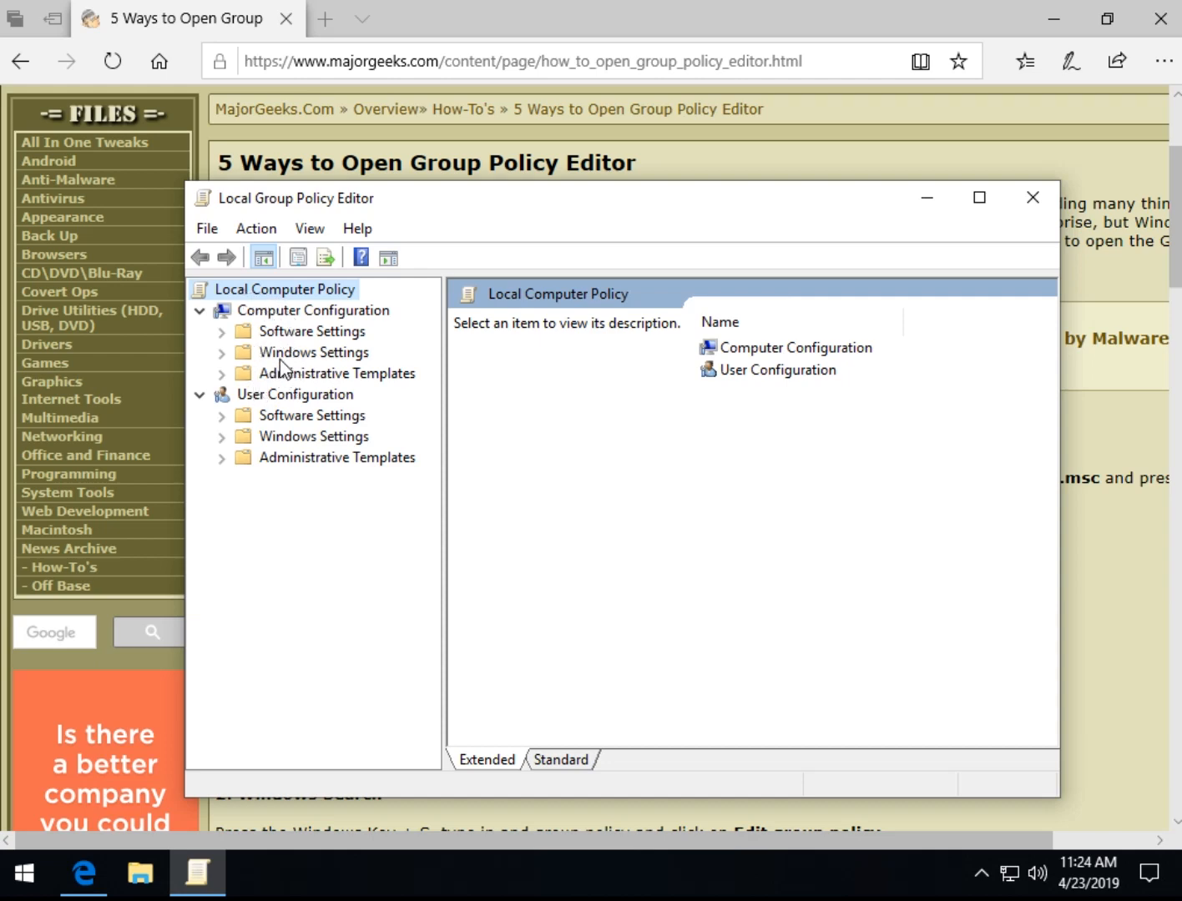
left_click(222, 373)
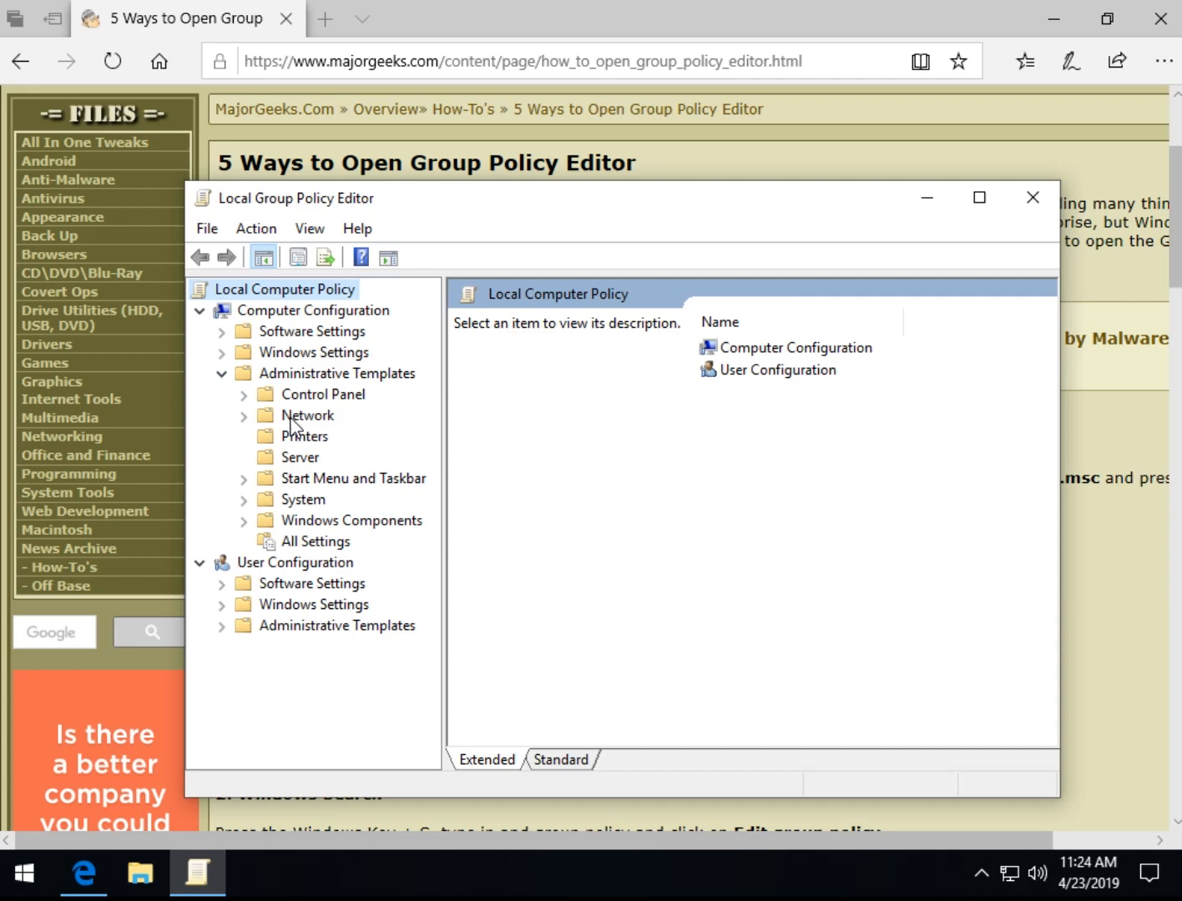
left_click(307, 414)
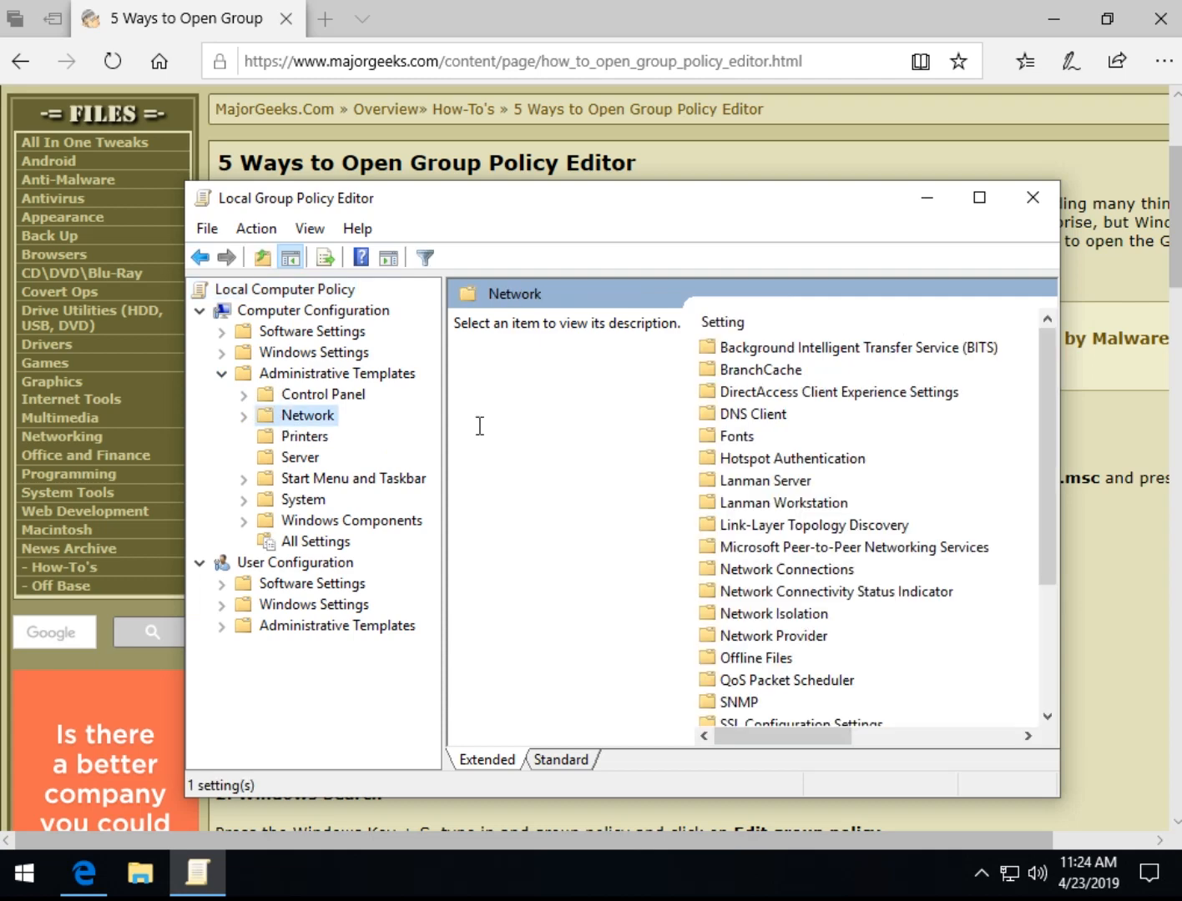
scroll("down", 3)
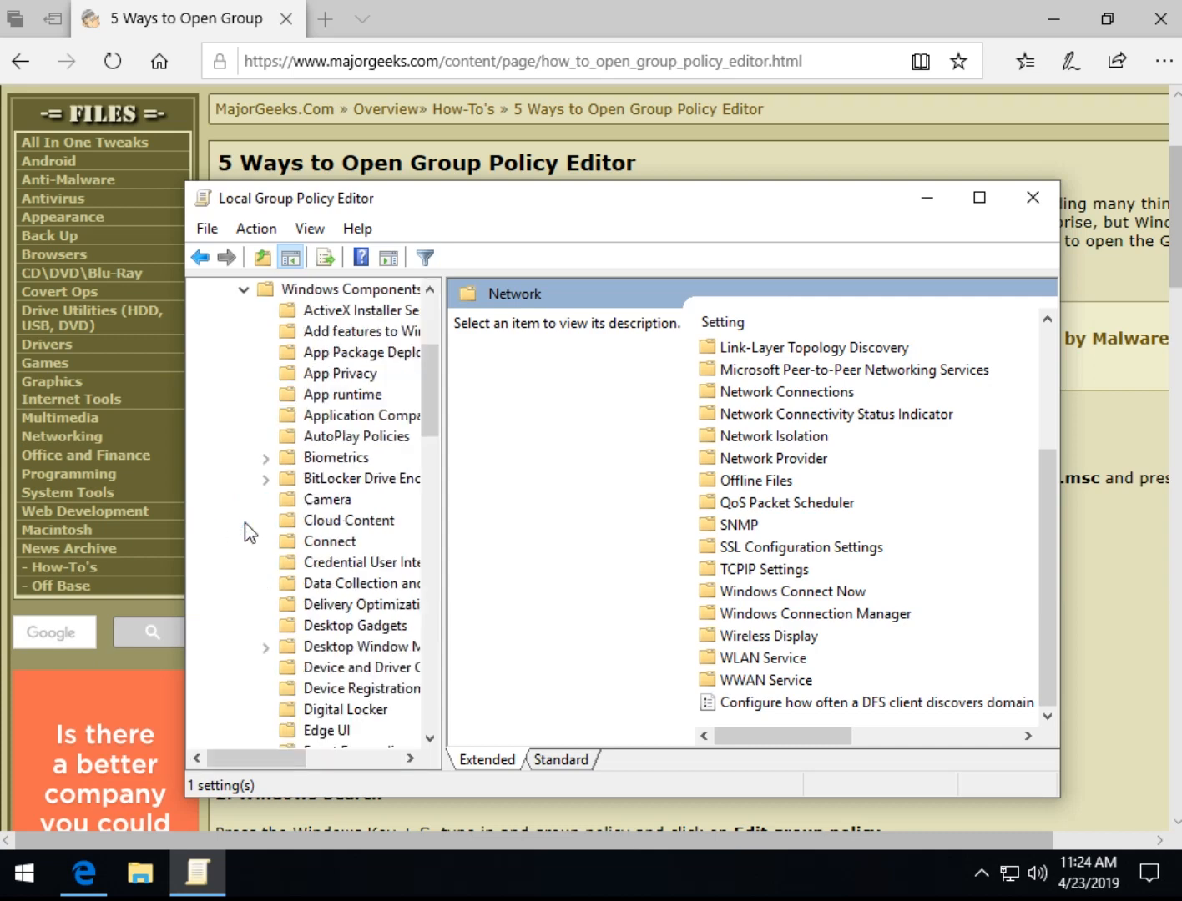
mouse_move(336, 536)
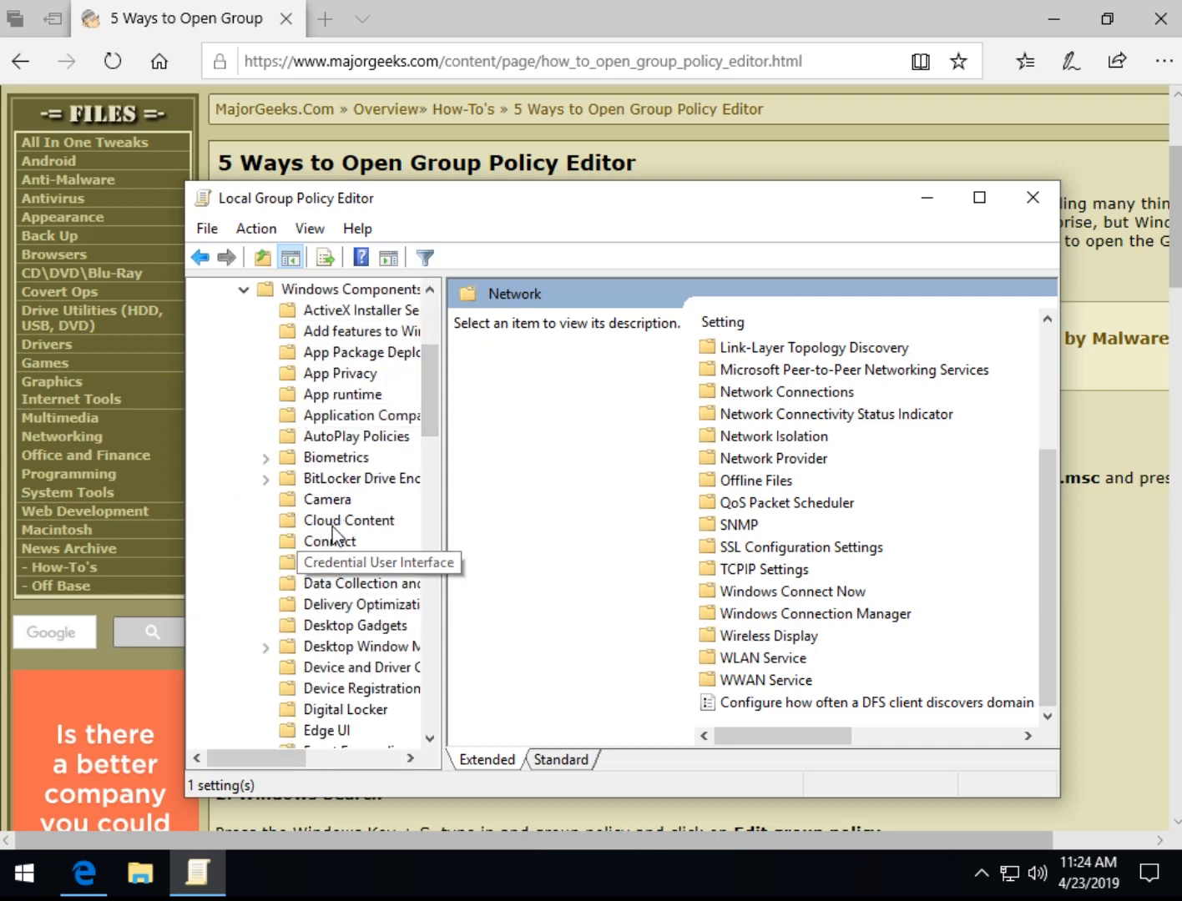
left_click(328, 498)
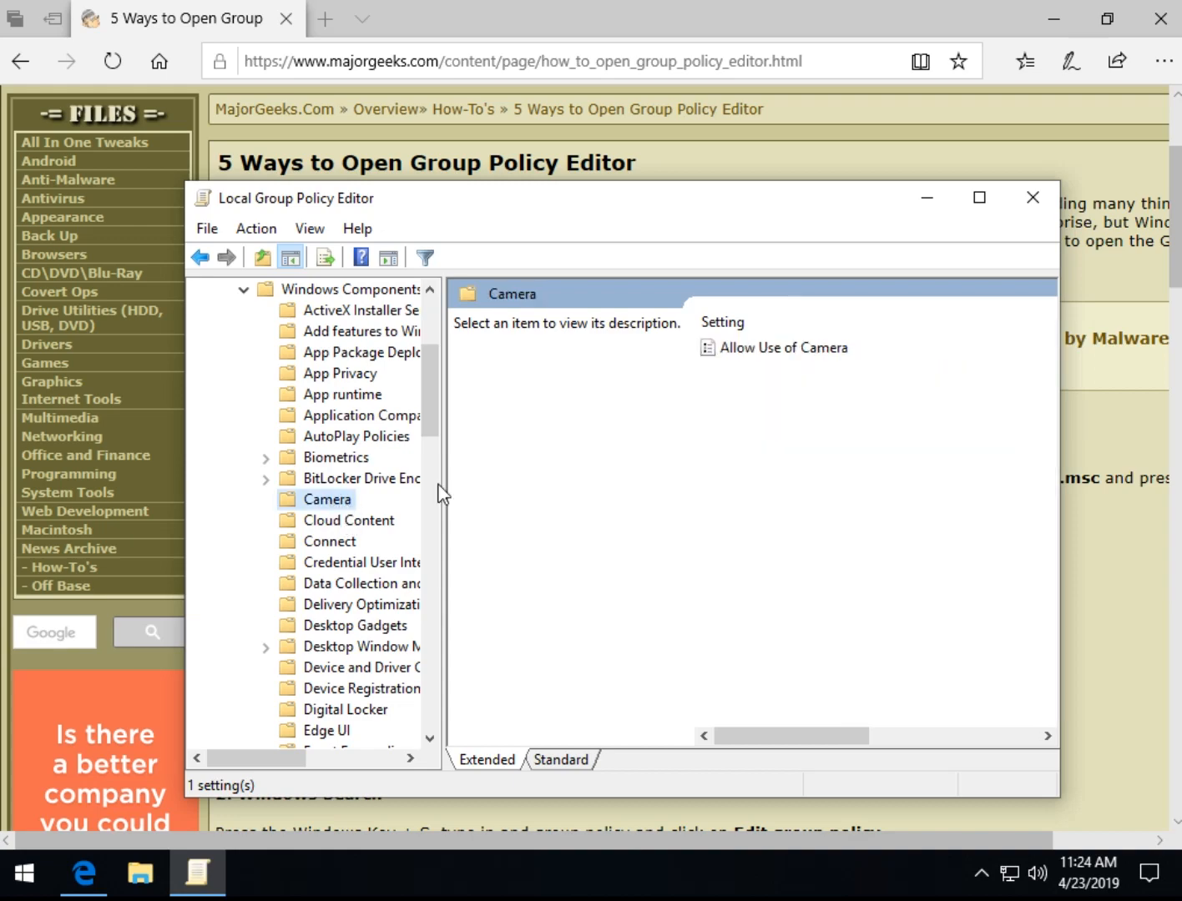
mouse_move(783, 357)
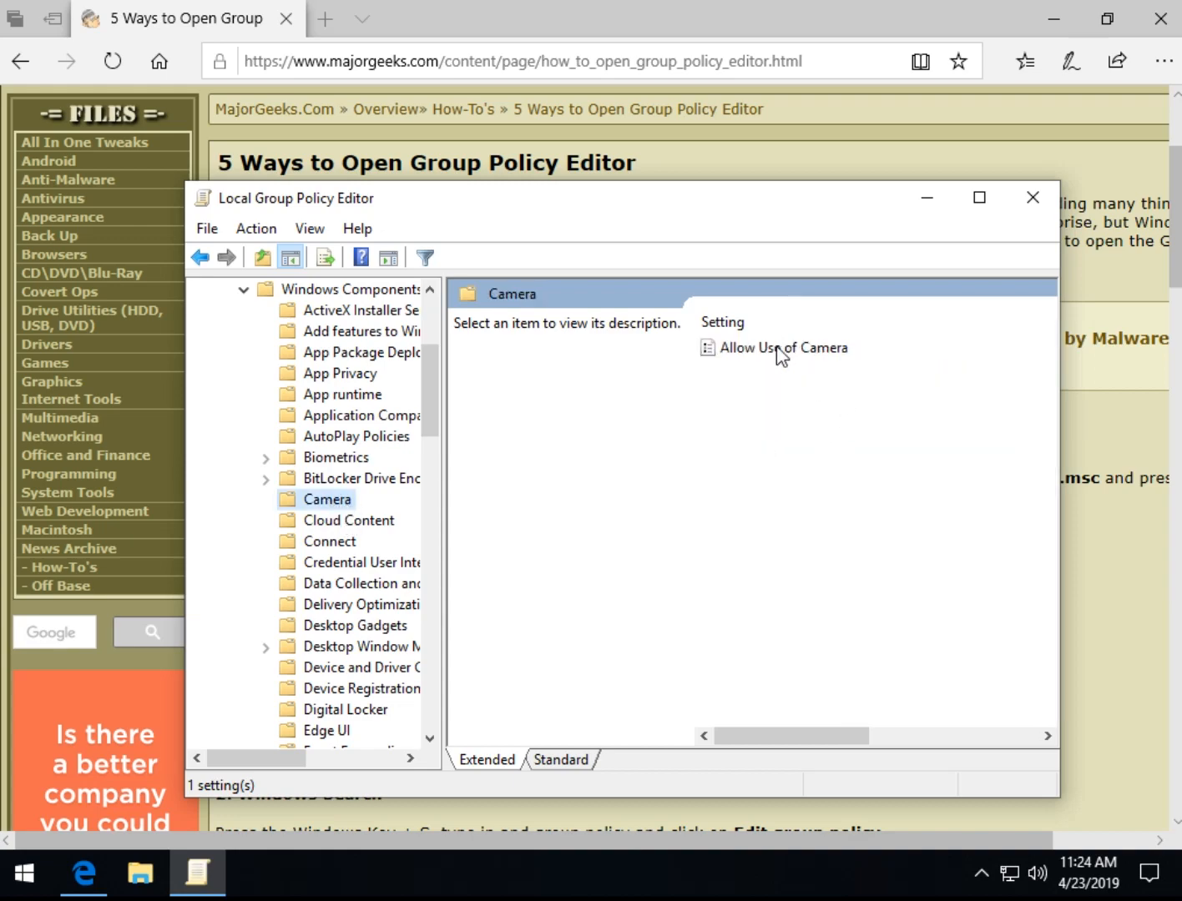
Open the Allow Use of Camera policy and choose the Not Configured option.
double_click(783, 347)
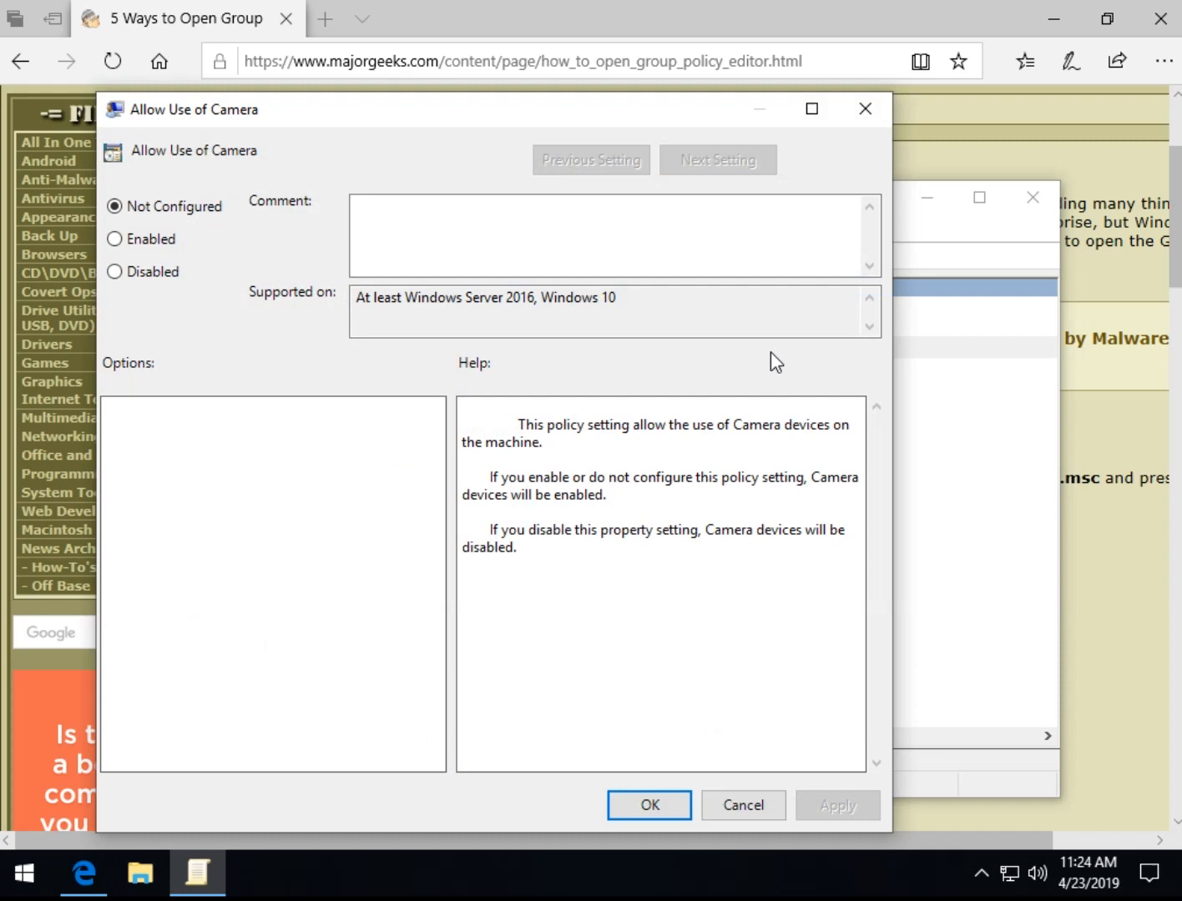
mouse_move(478, 484)
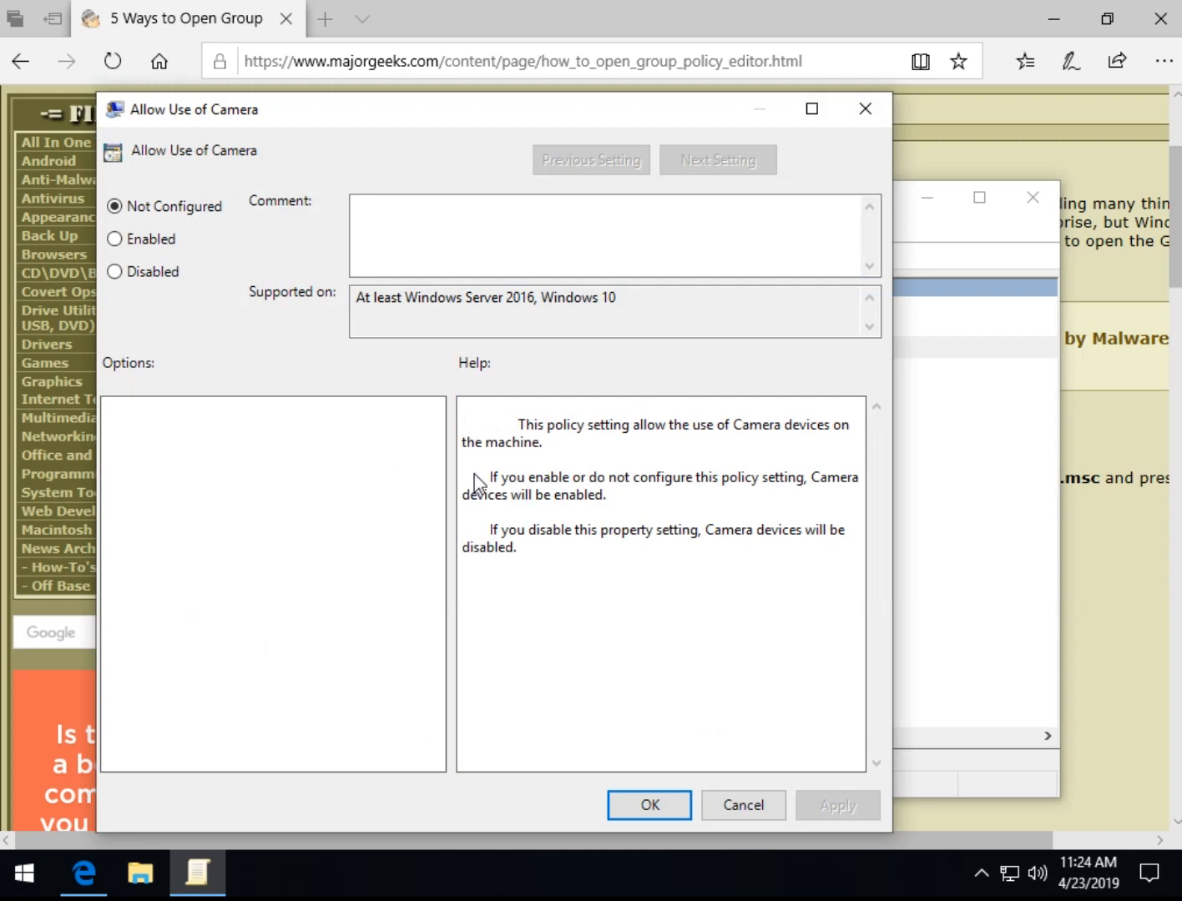
mouse_move(674, 438)
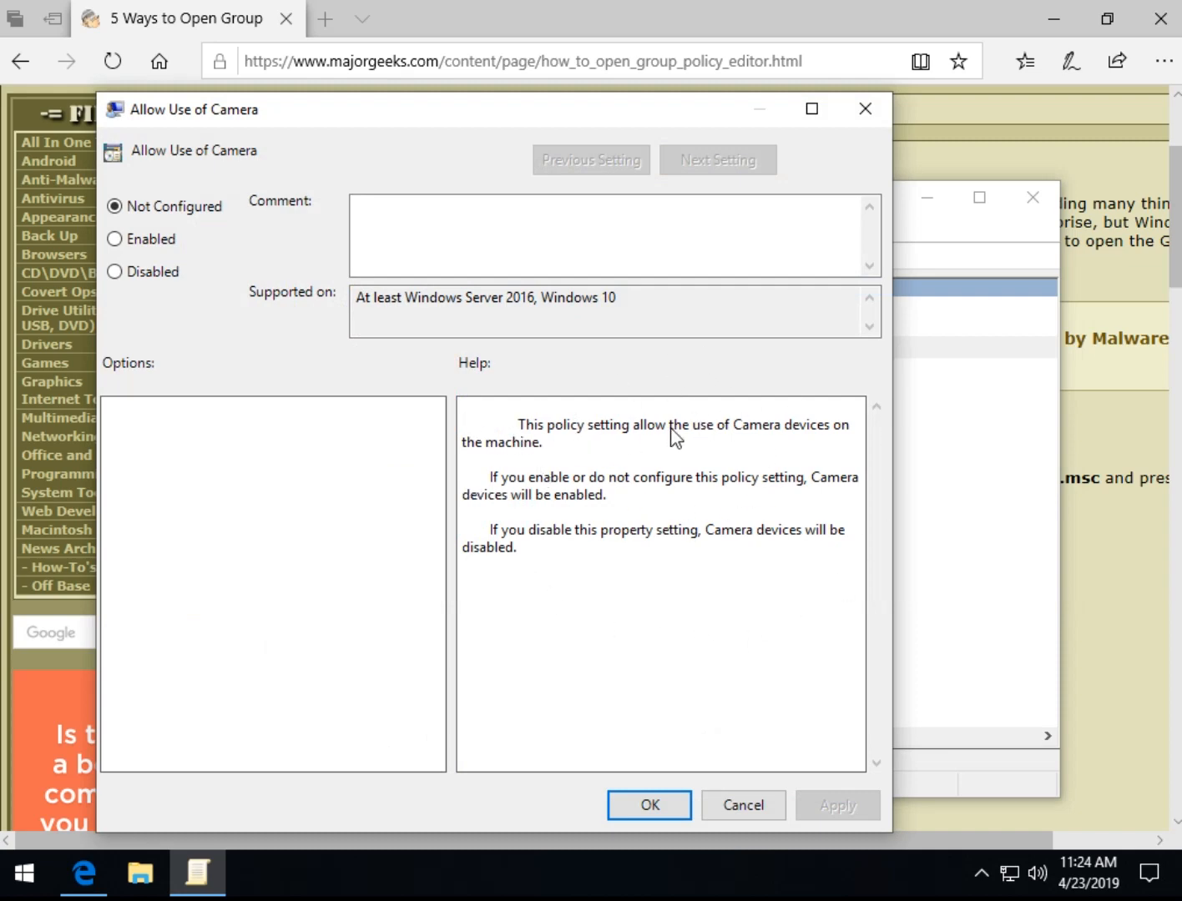
mouse_move(604, 457)
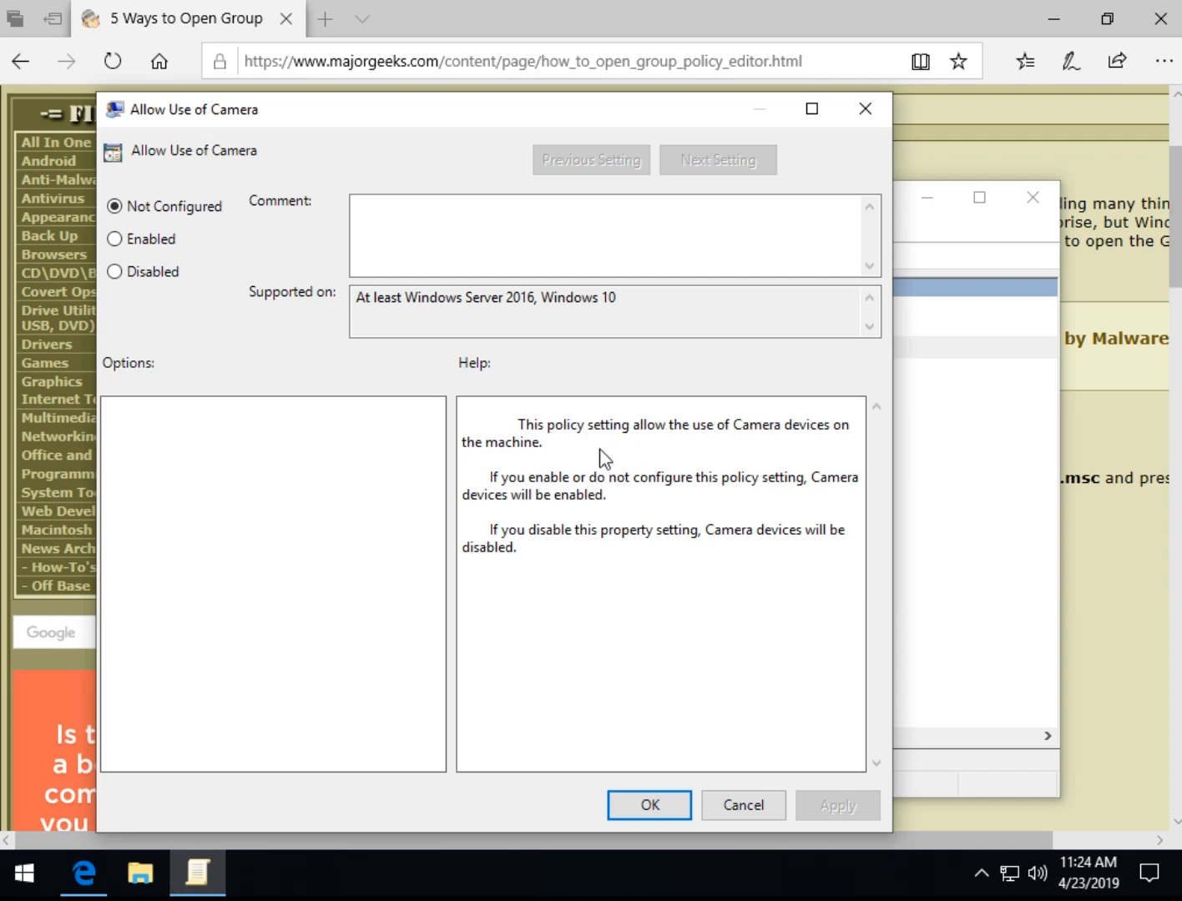
mouse_move(574, 507)
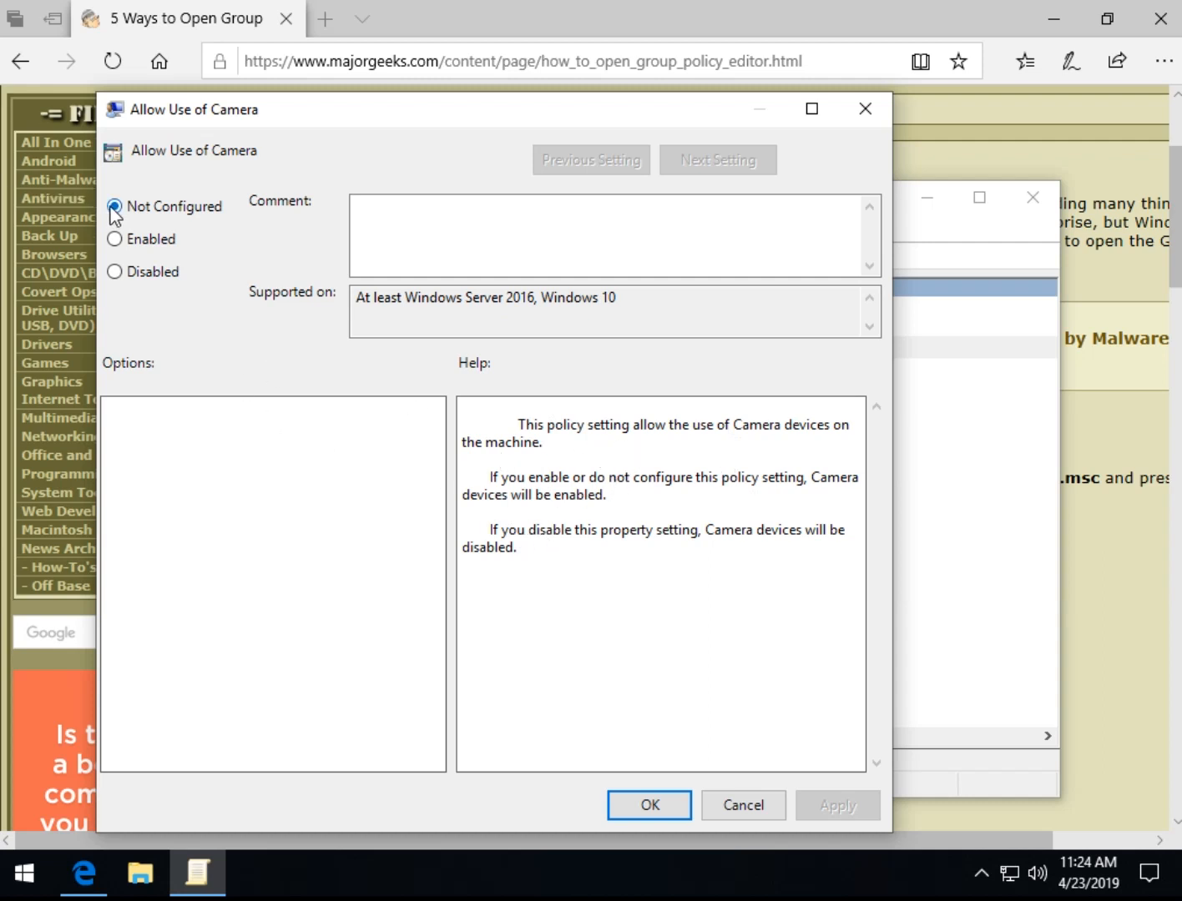
mouse_move(181, 216)
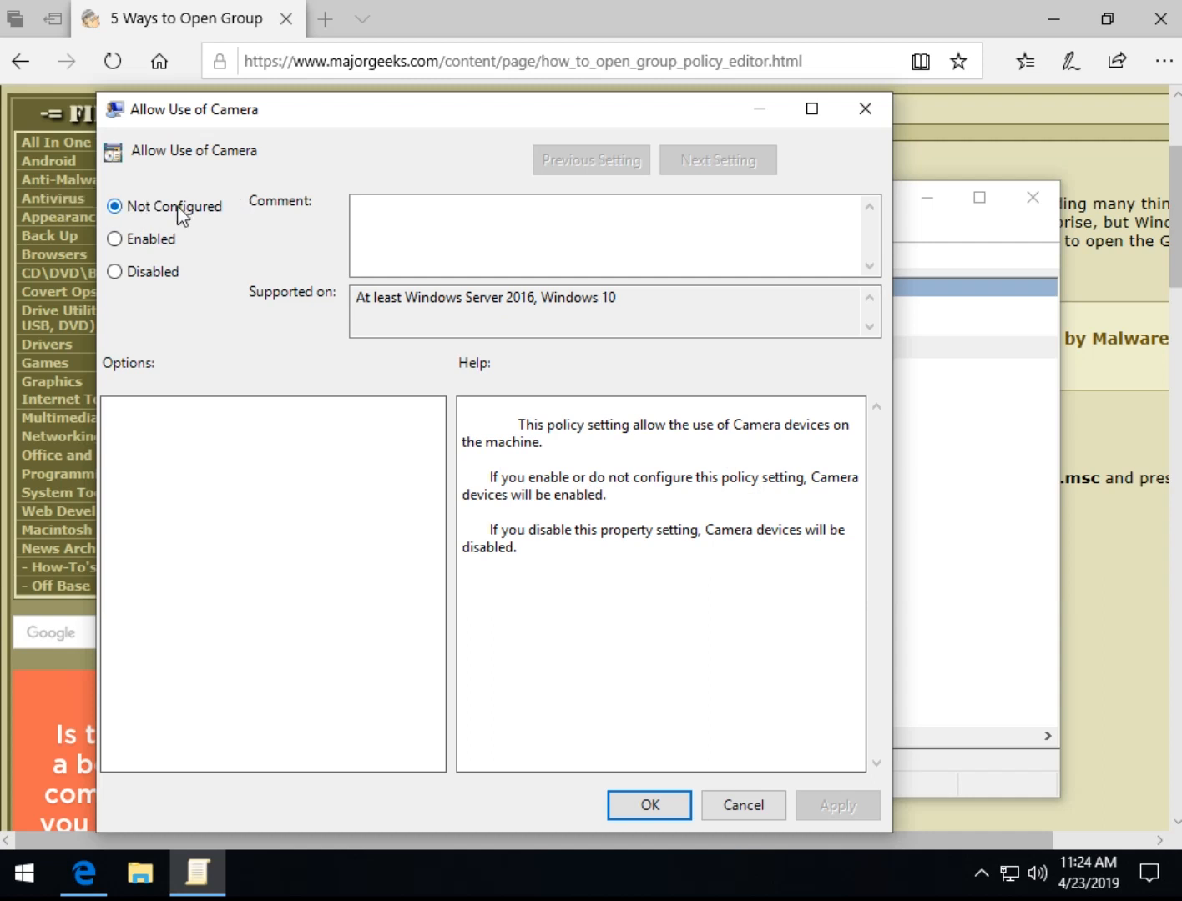
mouse_move(698, 599)
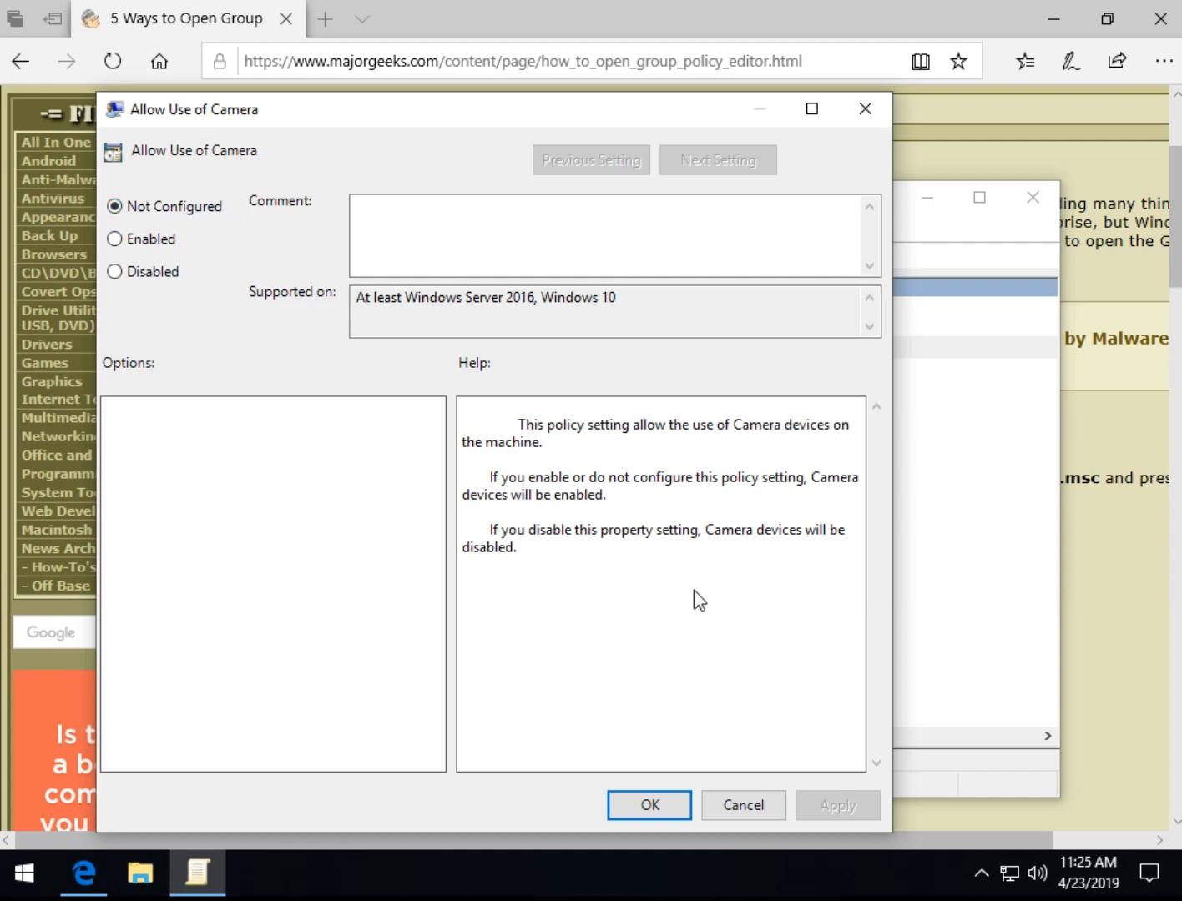
mouse_move(559, 527)
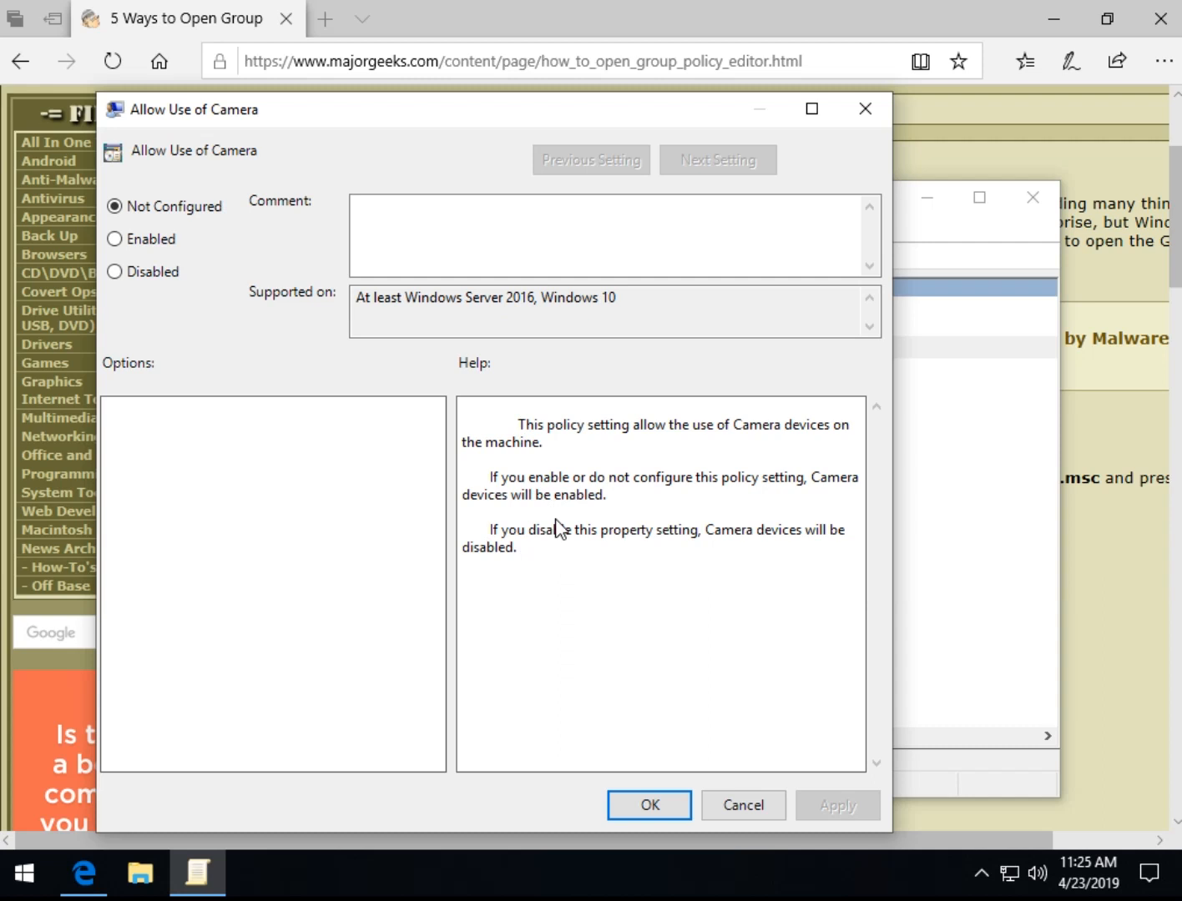
mouse_move(592, 547)
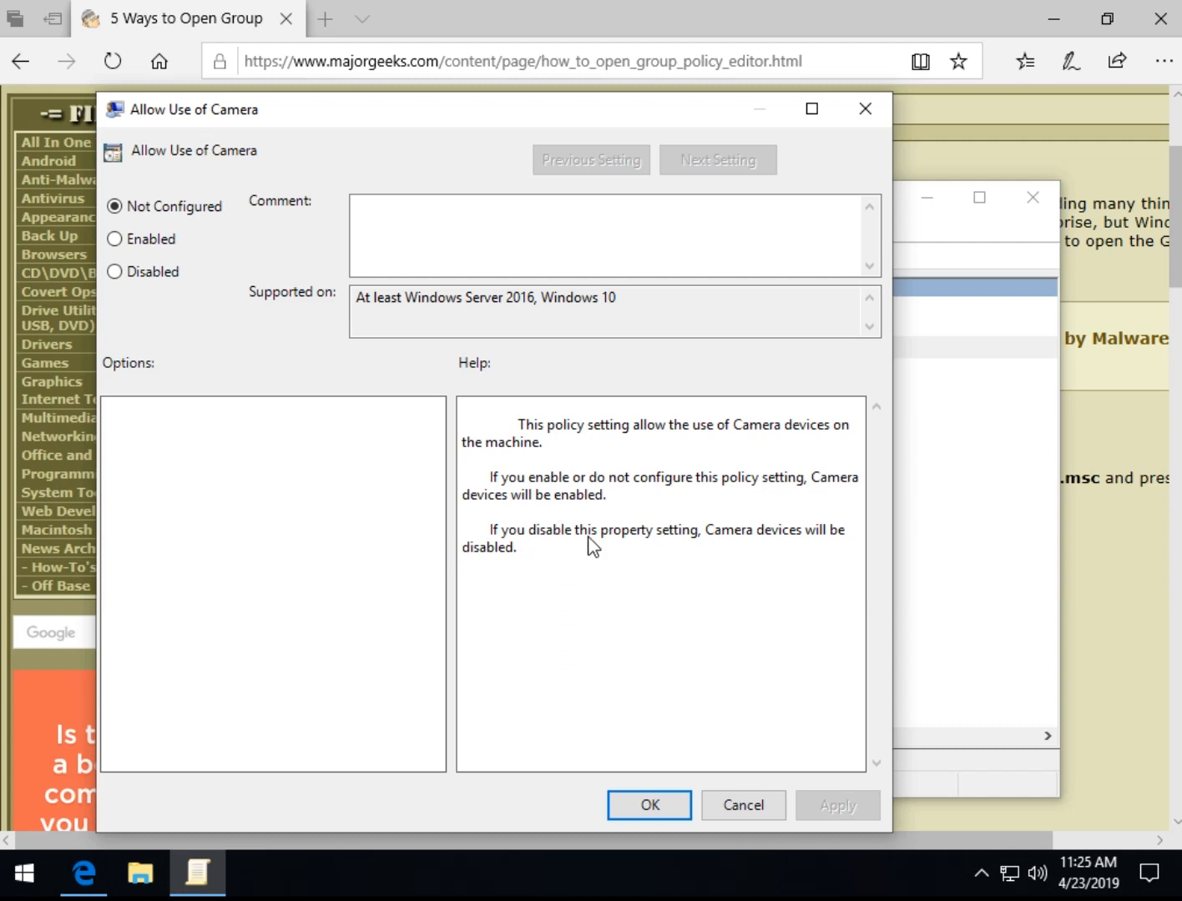
mouse_move(747, 548)
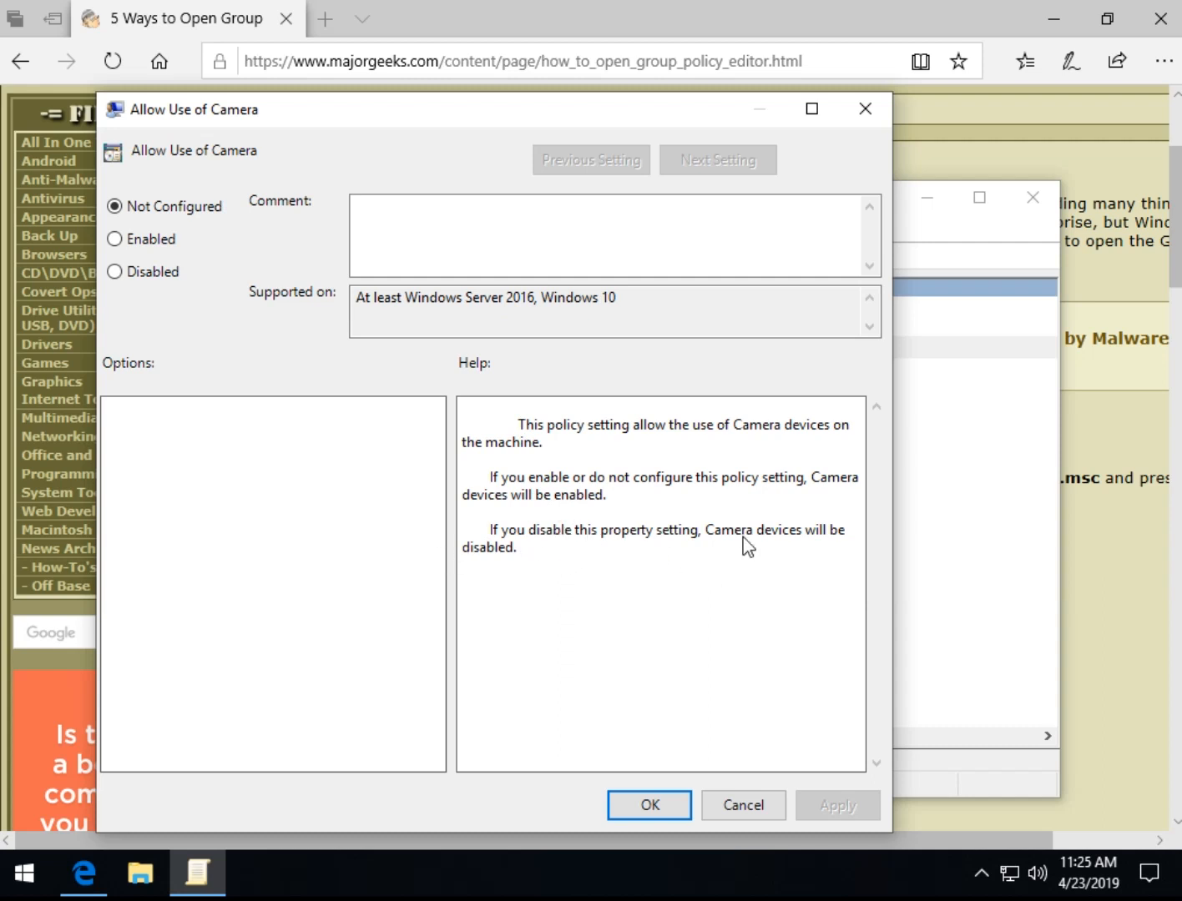
left_click(113, 271)
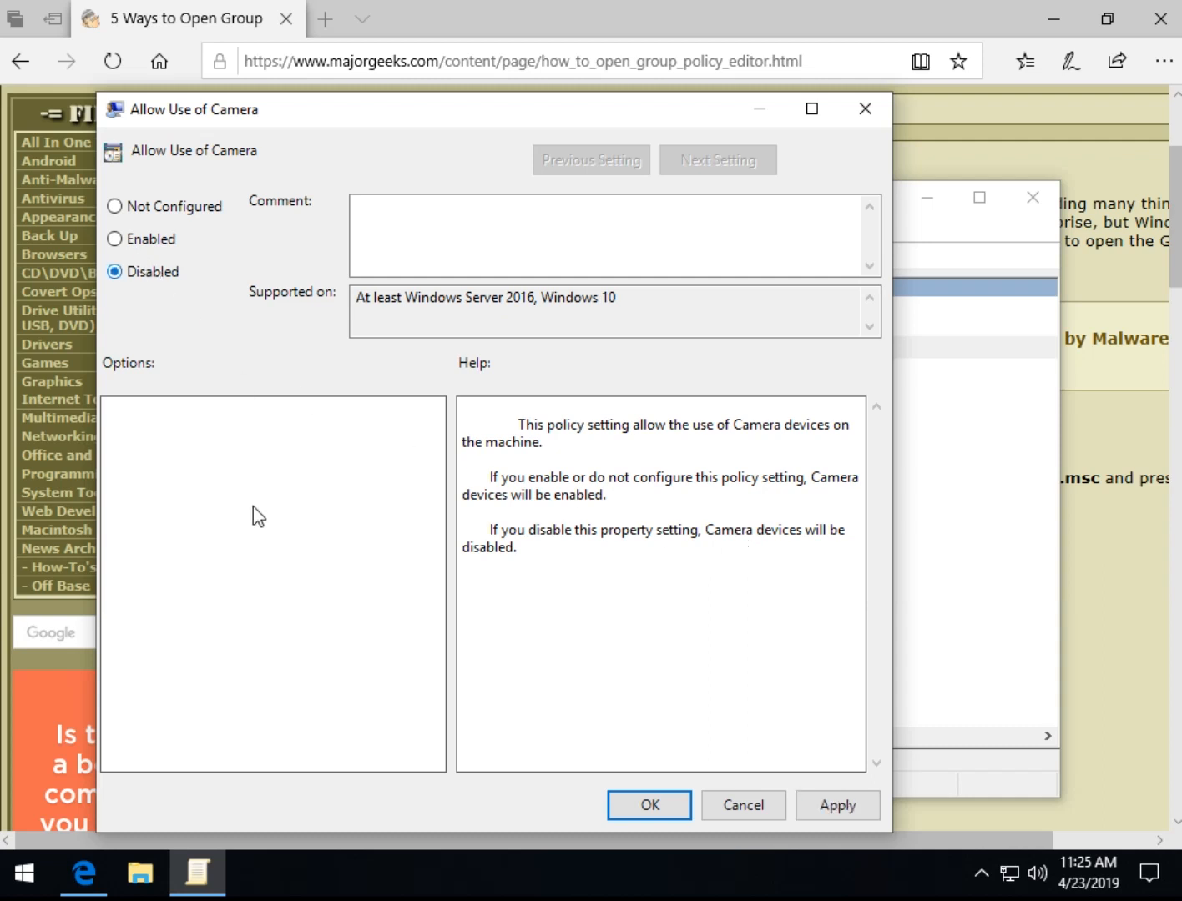
mouse_move(733, 854)
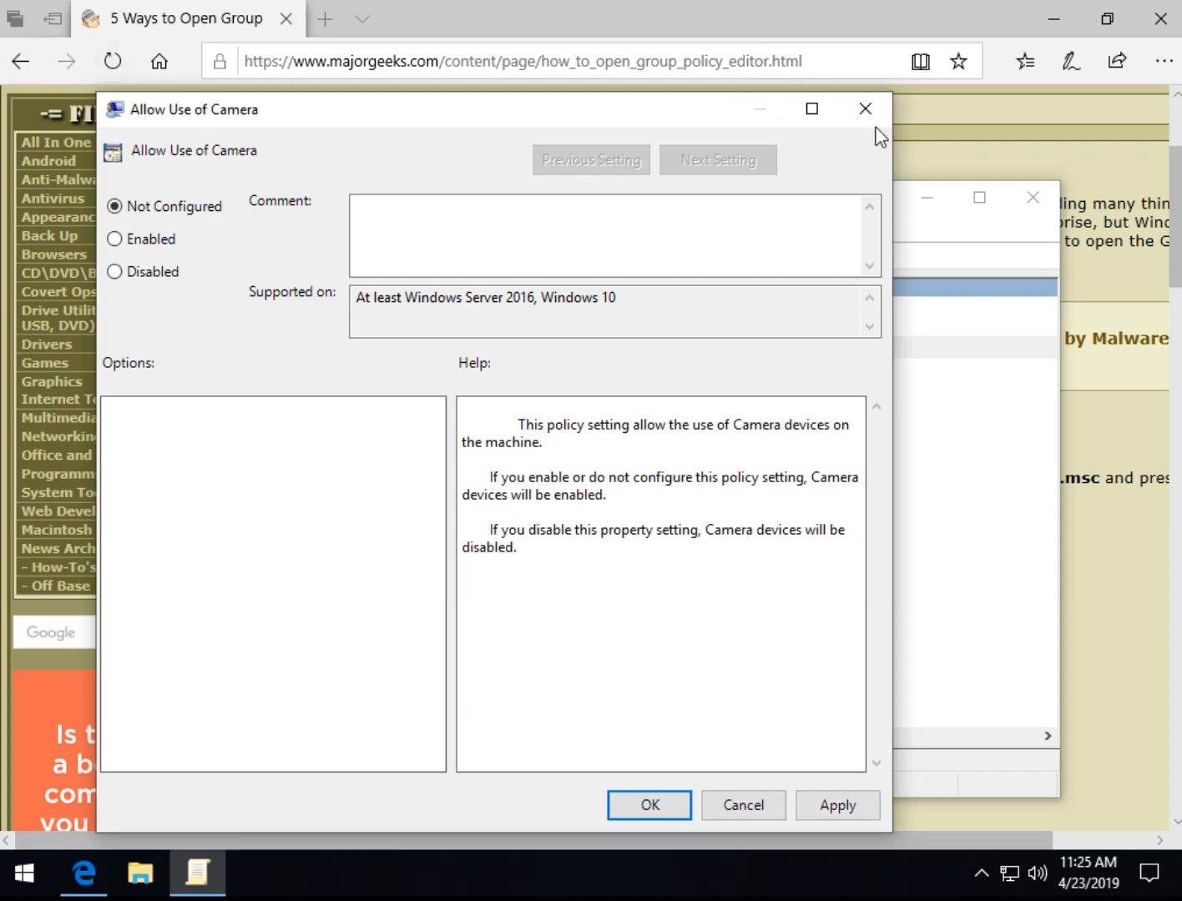
Close the camera policy, reopen Group Policy Editor via Windows Search for 'group', then close it.
left_click(865, 108)
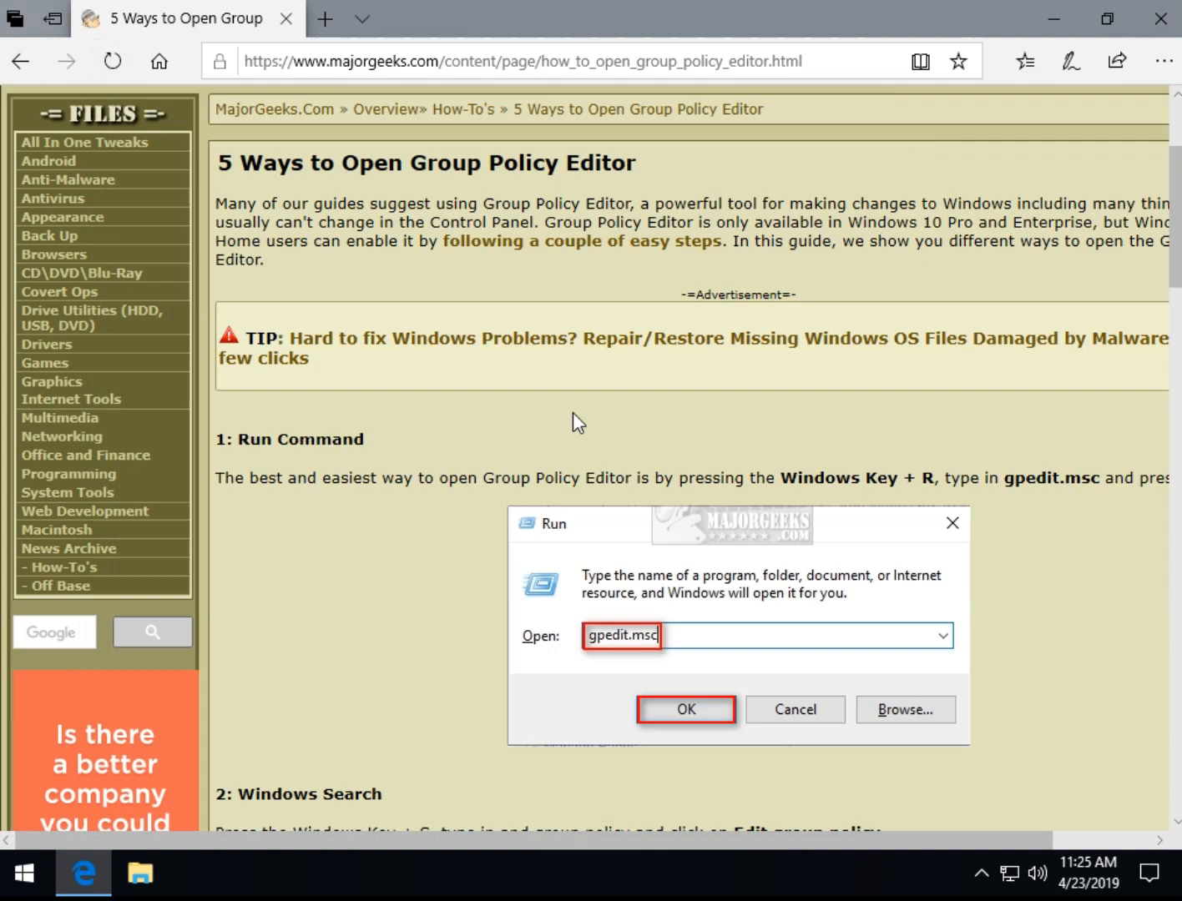
scroll("down", 3)
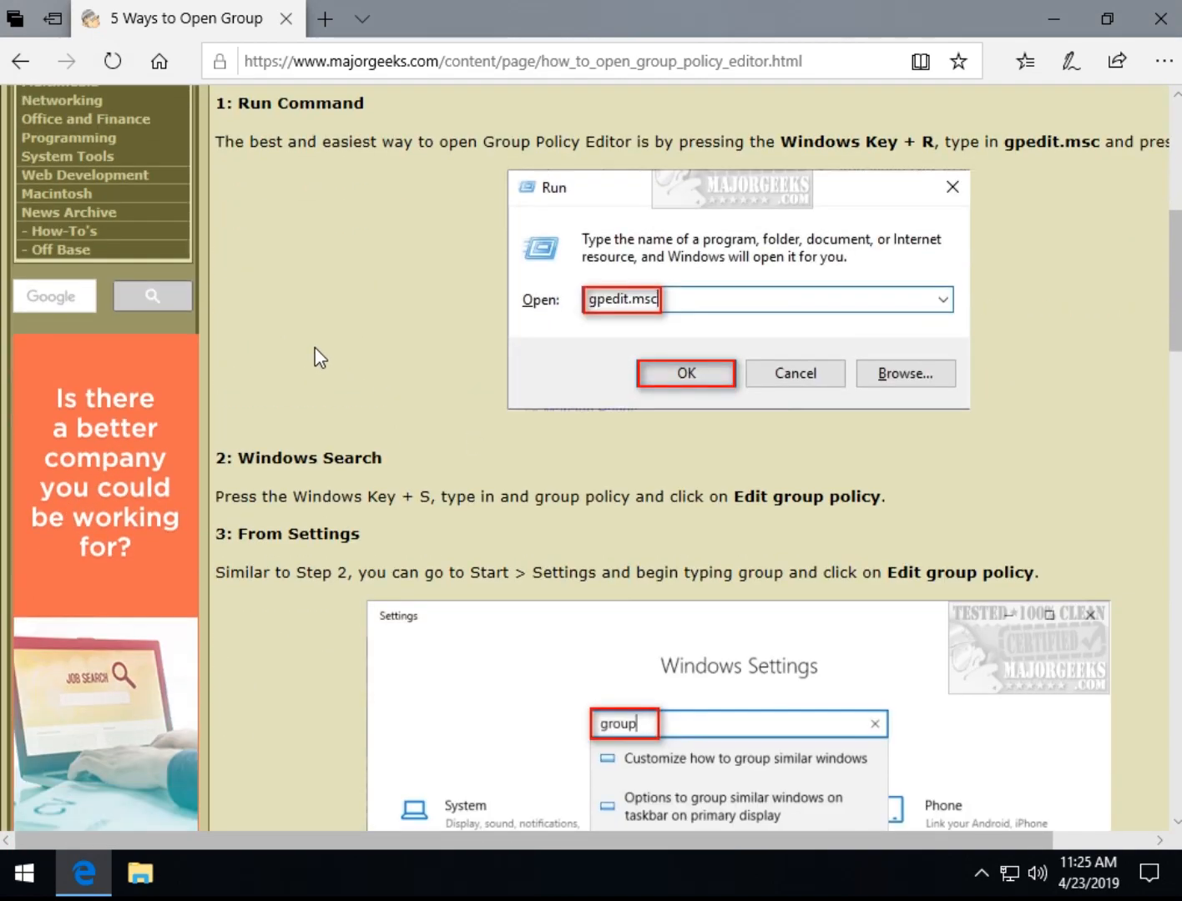
mouse_move(325, 297)
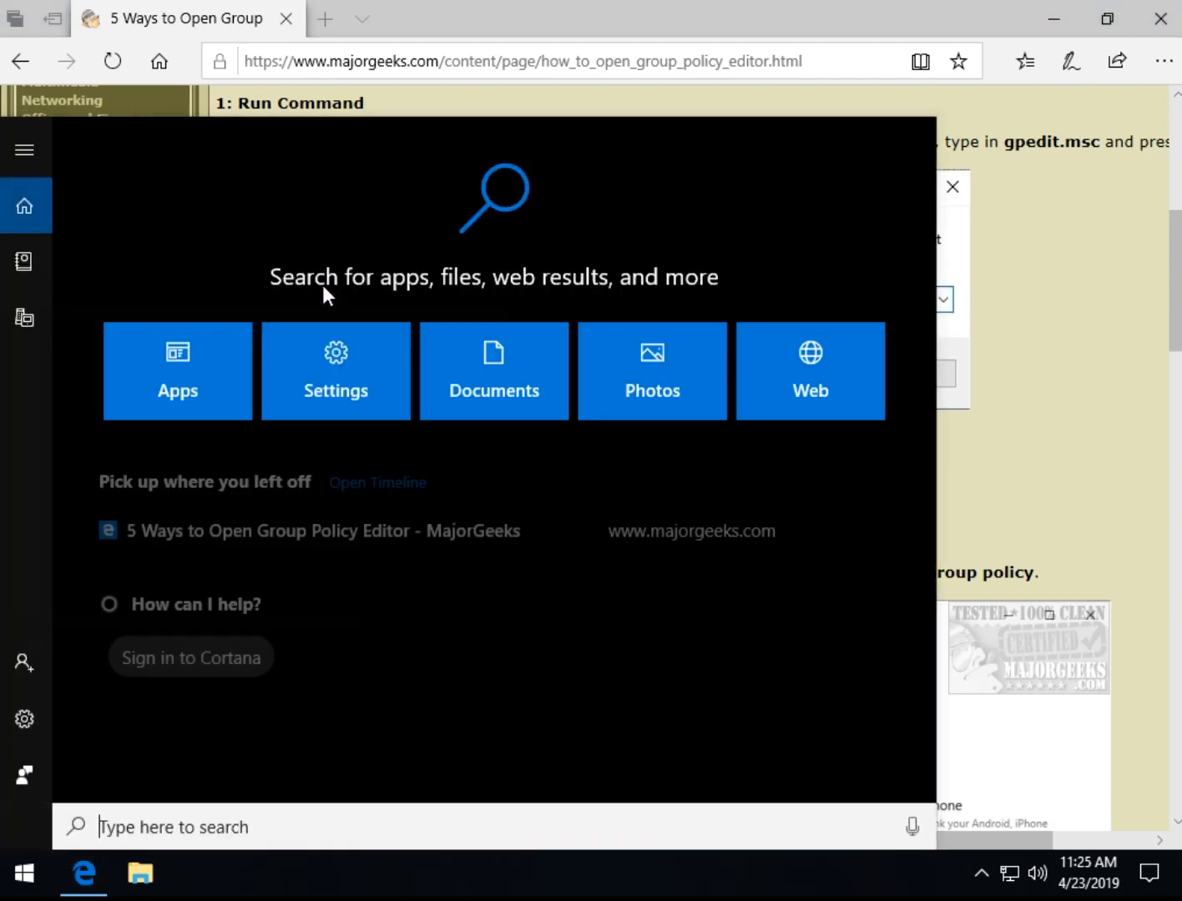
type("group")
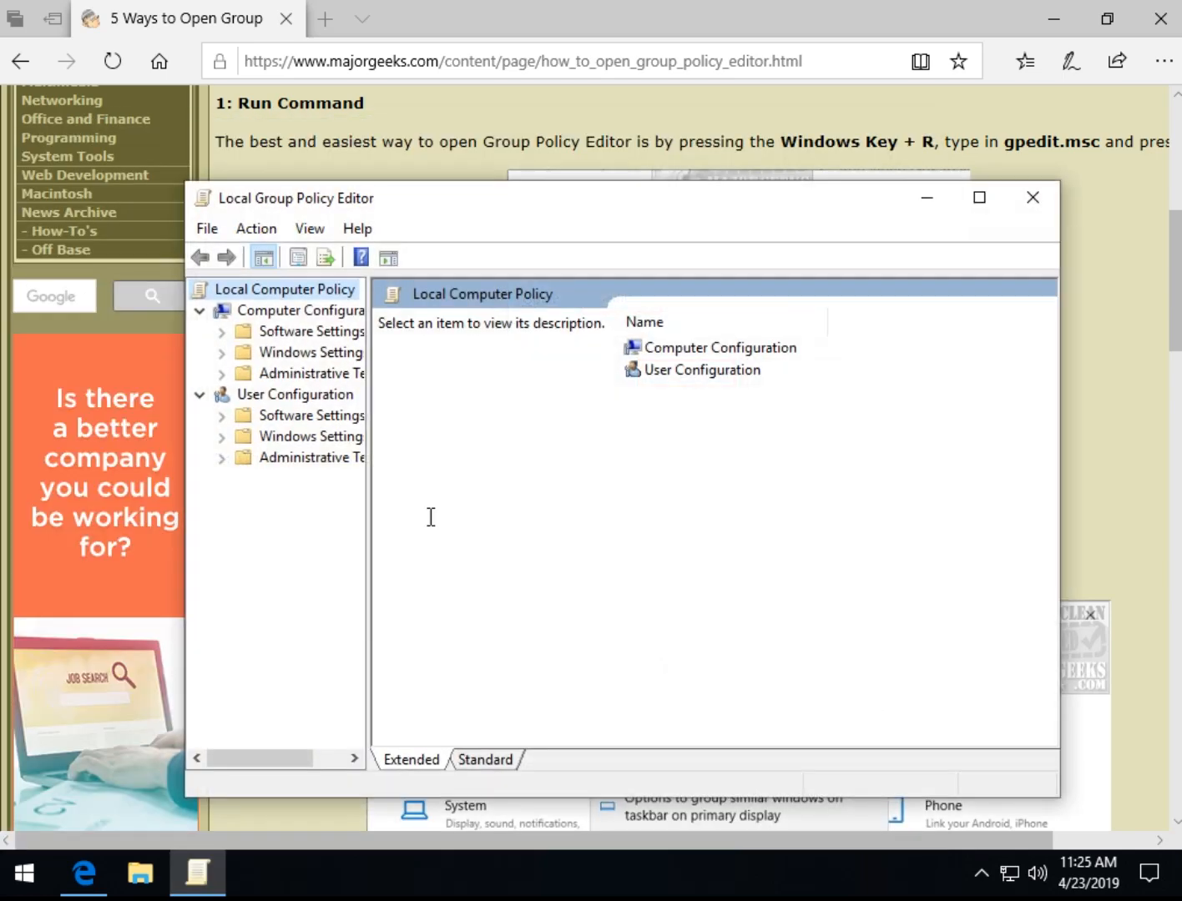
left_click(1032, 197)
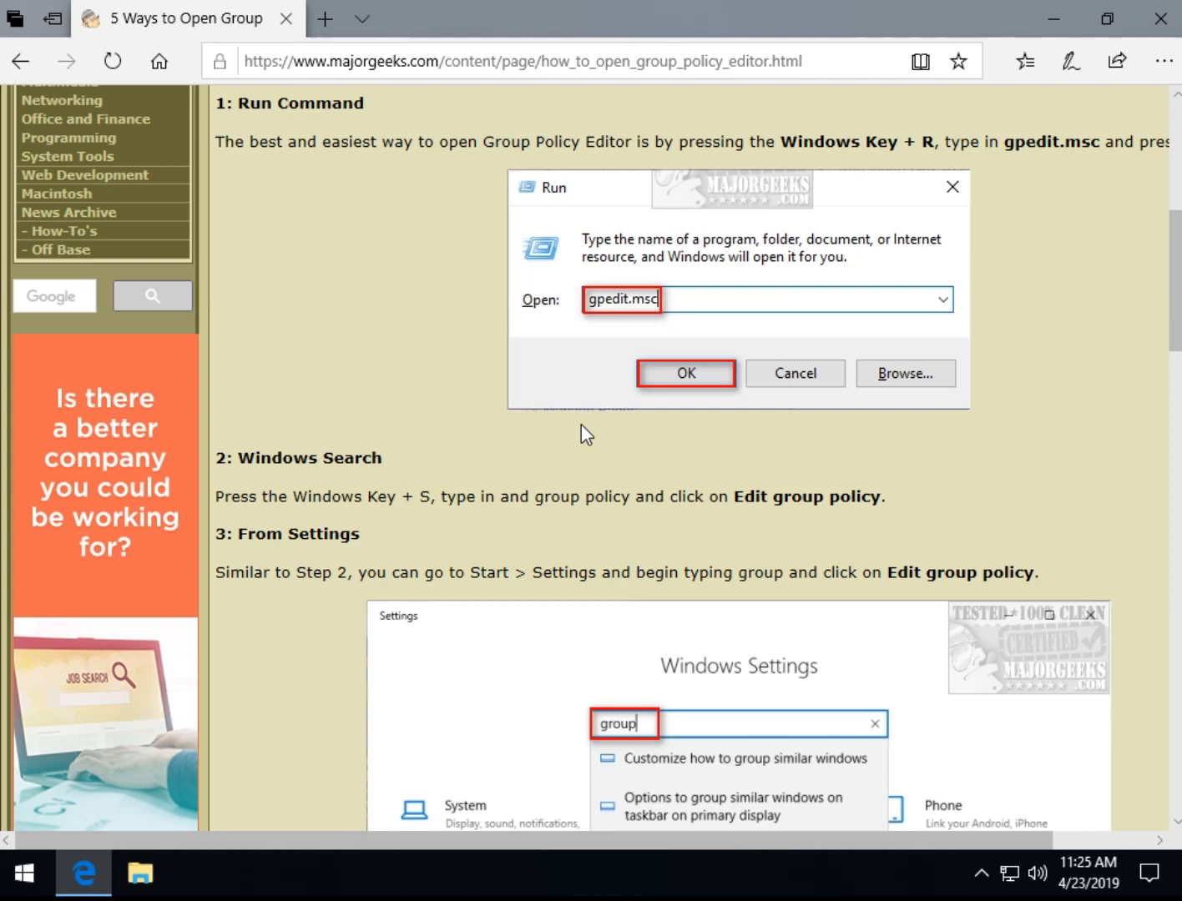
mouse_move(304, 107)
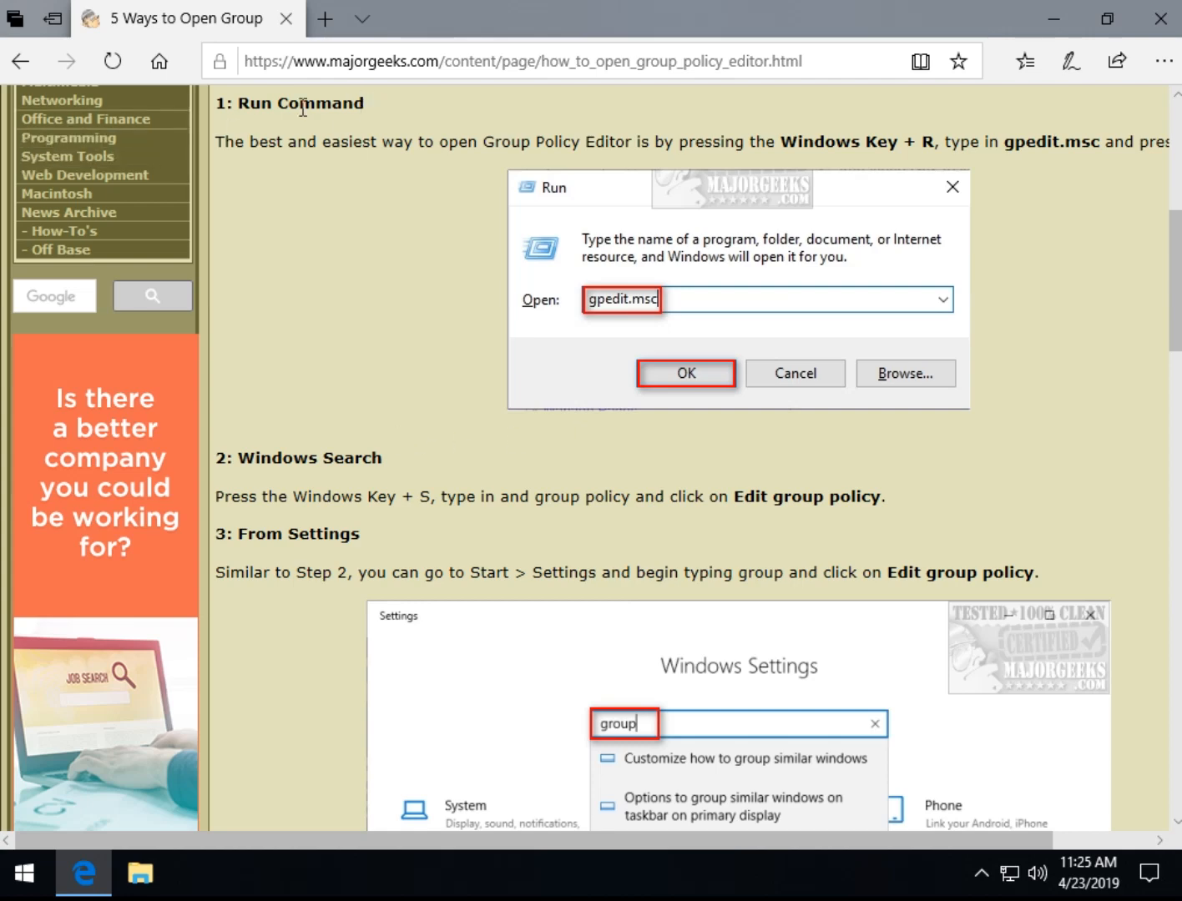
mouse_move(337, 390)
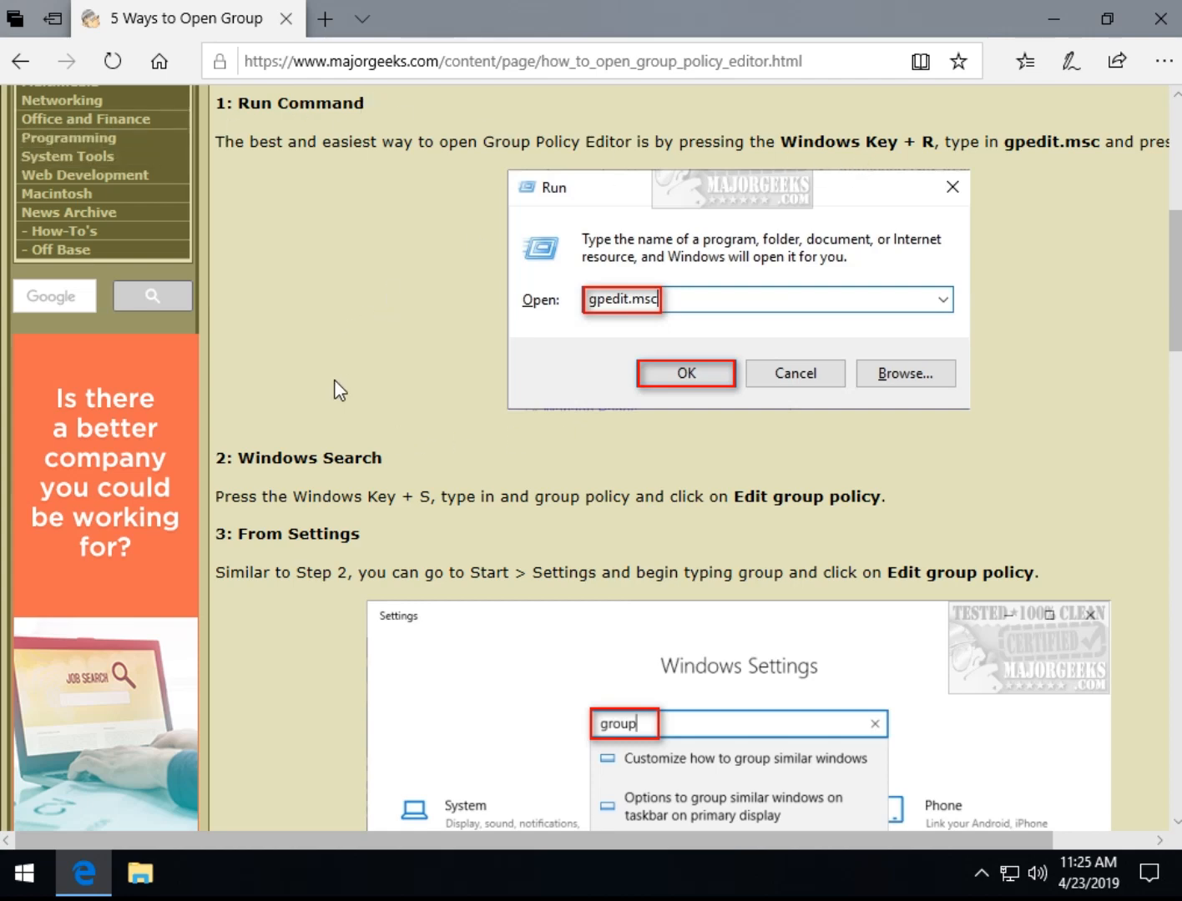
Scroll to the guide's From Settings method and open Windows Settings from Start.
scroll("down", 3)
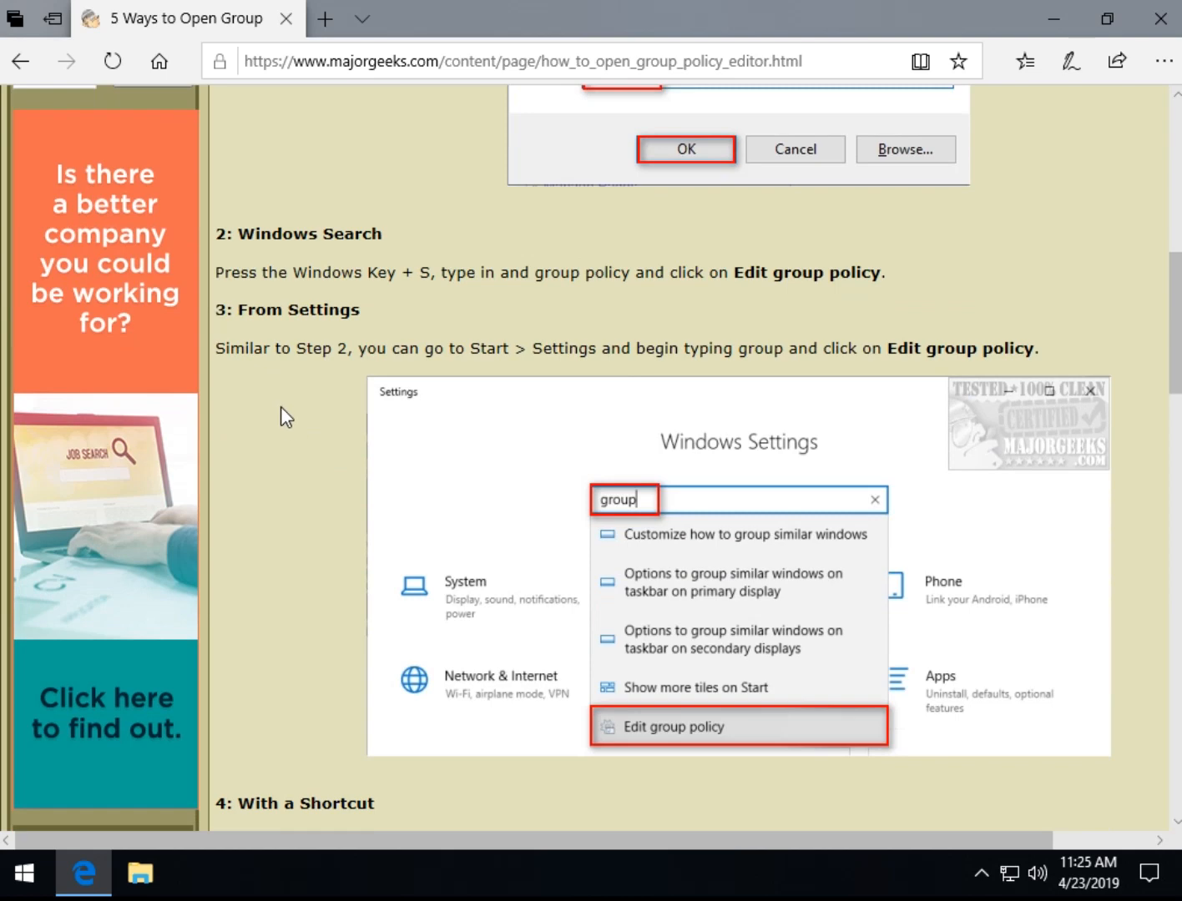
scroll("down", 3)
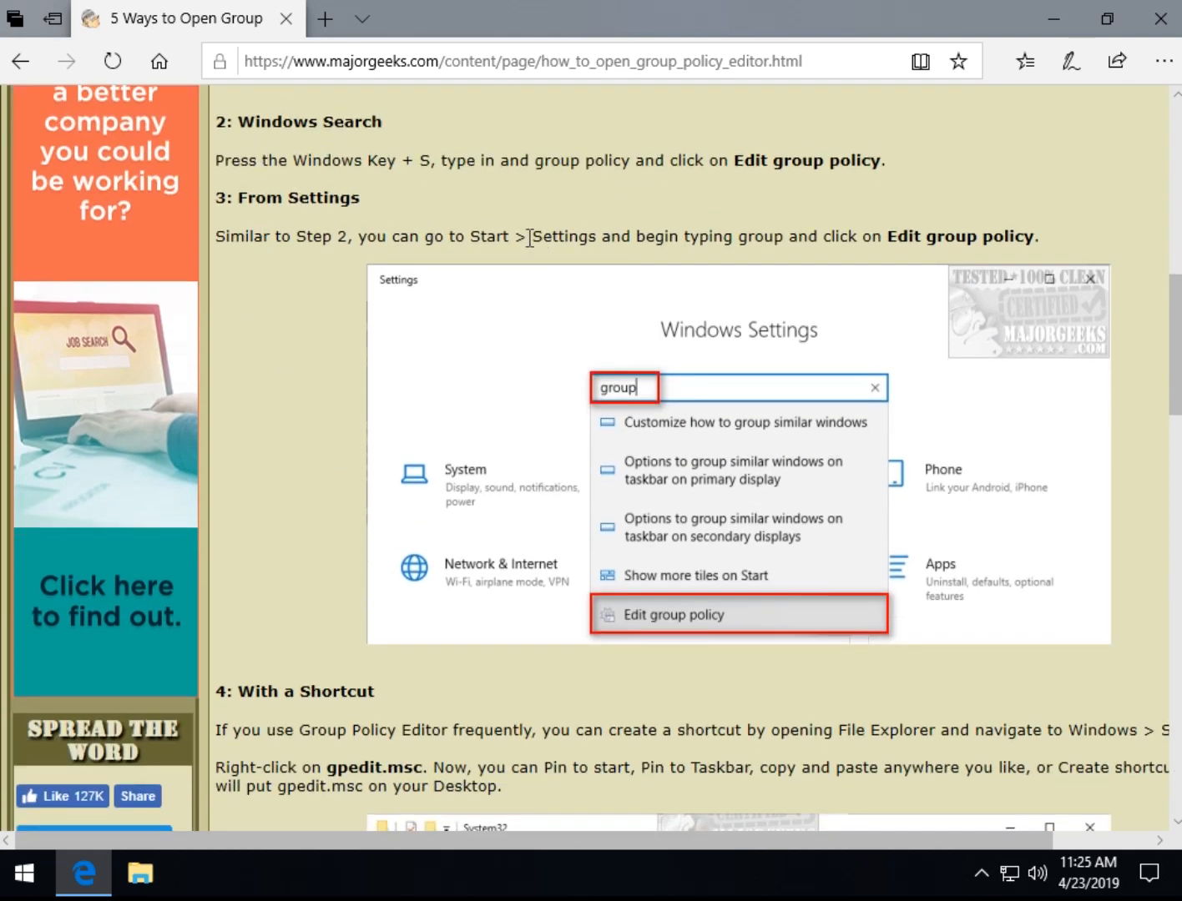
left_click(23, 873)
type("gr")
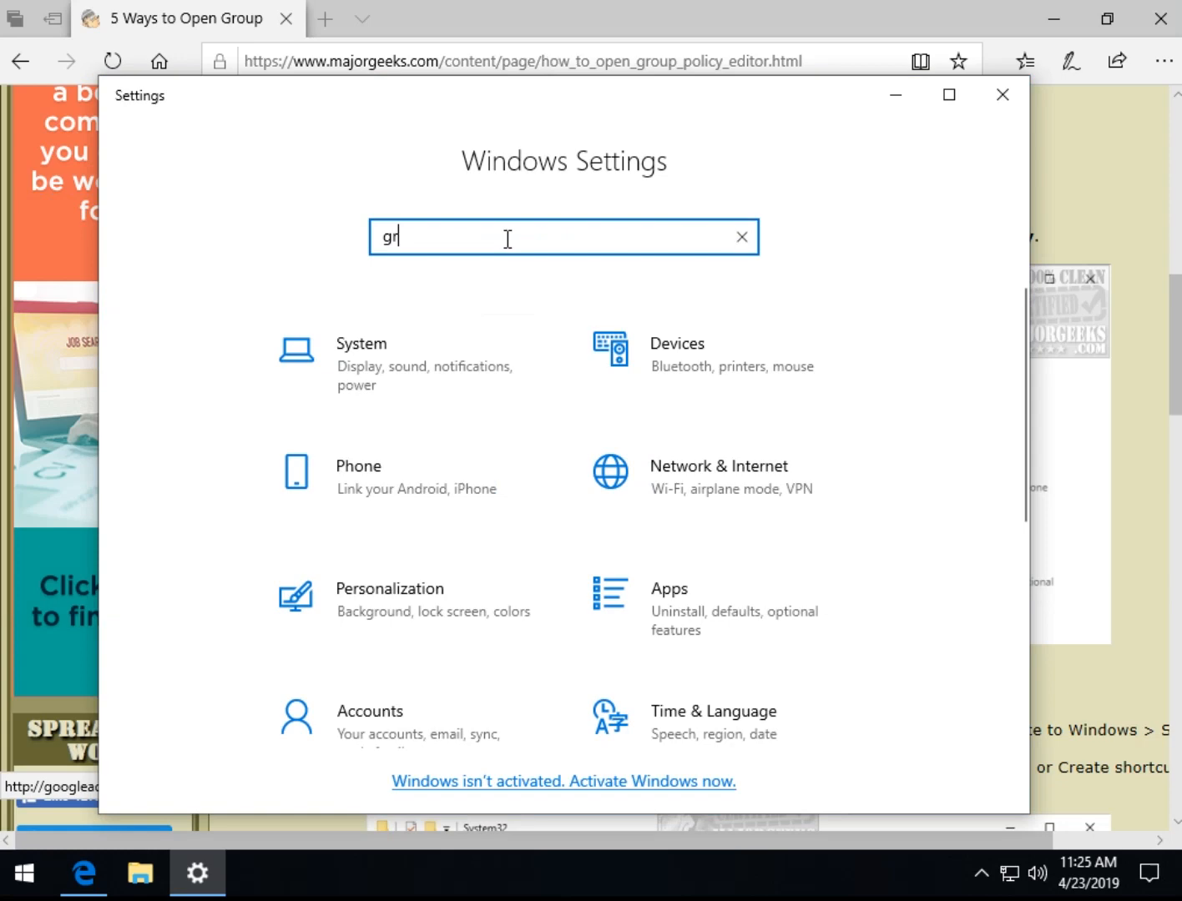
Search Settings for 'group' and launch Edit group policy from the suggestions.
type("oup")
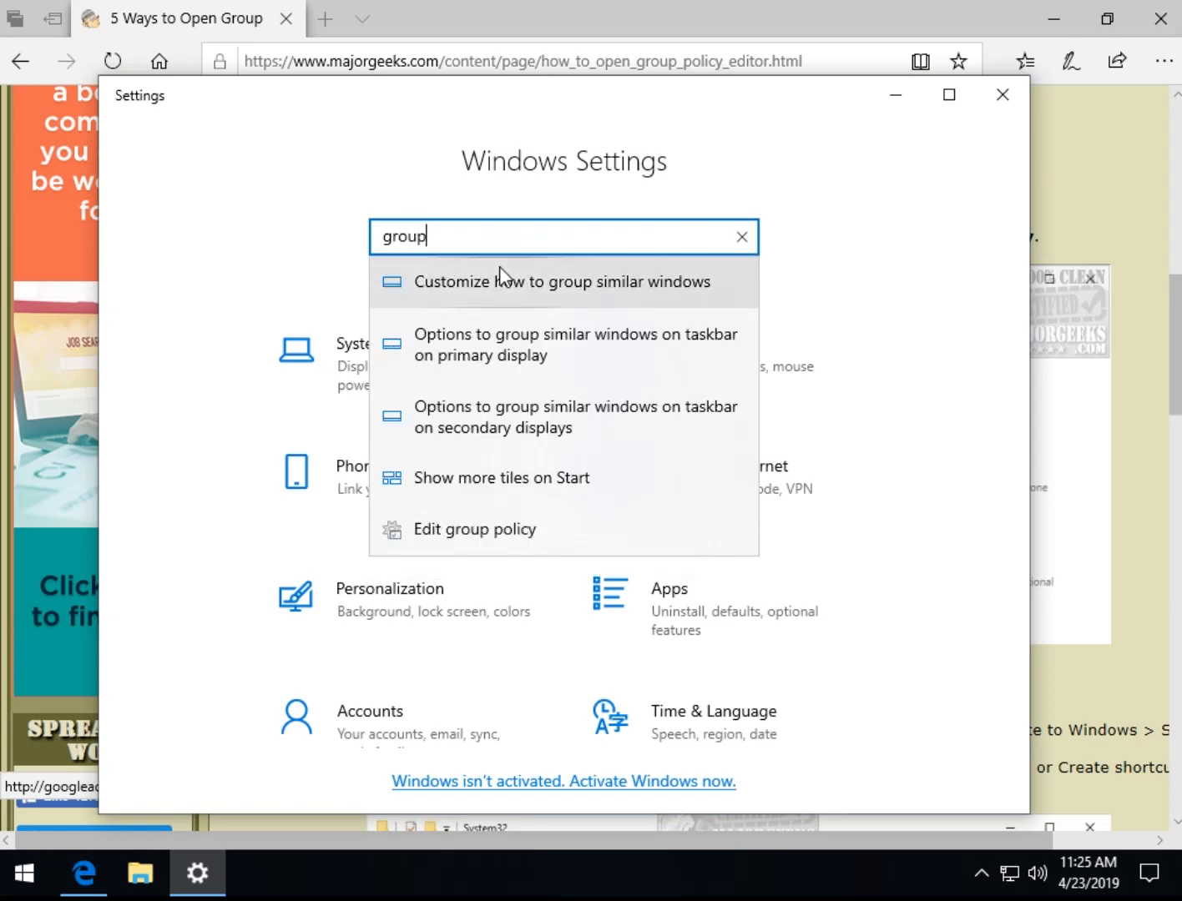
mouse_move(492, 537)
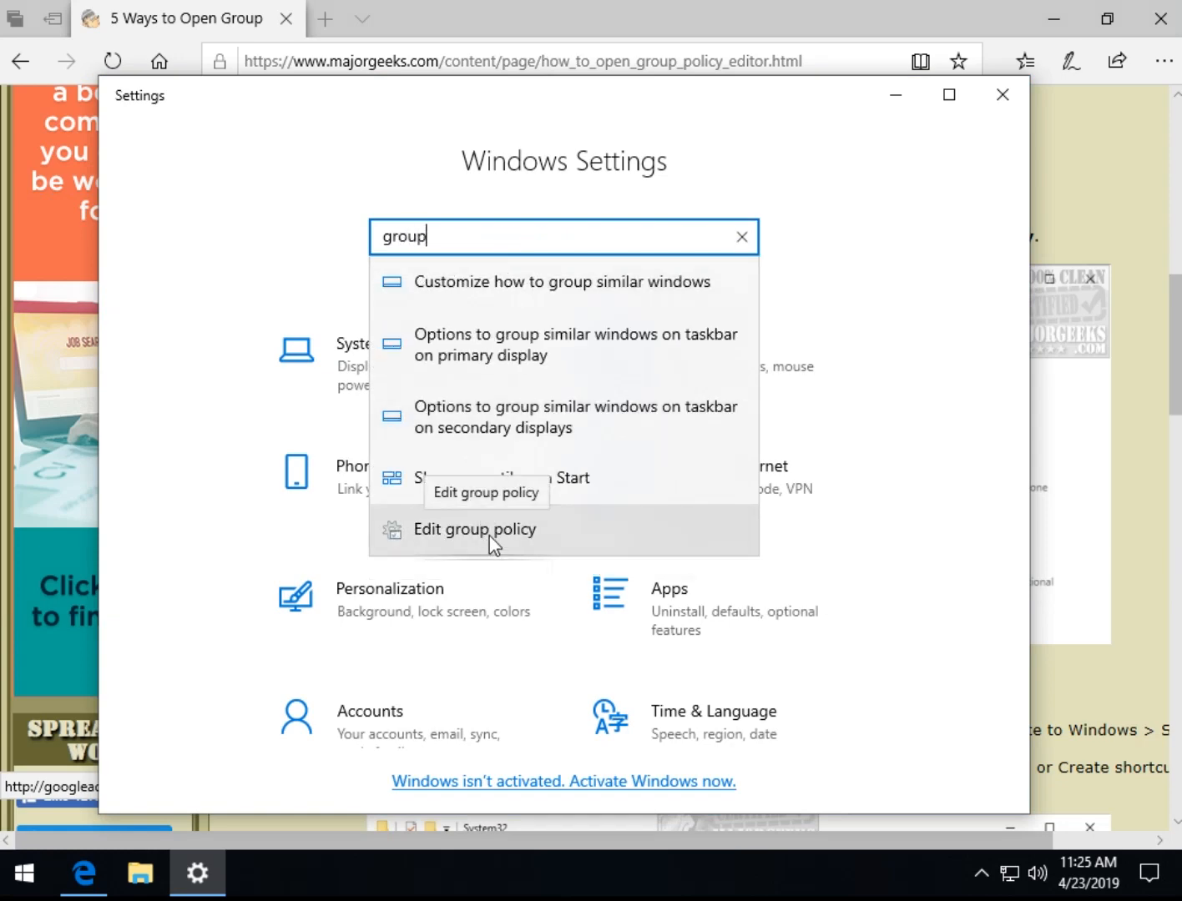
left_click(474, 529)
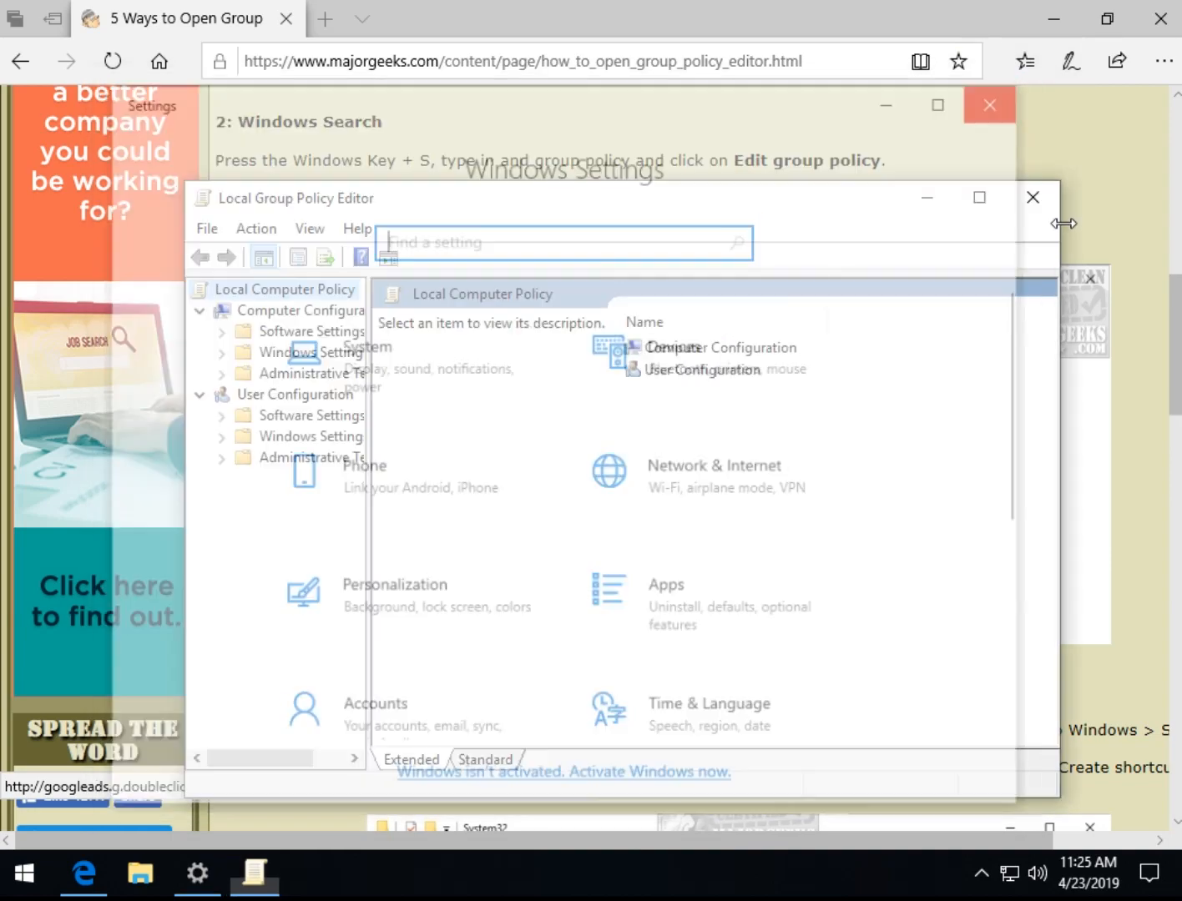
Close the Group Policy Editor and scroll the guide down to 4: With a Shortcut.
left_click(1031, 197)
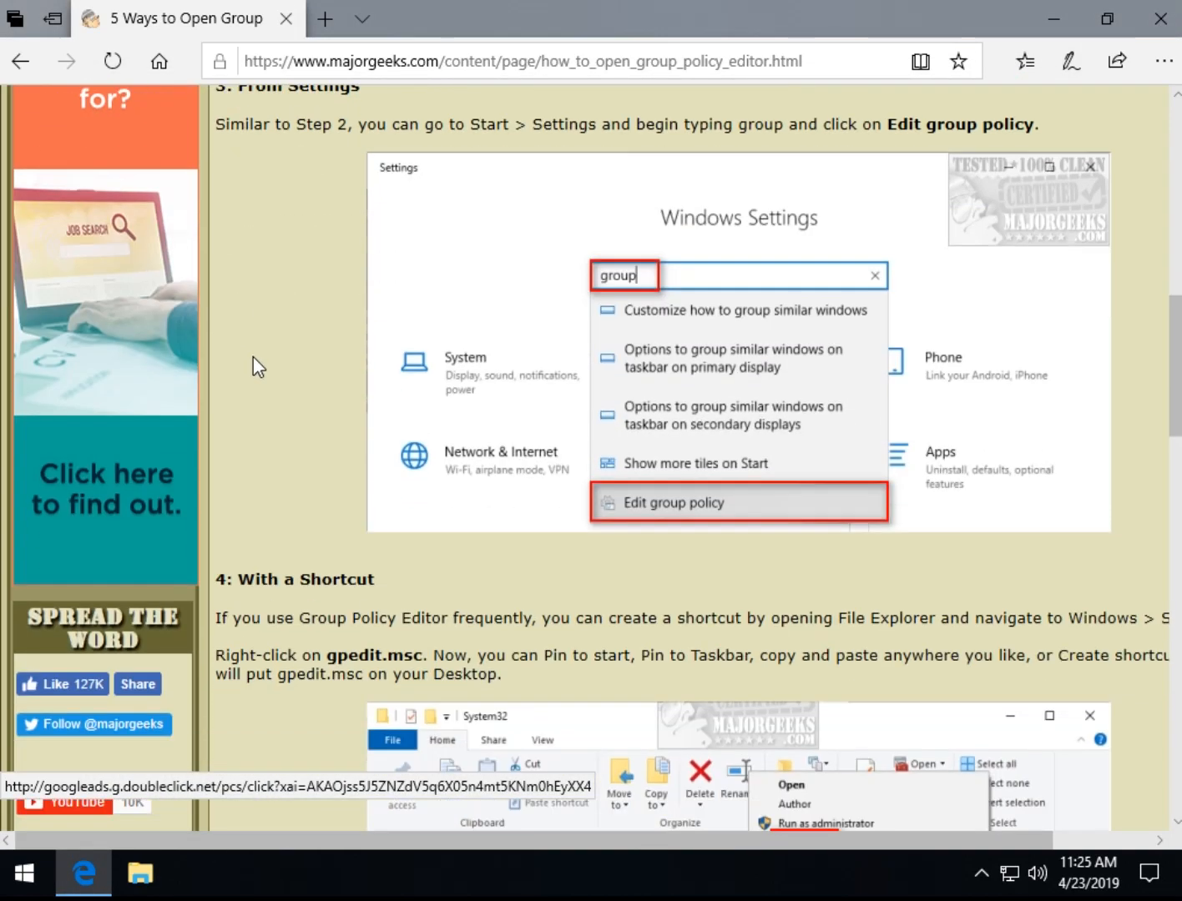
scroll("down", 3)
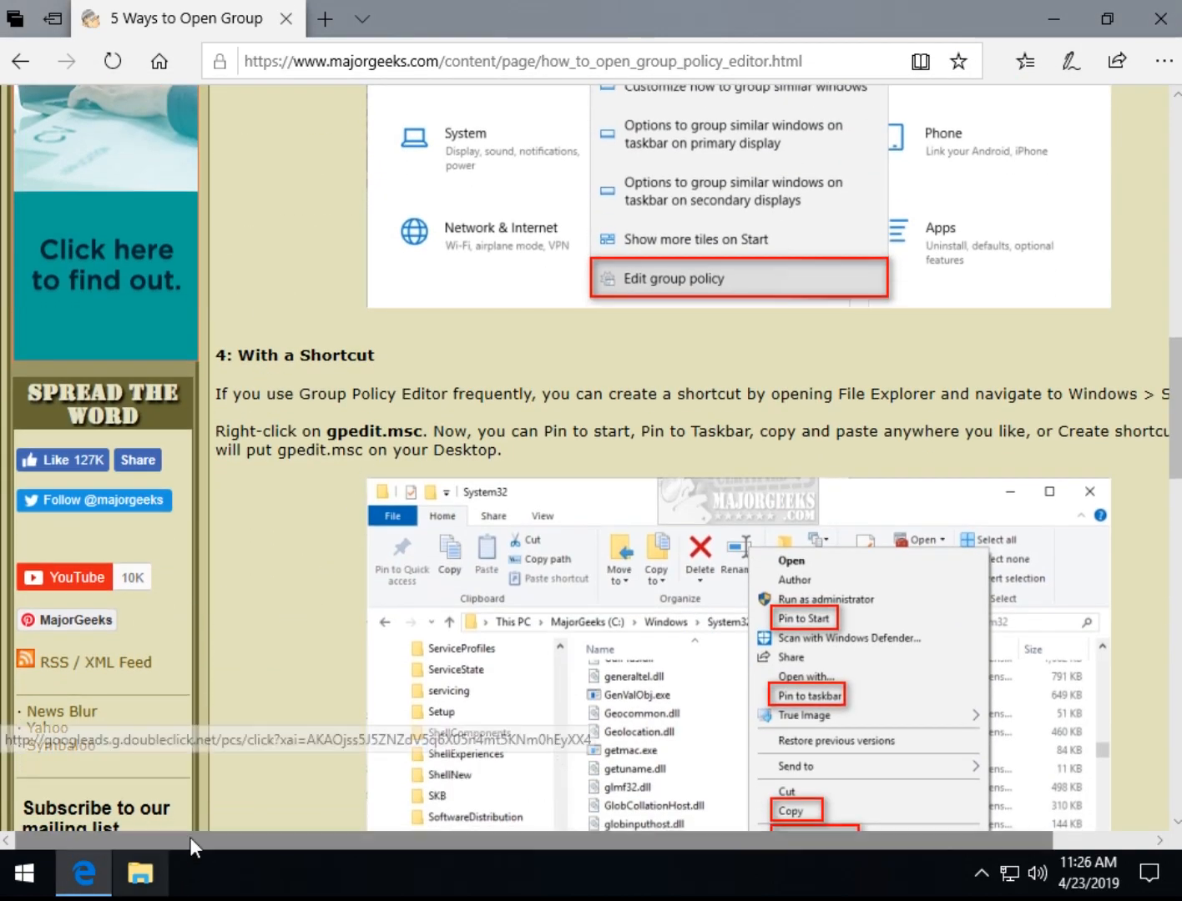
scroll("down", 3)
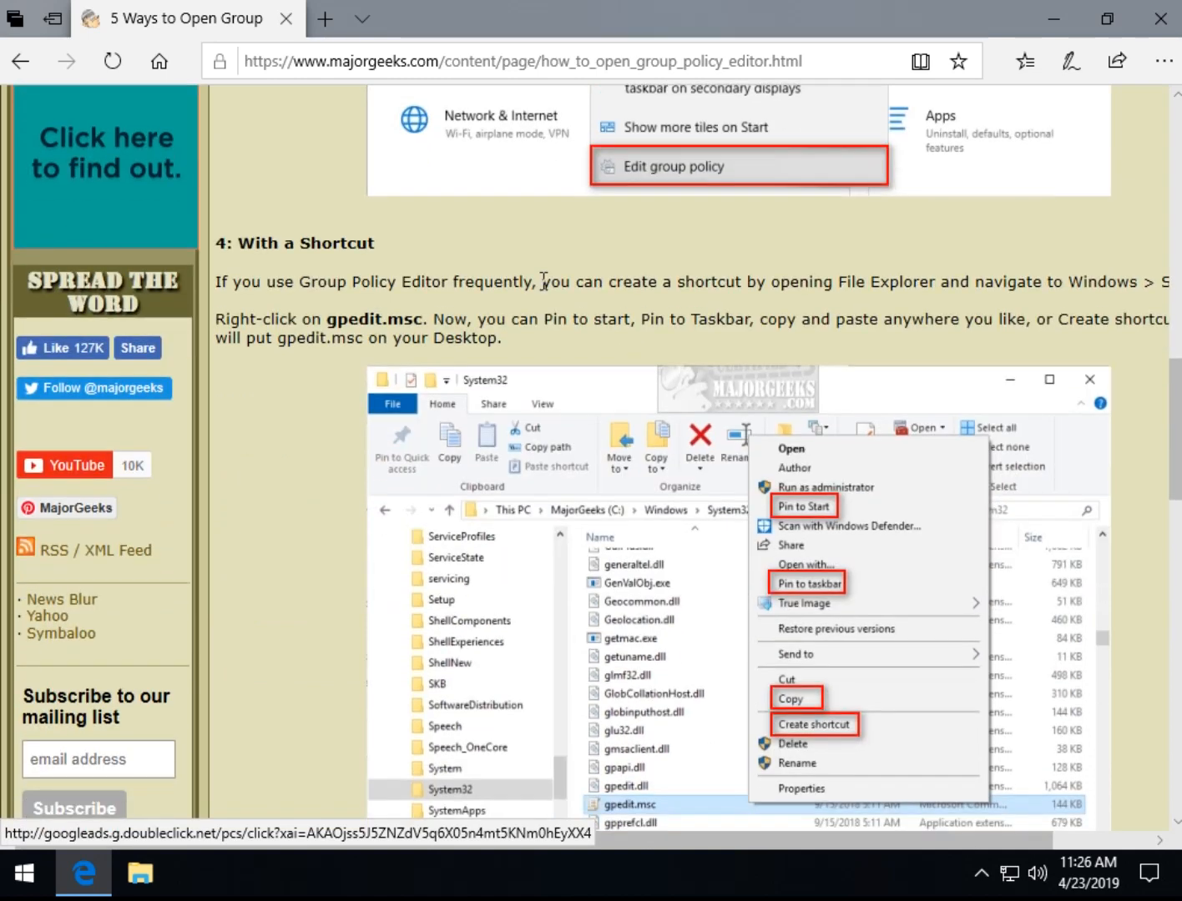
mouse_move(240, 673)
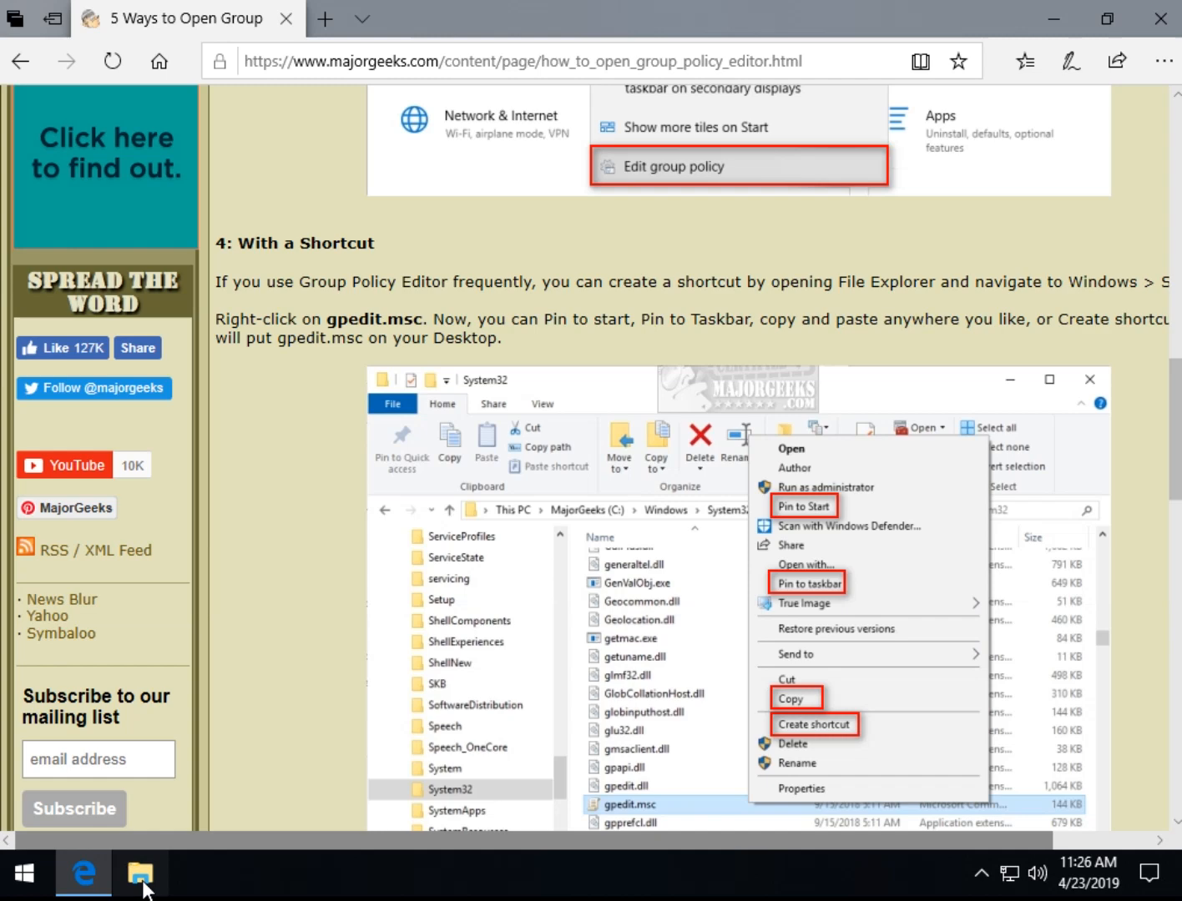
Browse File Explorer to C:\Windows\System32 and select the gpedit.msc file.
left_click(140, 873)
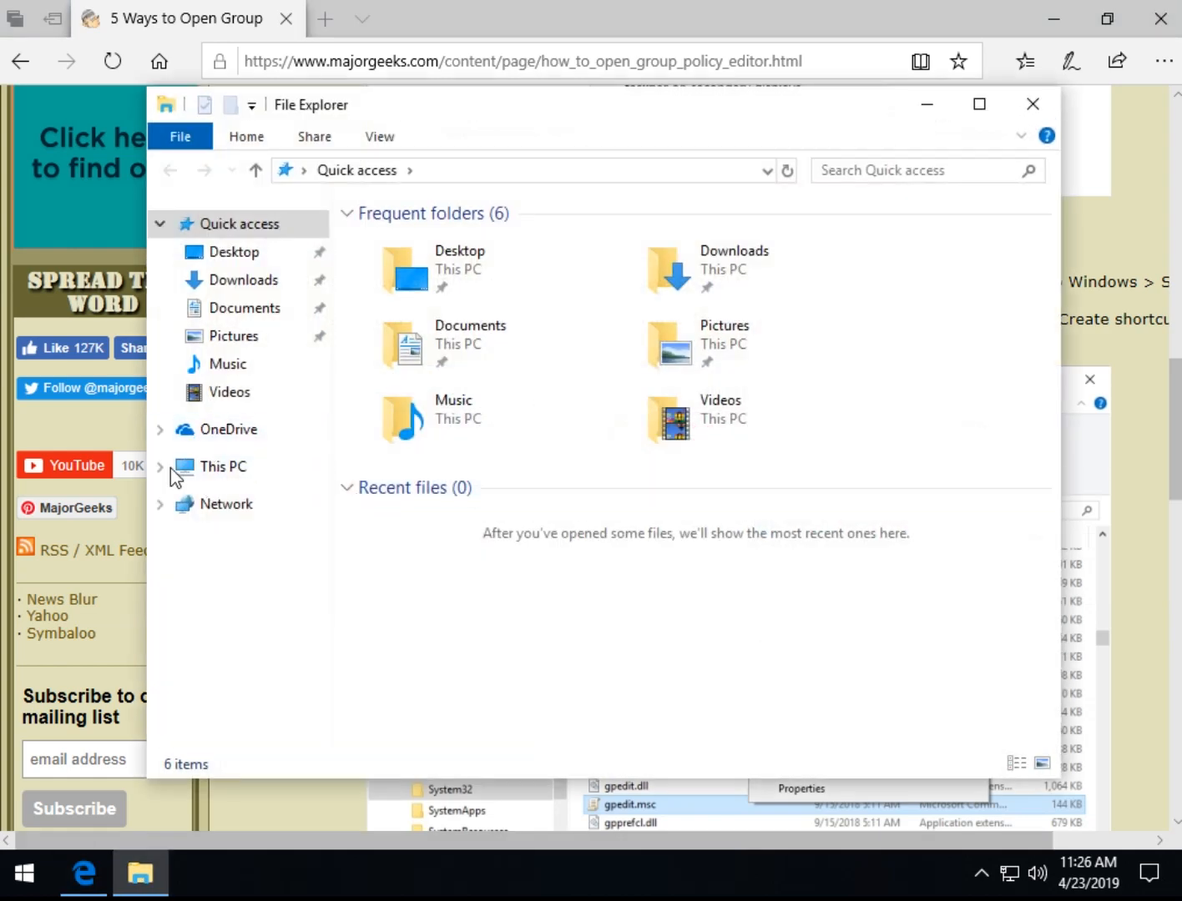
left_click(160, 468)
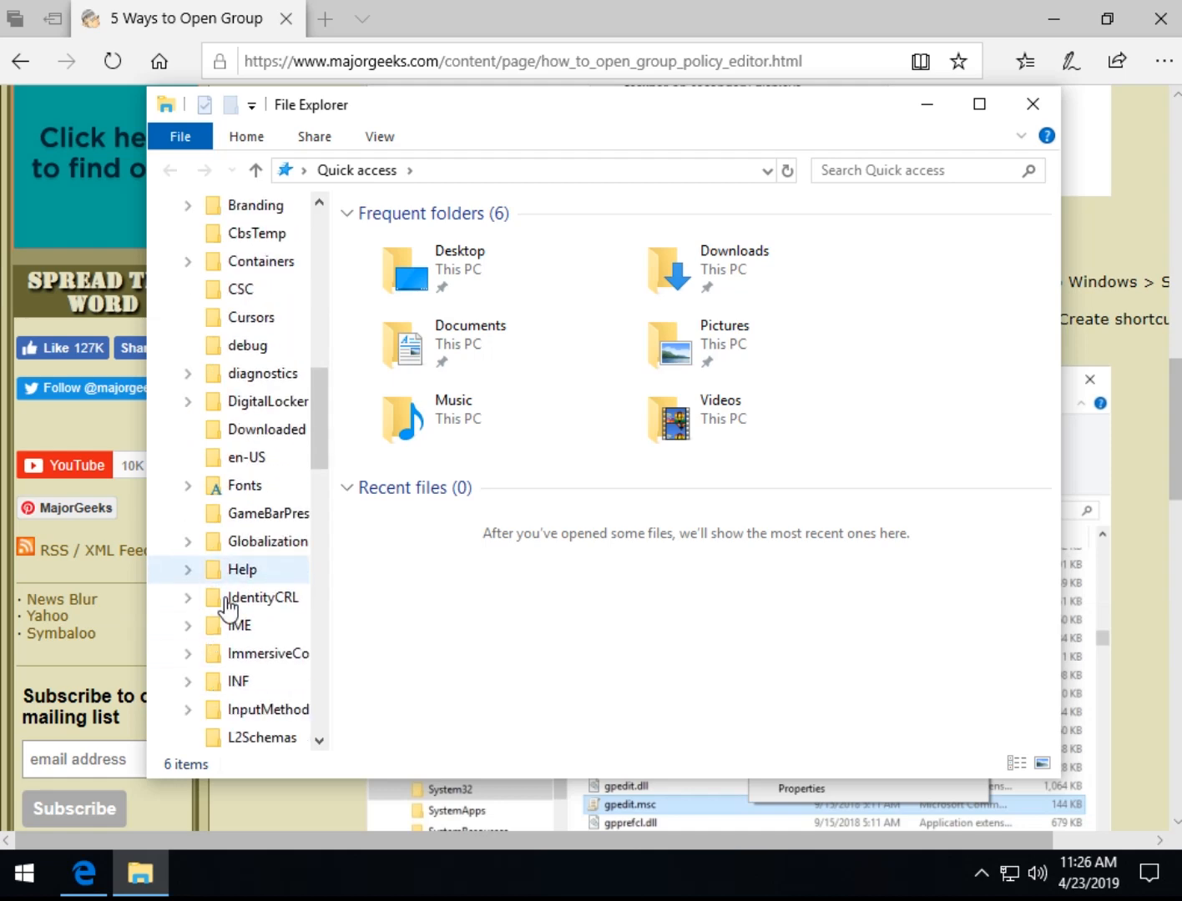
scroll("down", 3)
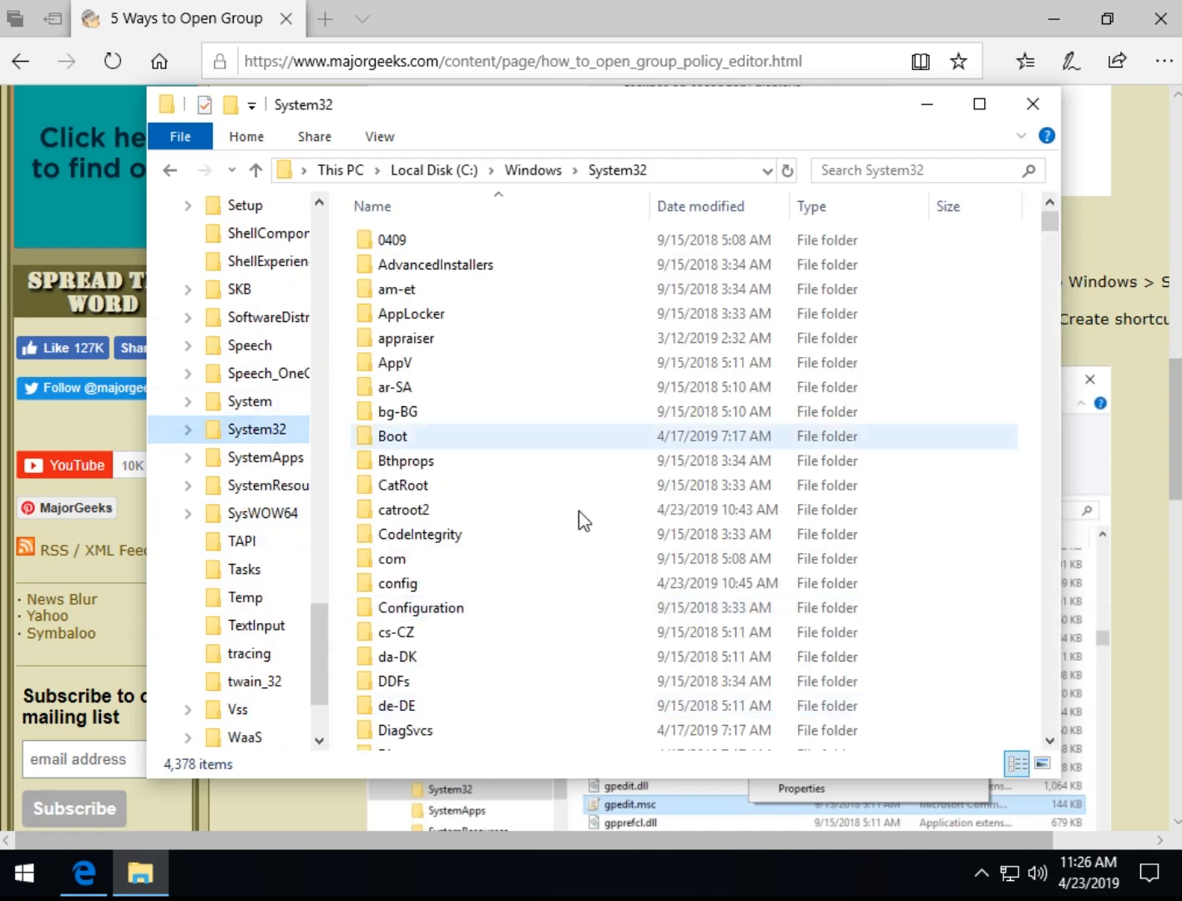
scroll("down", 3)
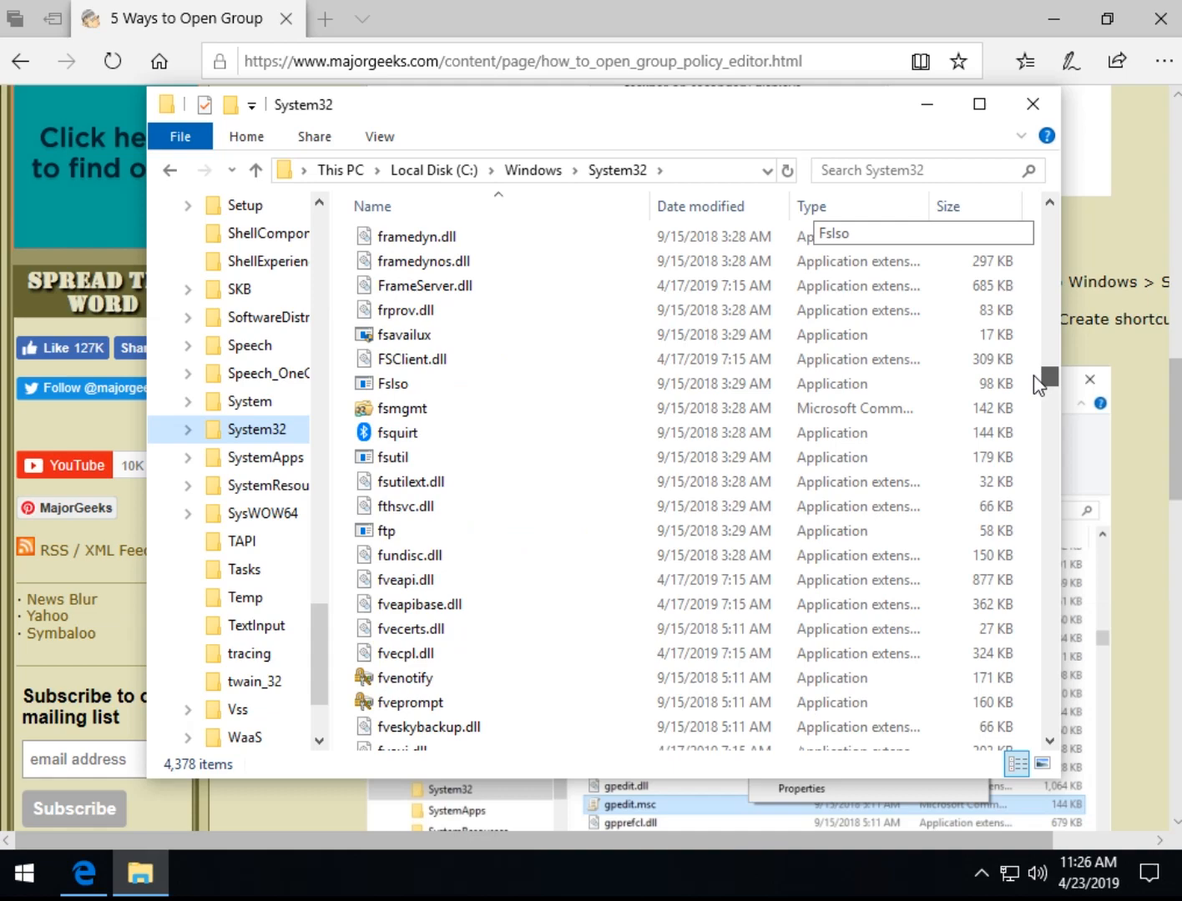
scroll("down", 3)
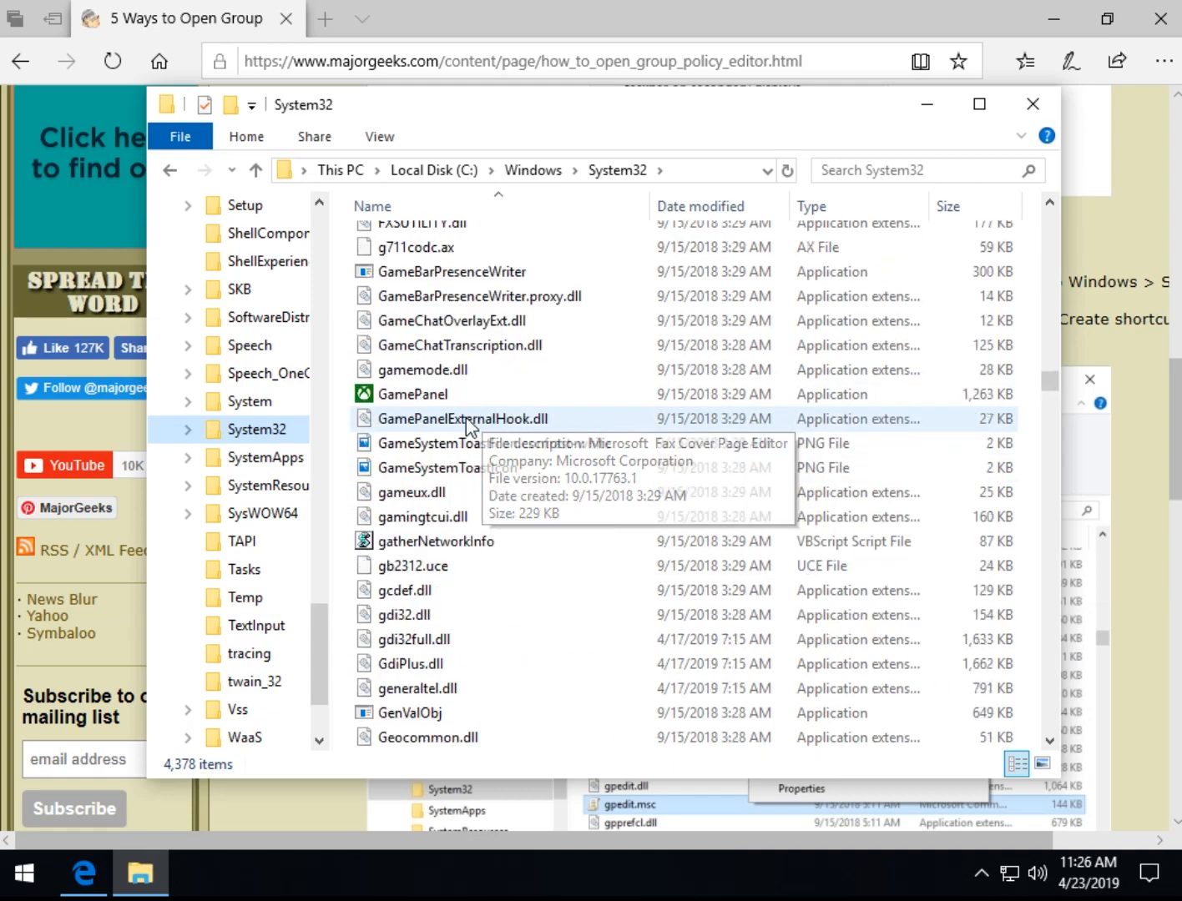
scroll("down", 3)
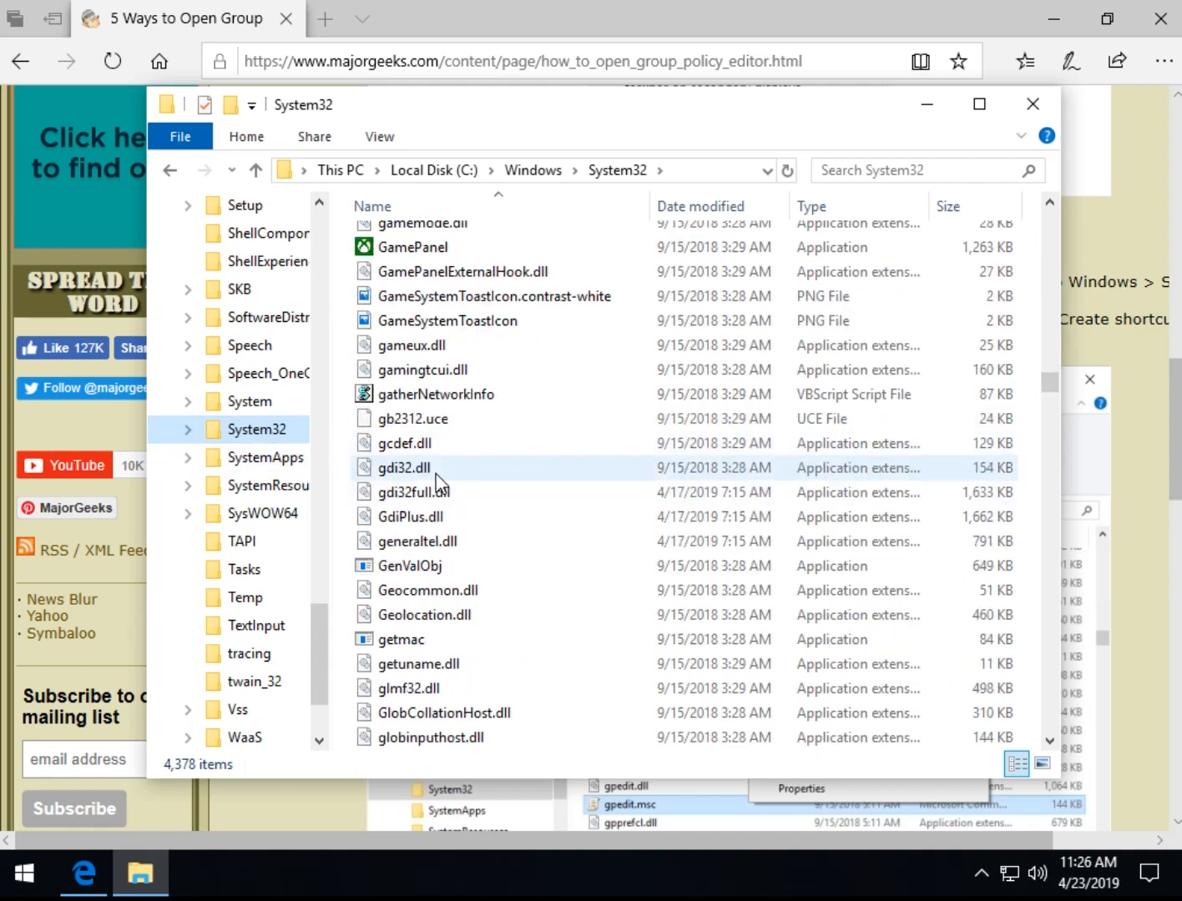
scroll("down", 3)
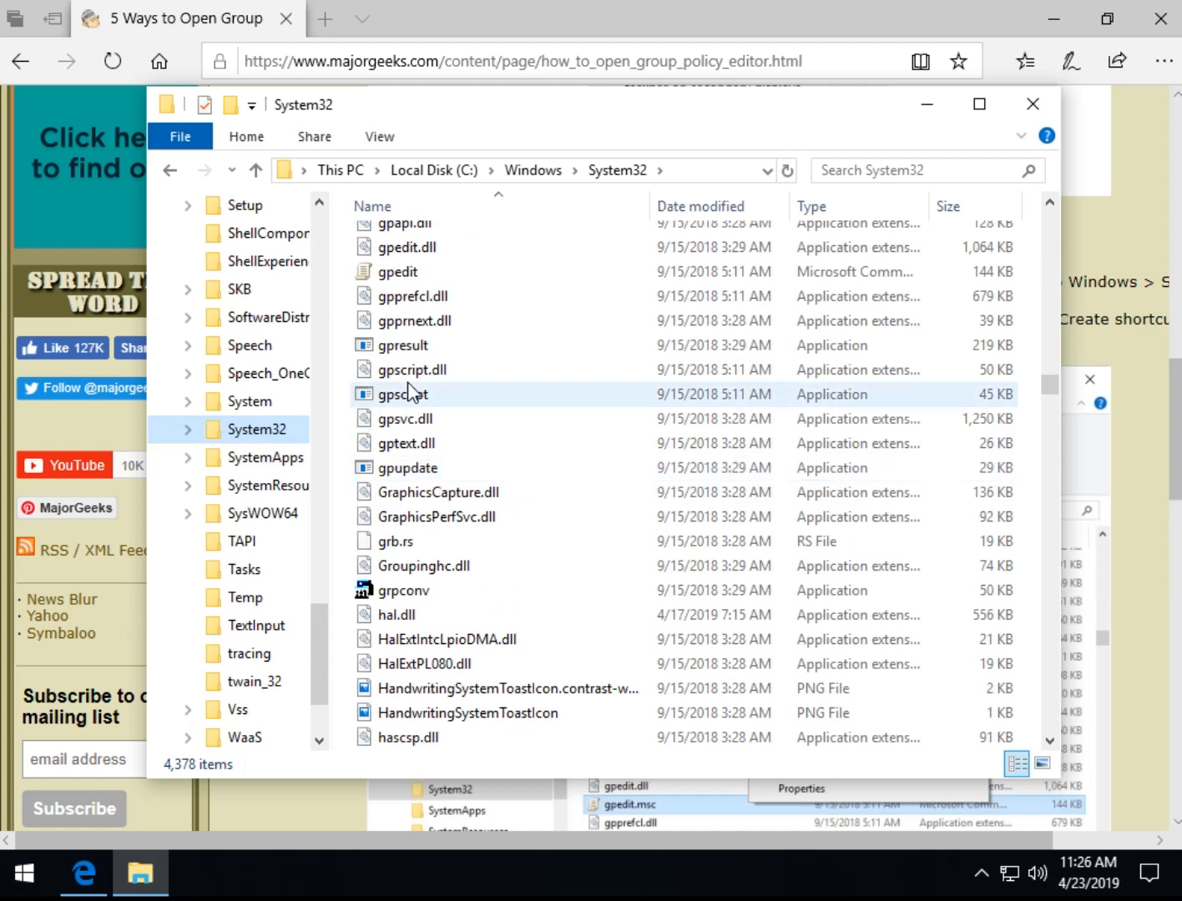
scroll("up", 3)
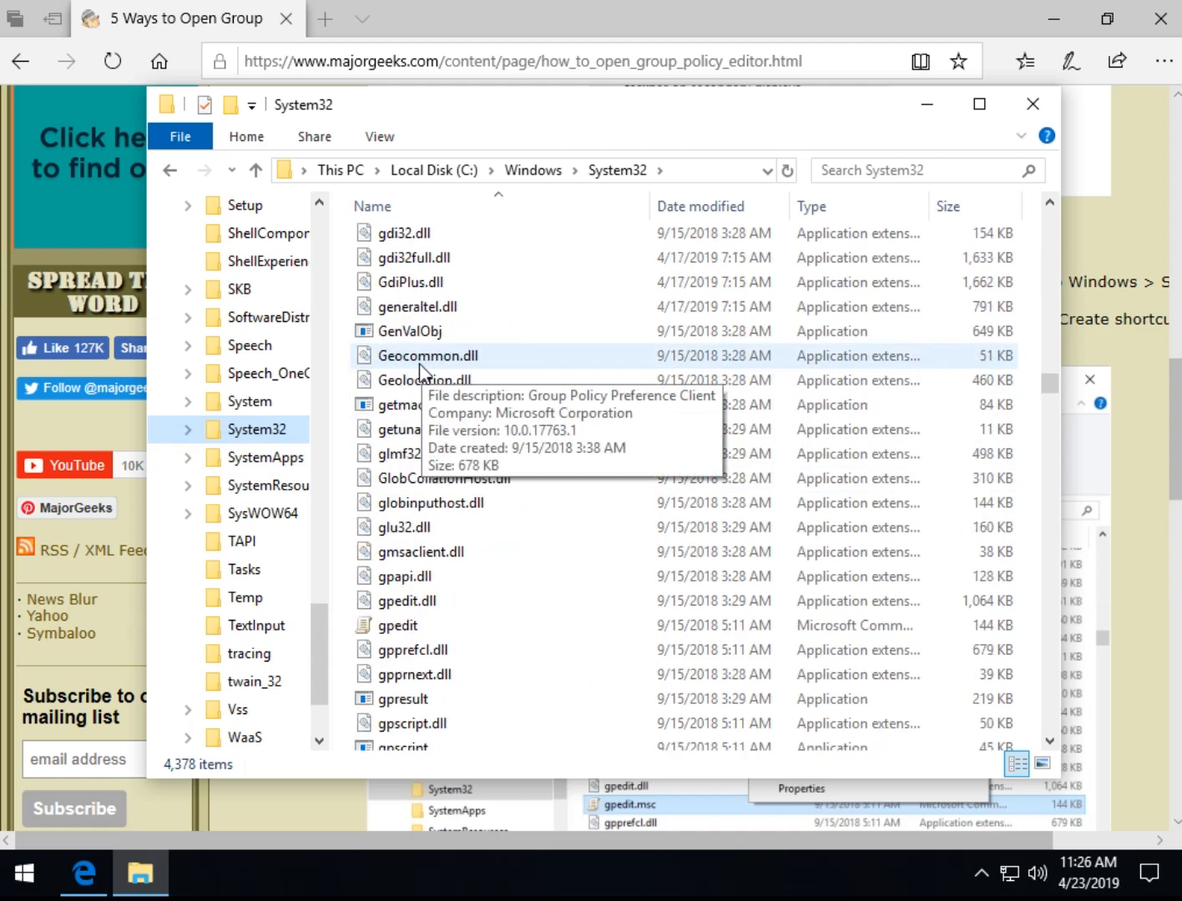
scroll("down", 3)
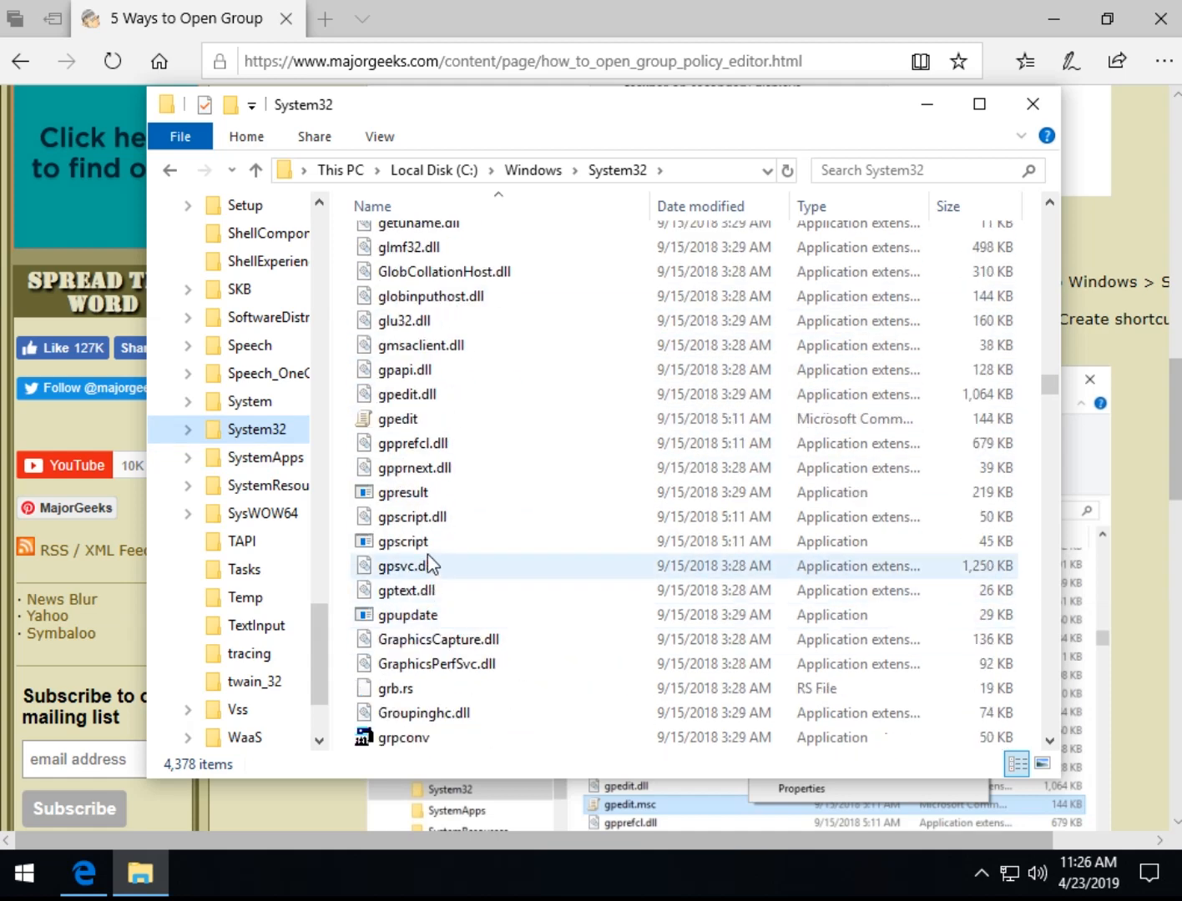
mouse_move(428, 616)
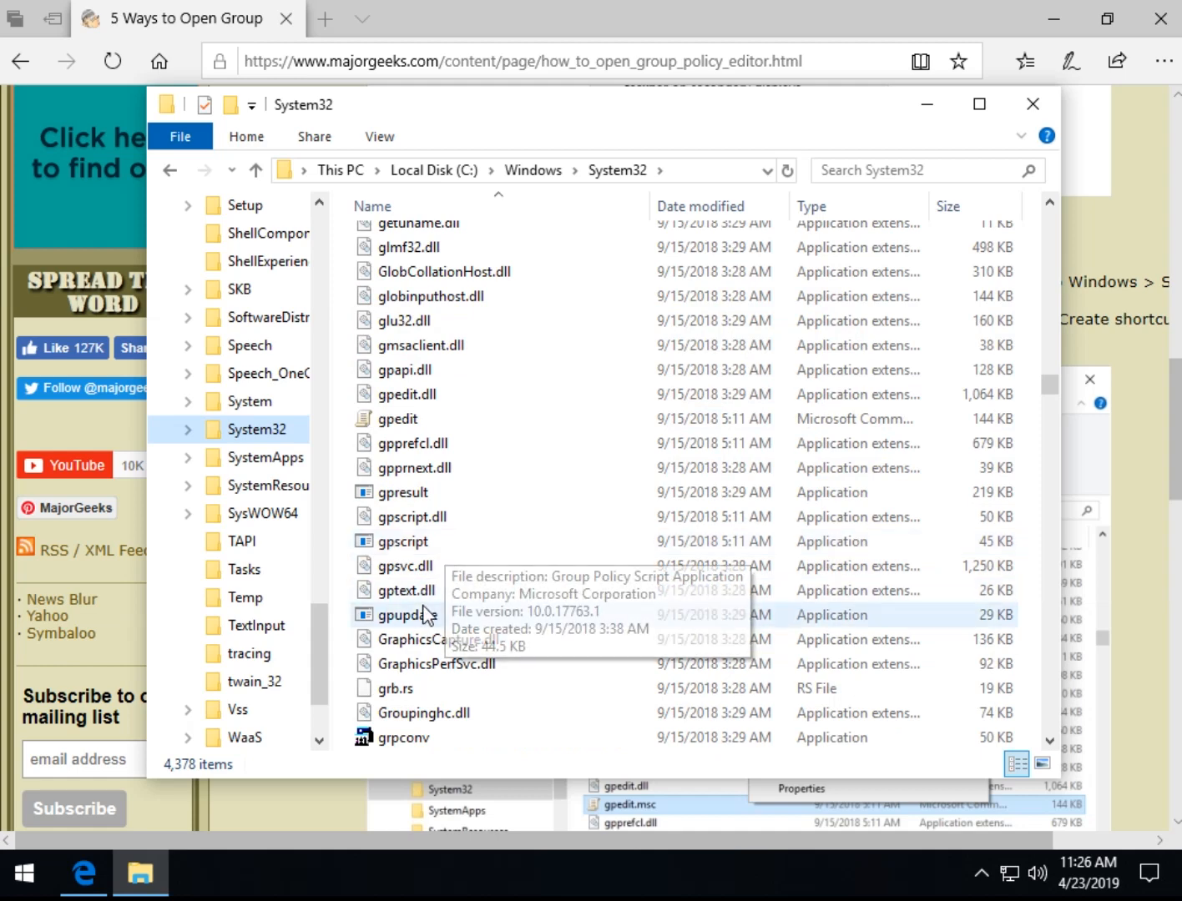
left_click(403, 417)
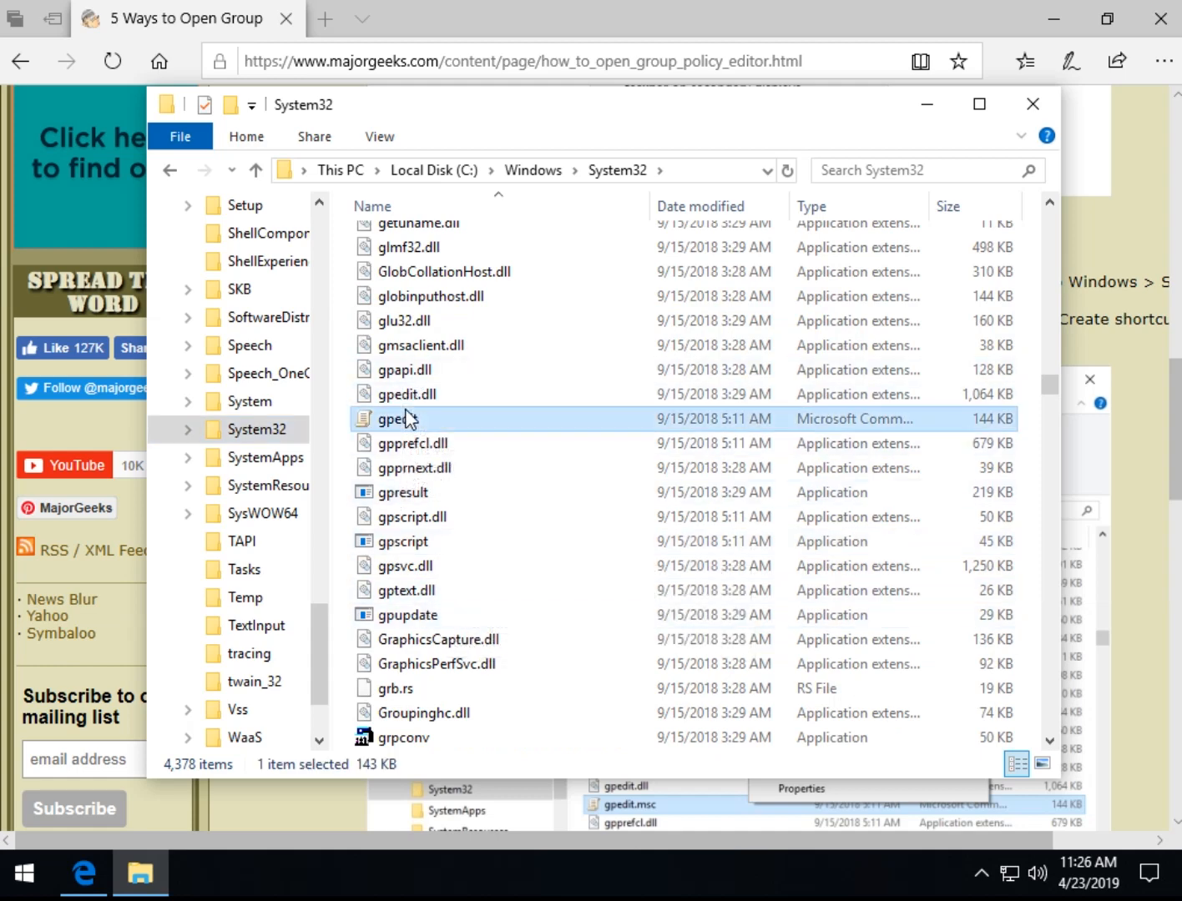
mouse_move(395, 417)
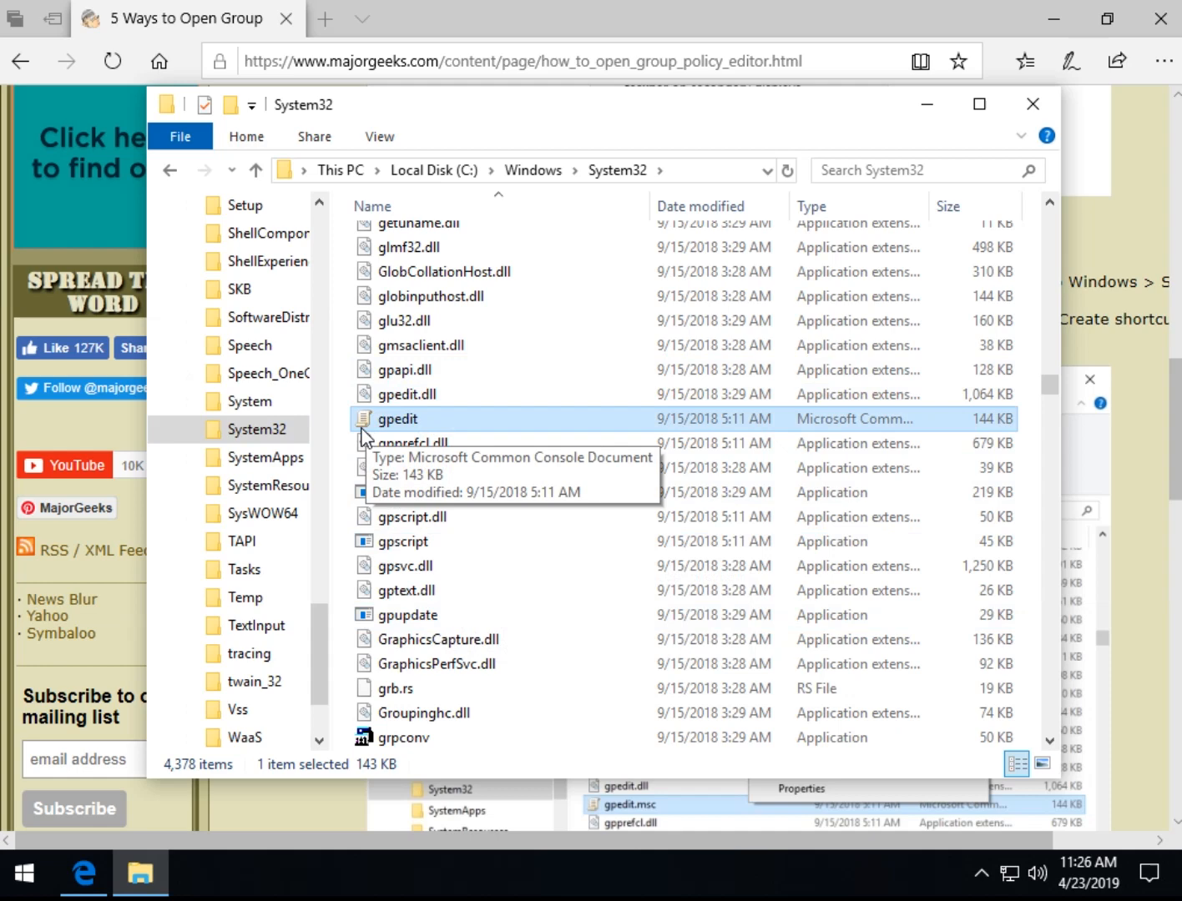
Create a shortcut to gpedit.msc, accept placing it on the desktop, and reveal the desktop.
right_click(397, 419)
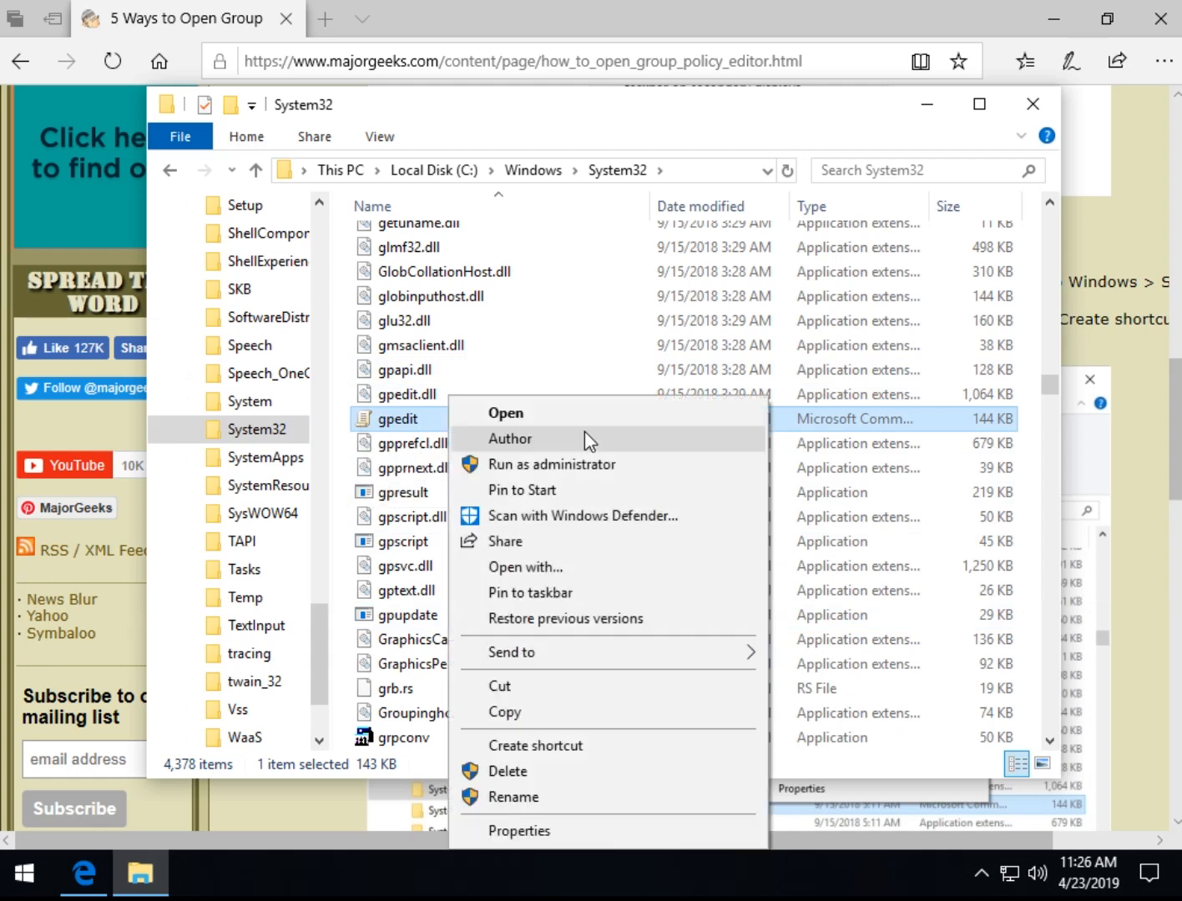
mouse_move(663, 603)
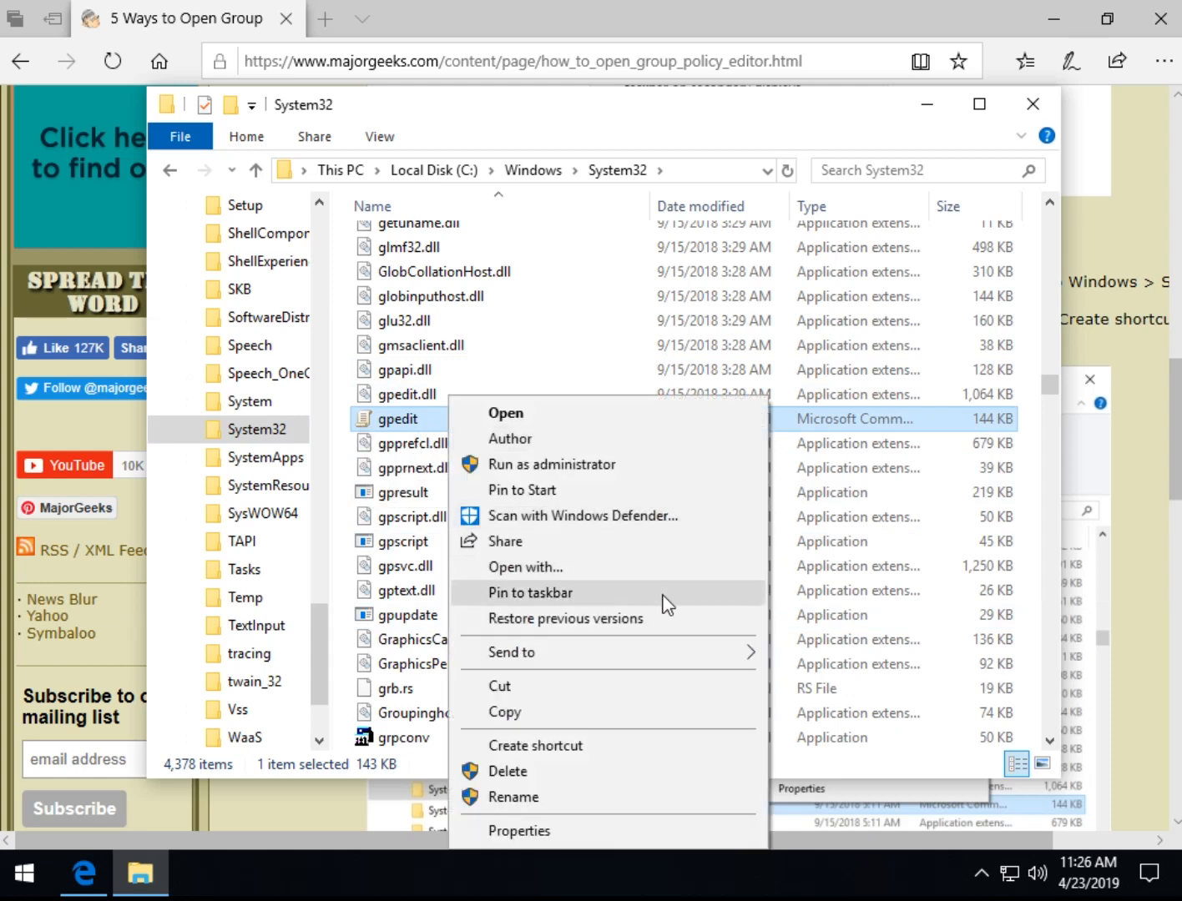
mouse_move(470, 534)
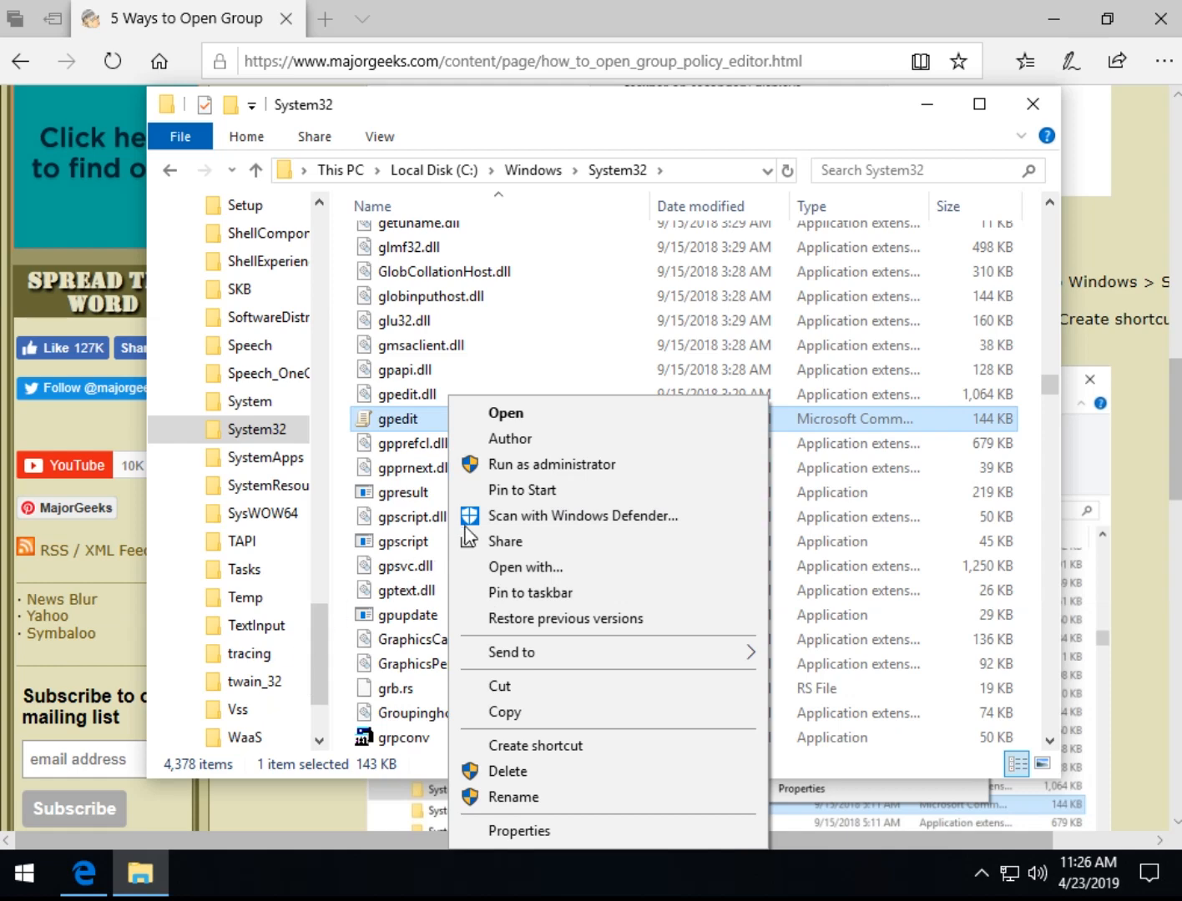
mouse_move(544, 592)
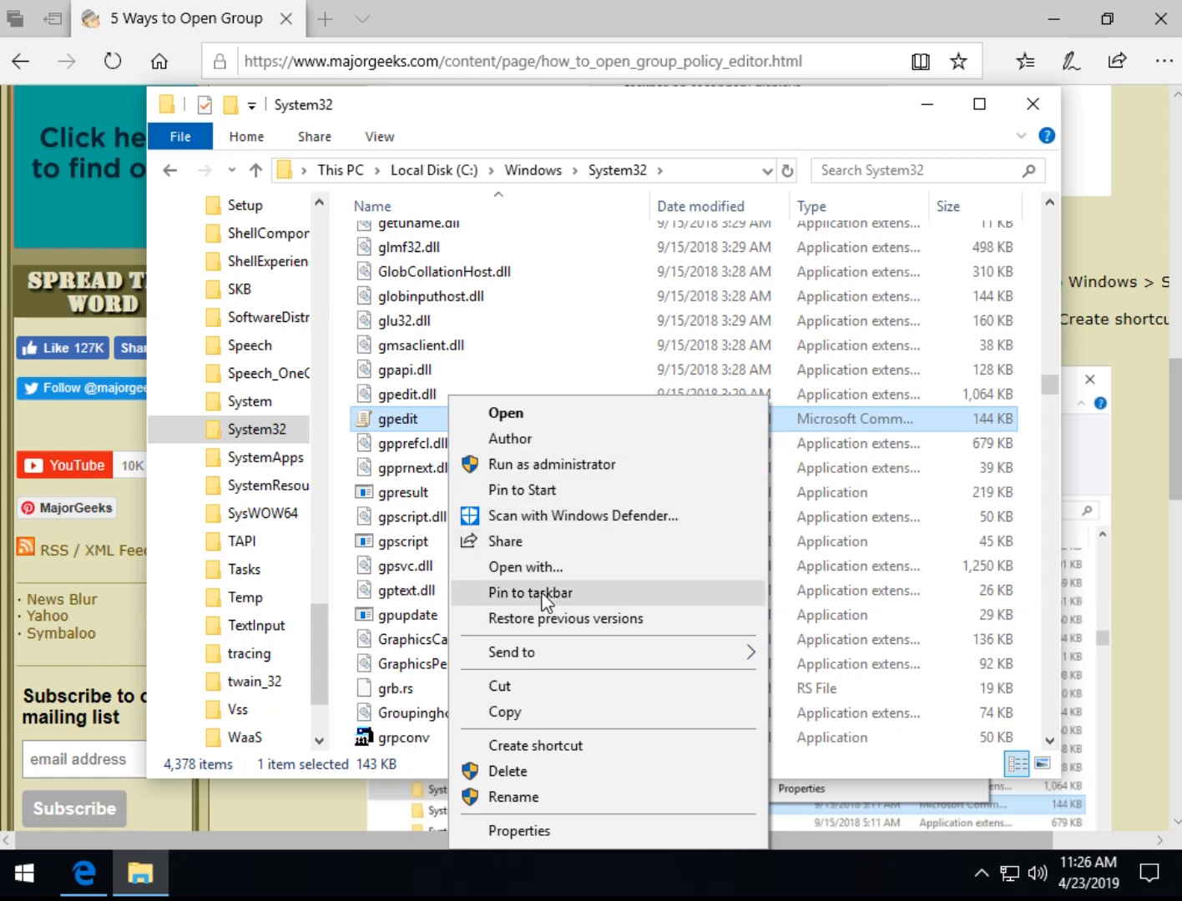
mouse_move(511, 744)
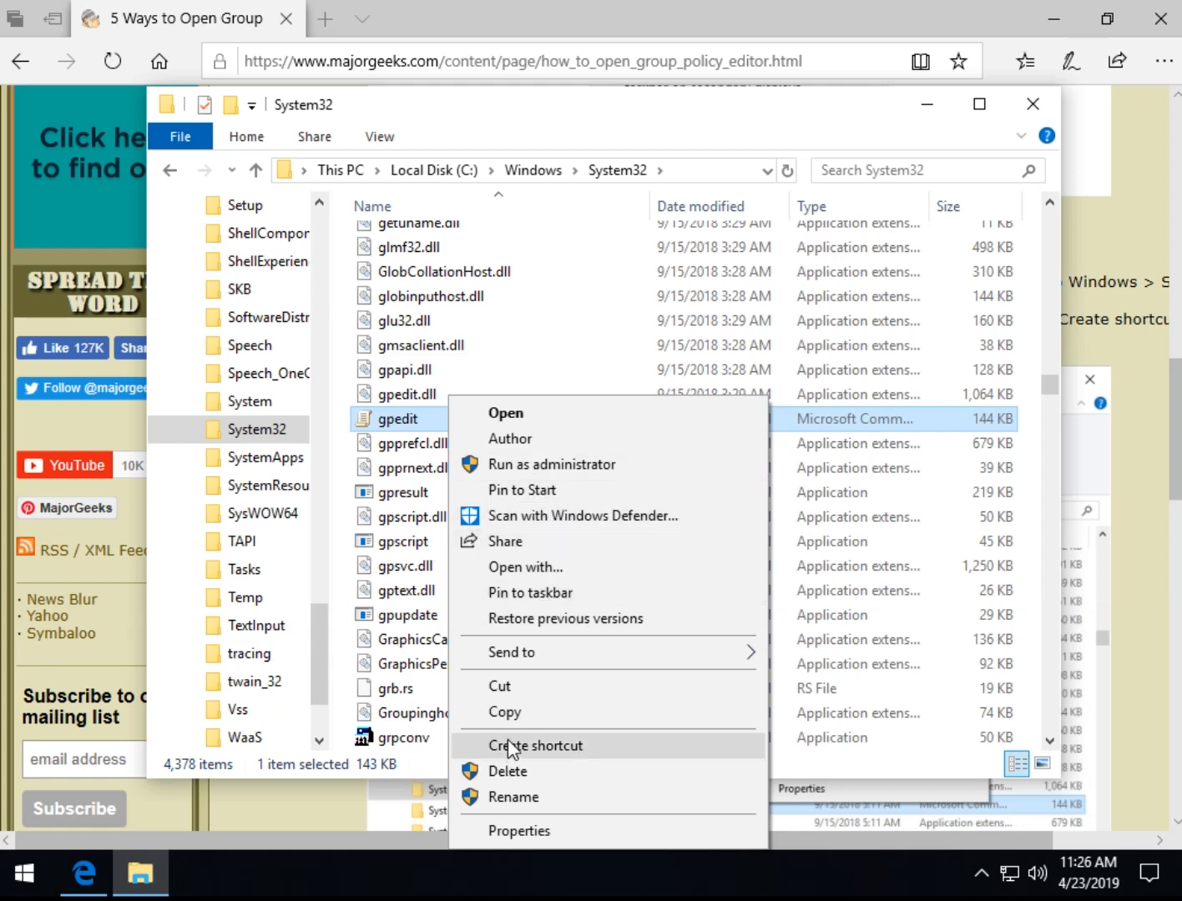
left_click(538, 745)
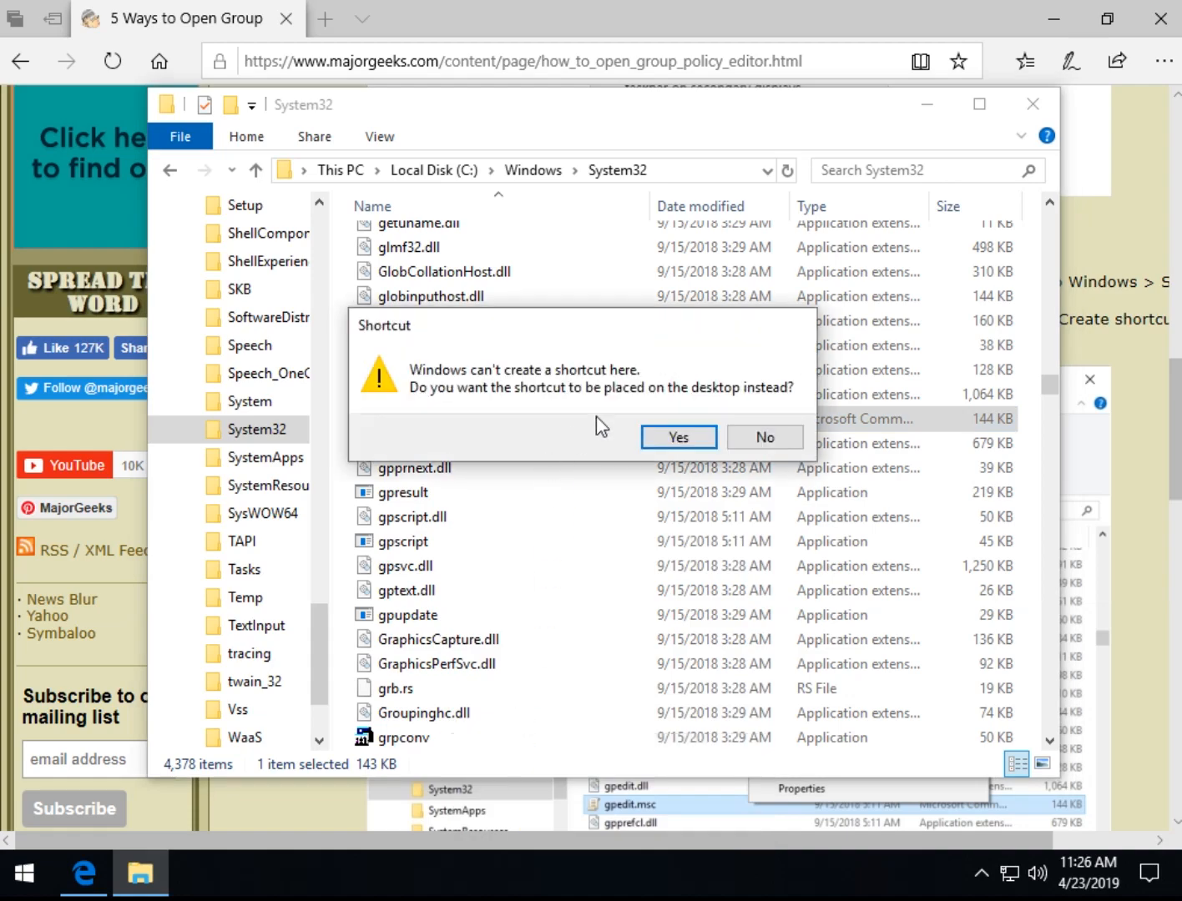
left_click(763, 437)
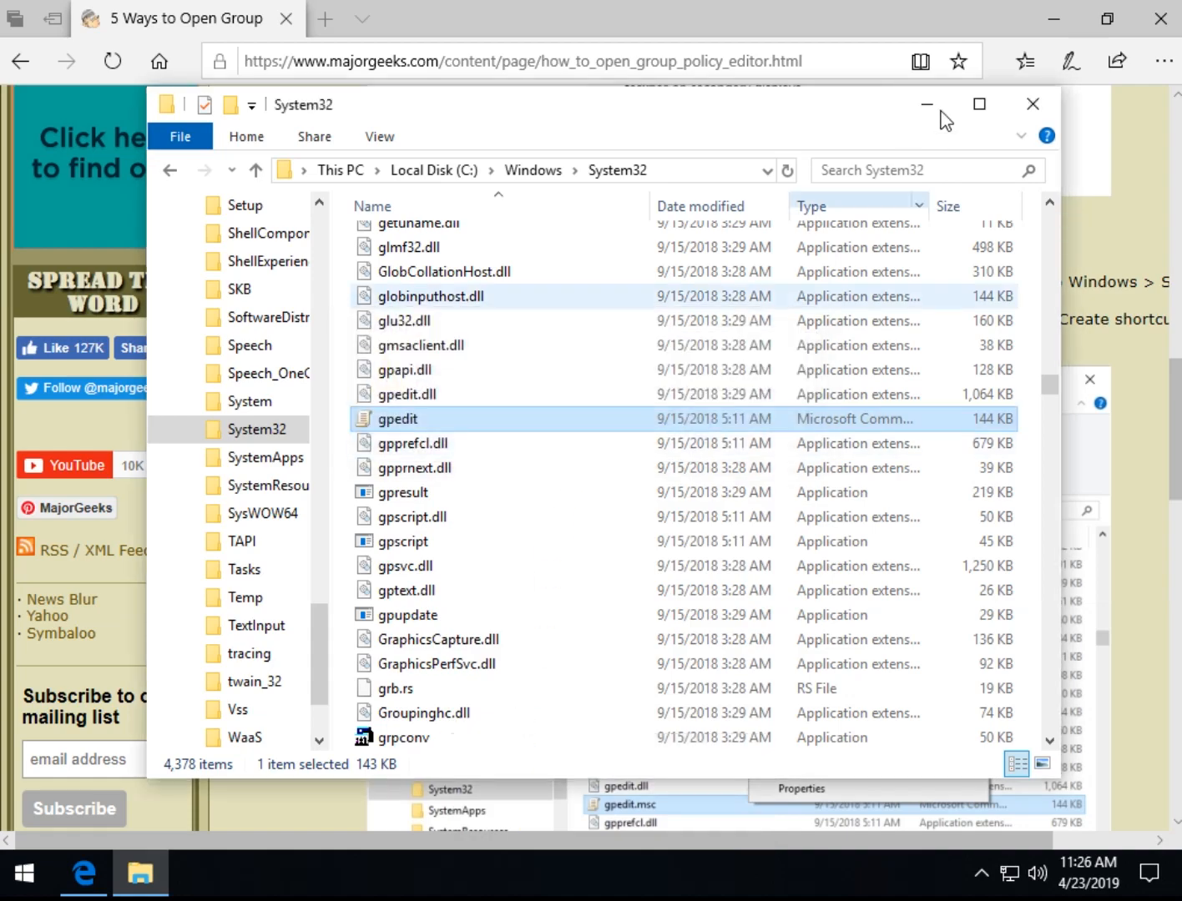
left_click(1031, 103)
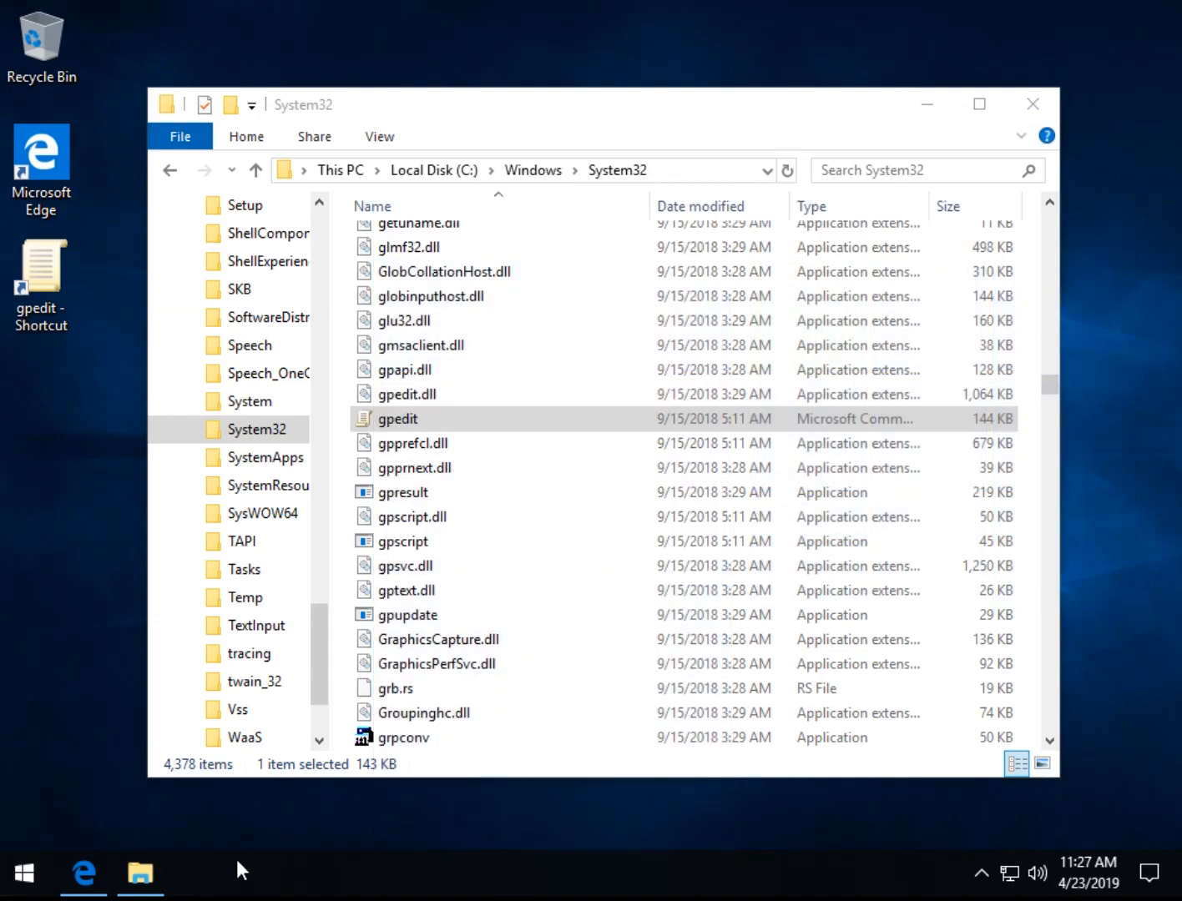
Return to the guide's section 5: Use PowerShell or Command Prompt and open Windows search.
left_click(1031, 103)
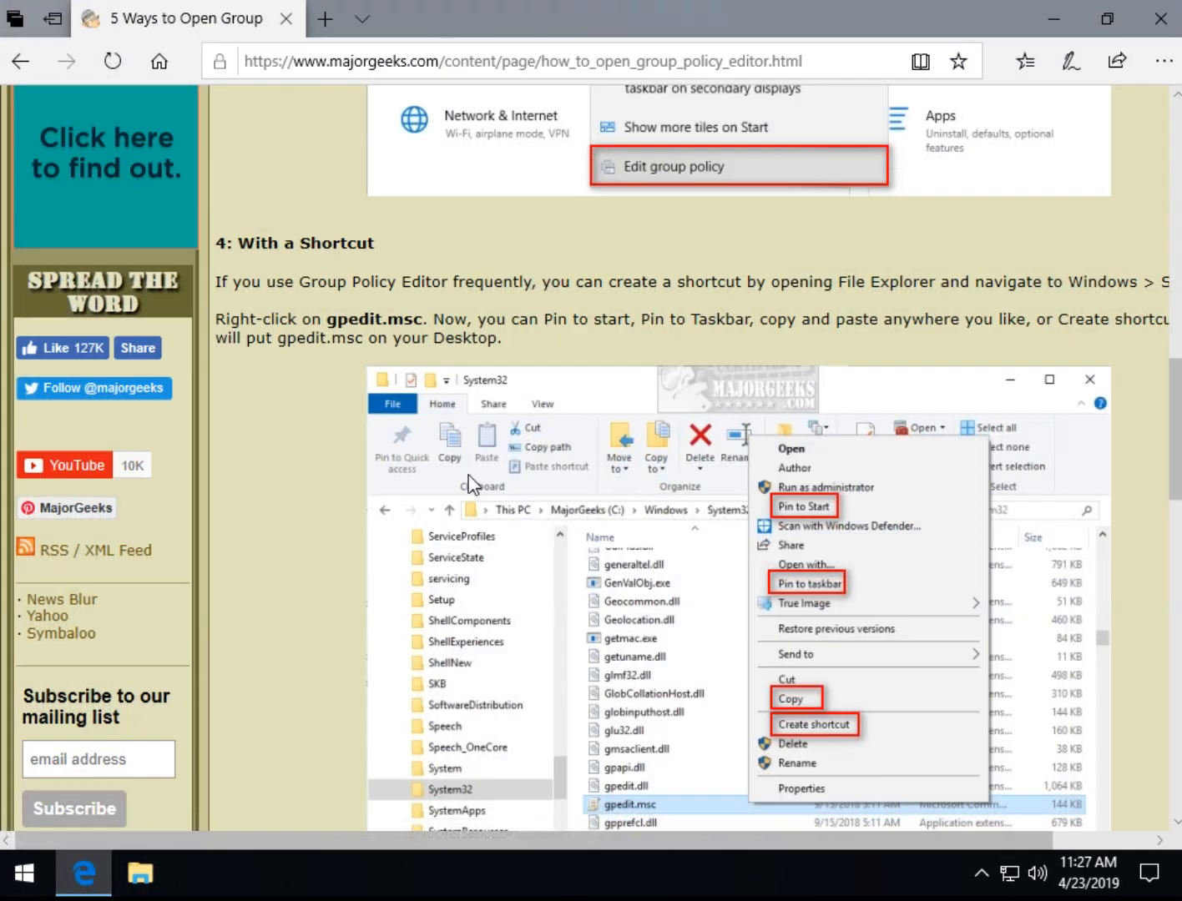
scroll("down", 3)
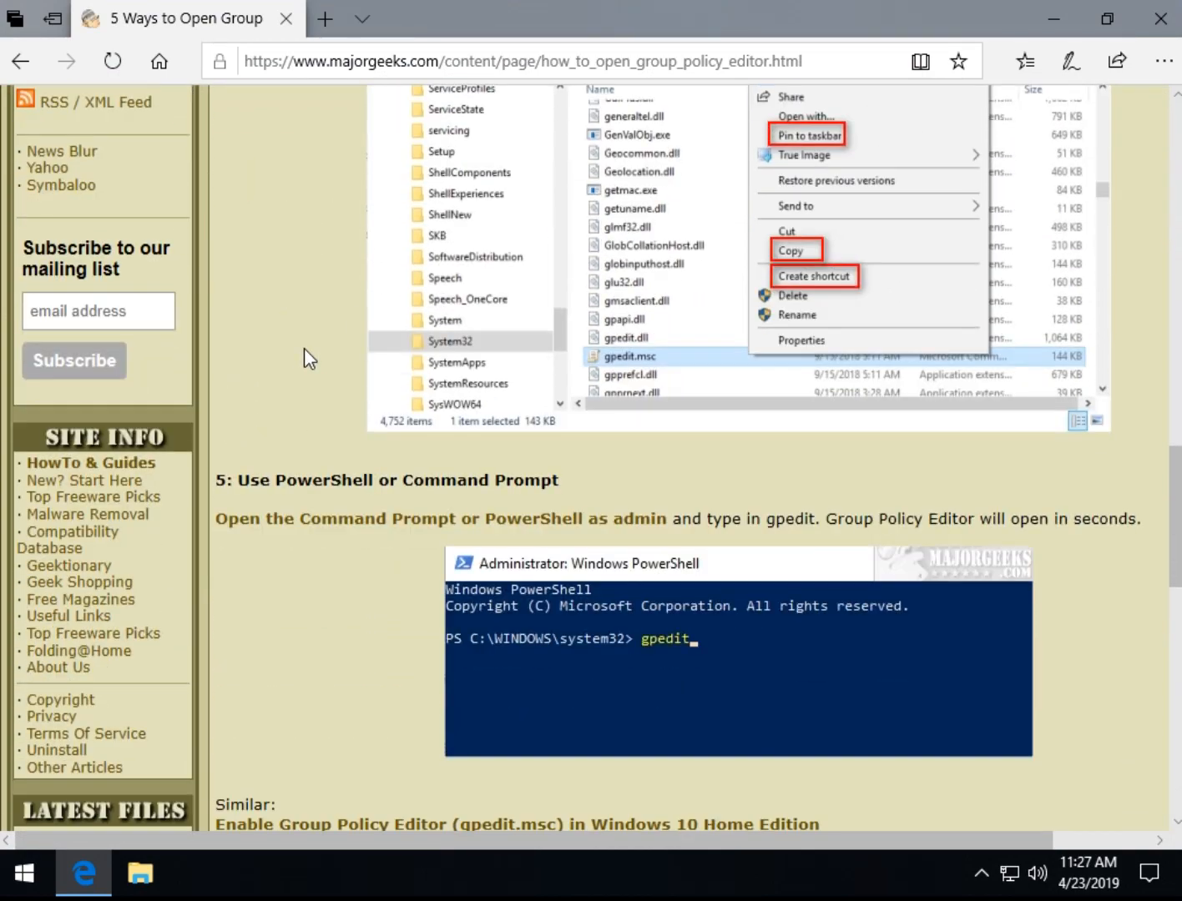
scroll("down", 3)
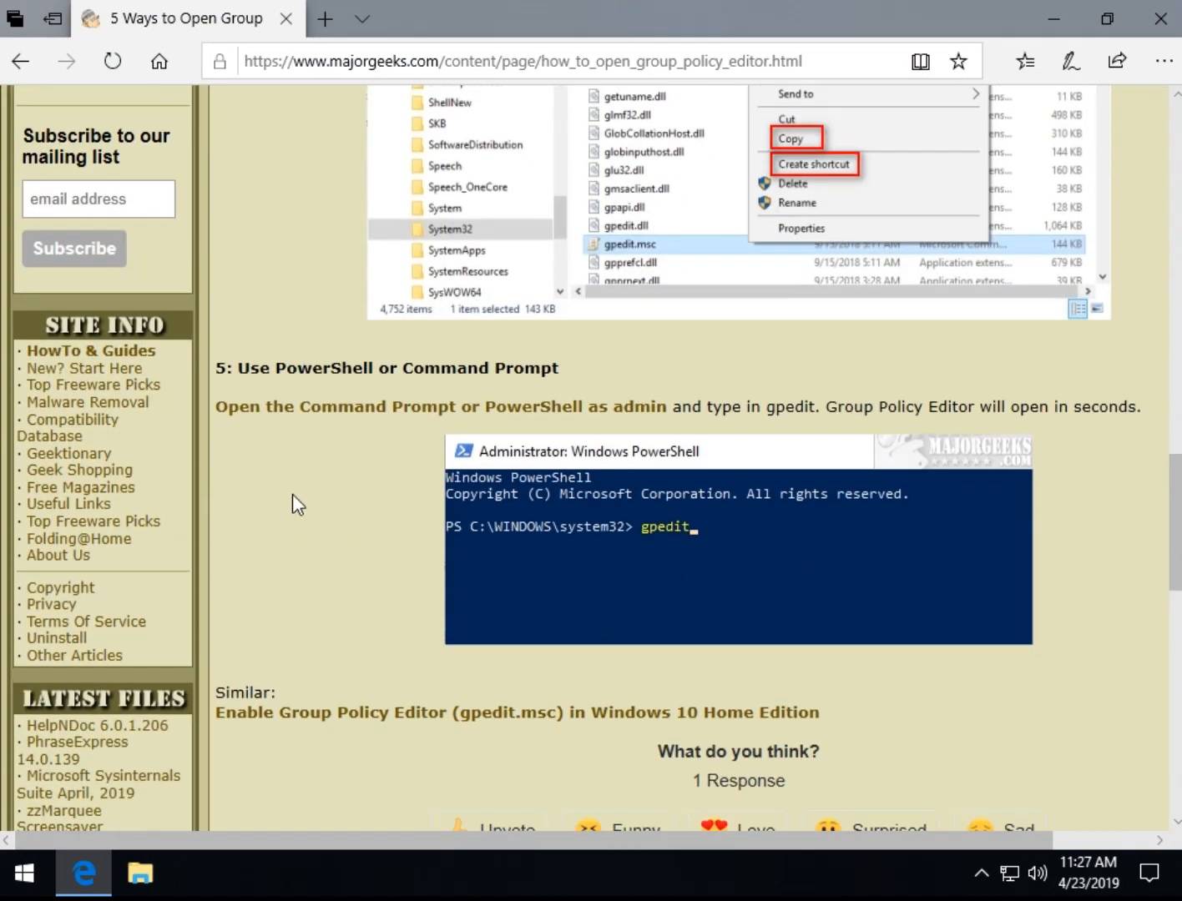
mouse_move(257, 475)
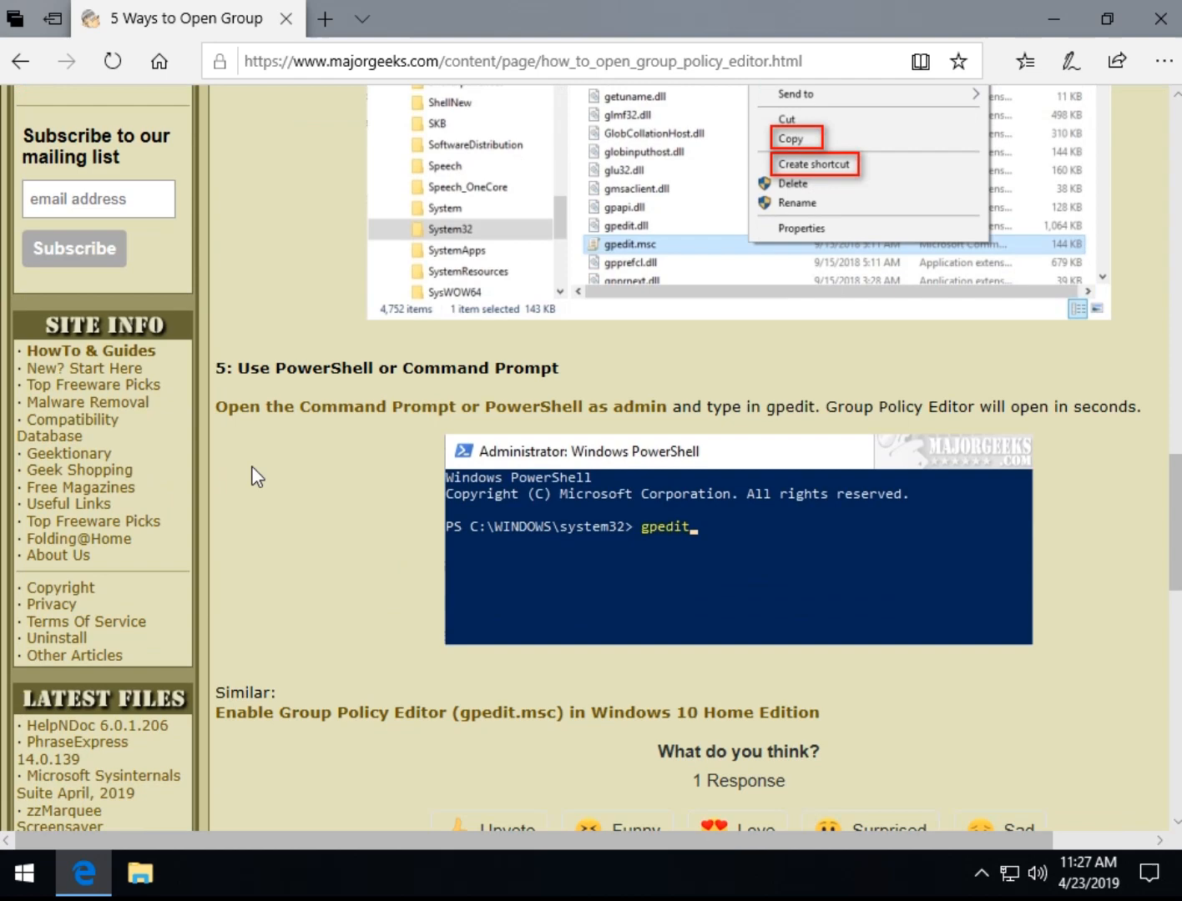
left_click(73, 828)
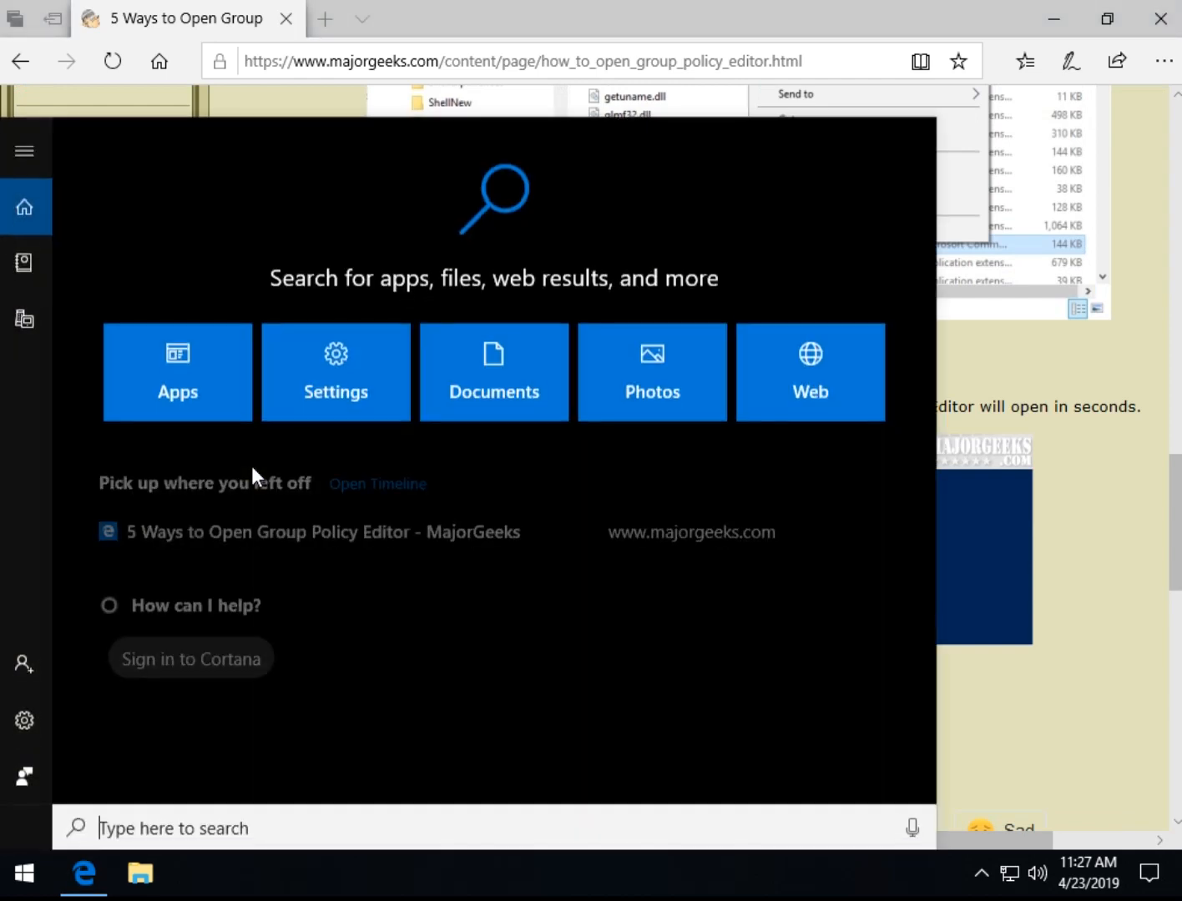
type("cmd")
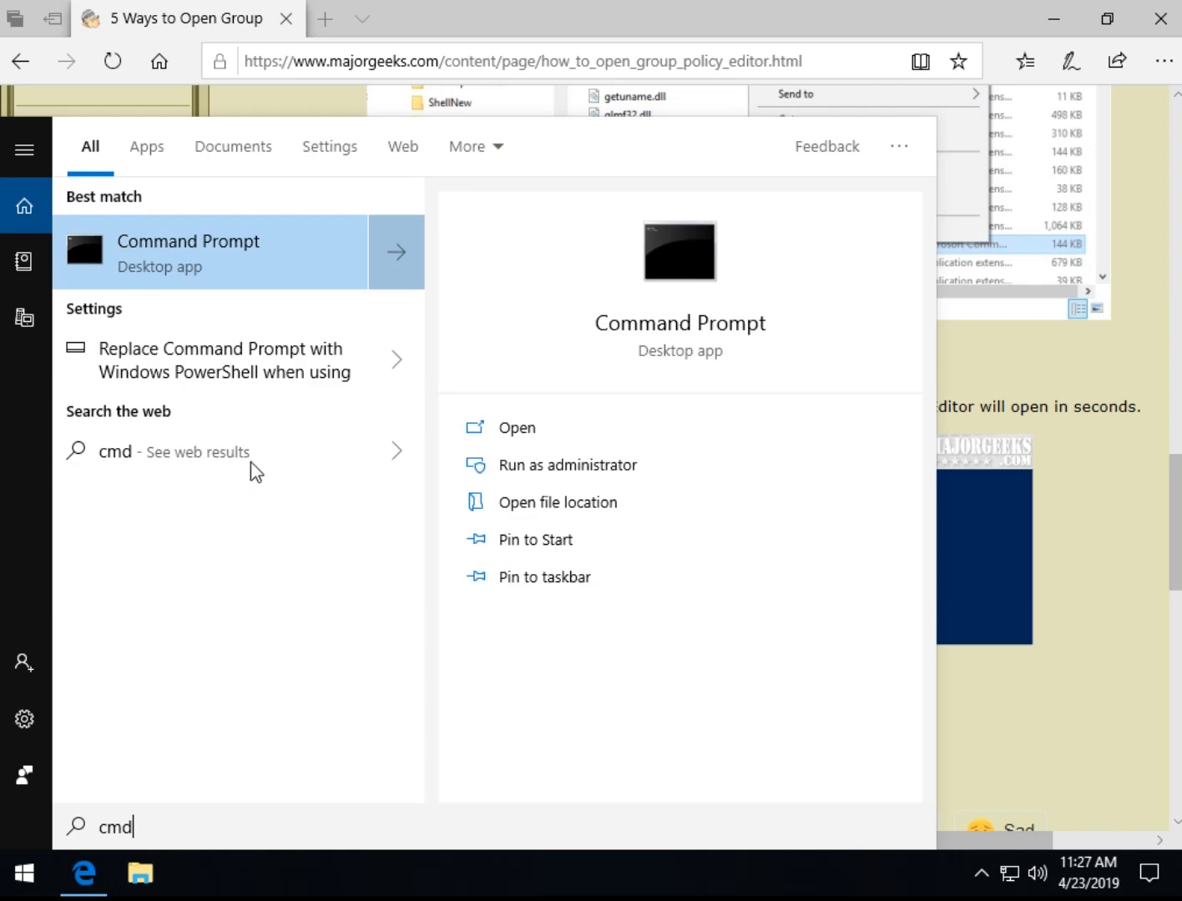
mouse_move(537, 464)
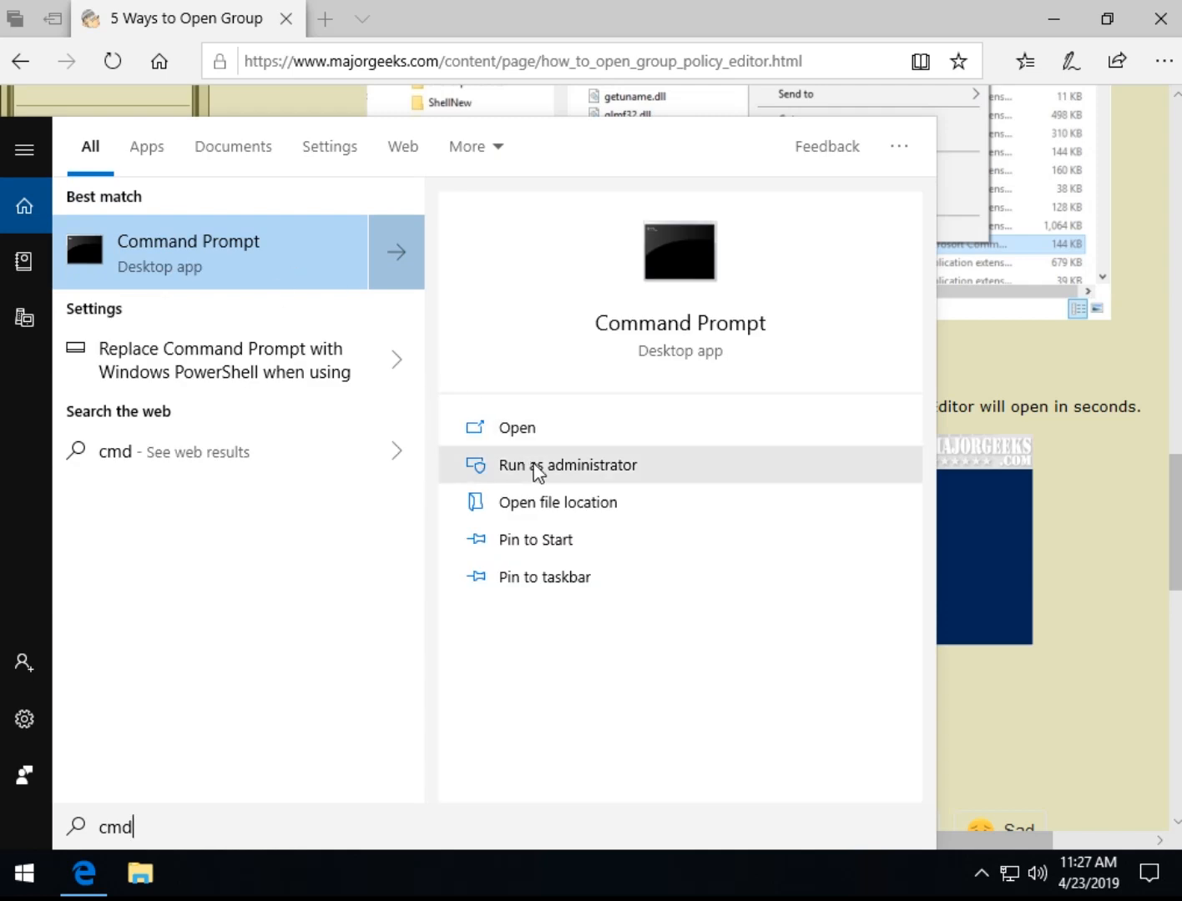
right_click(186, 250)
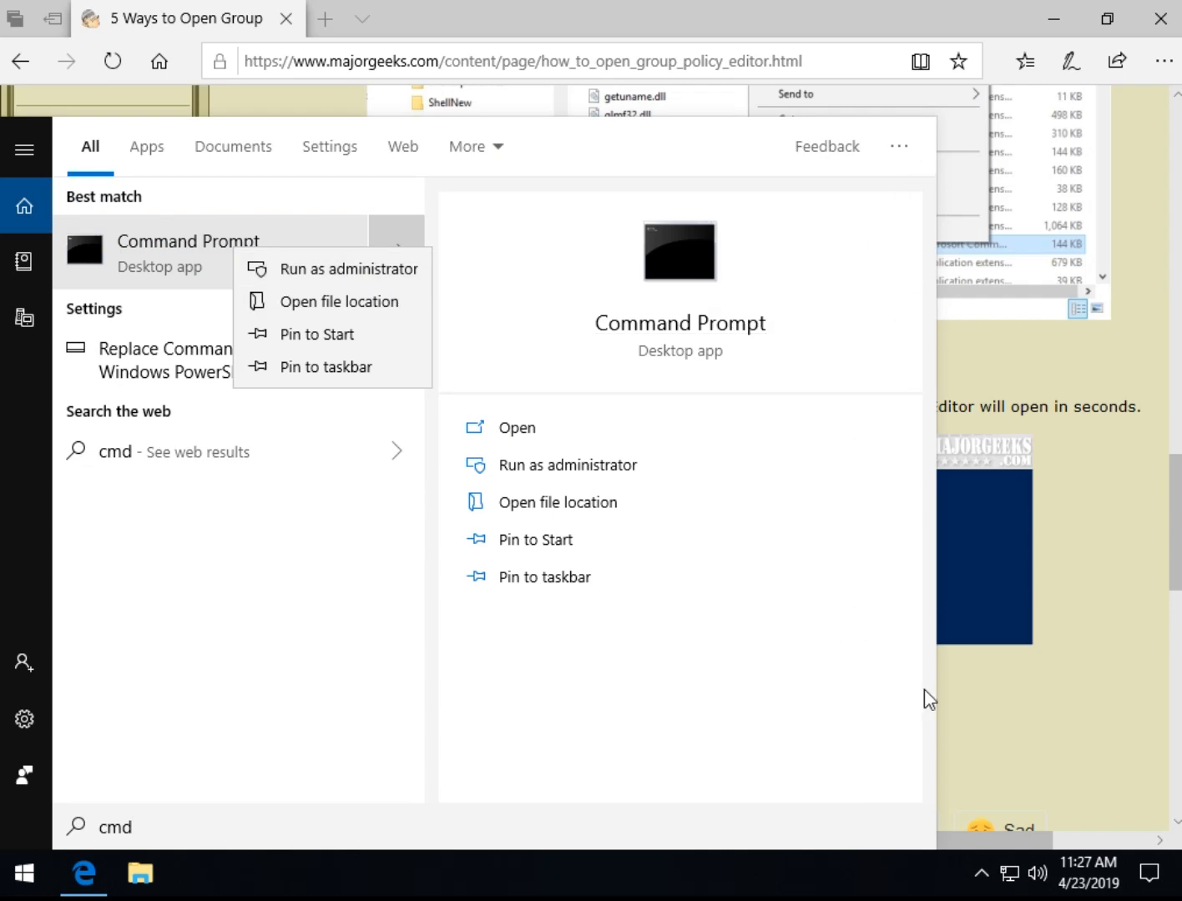
mouse_move(1022, 654)
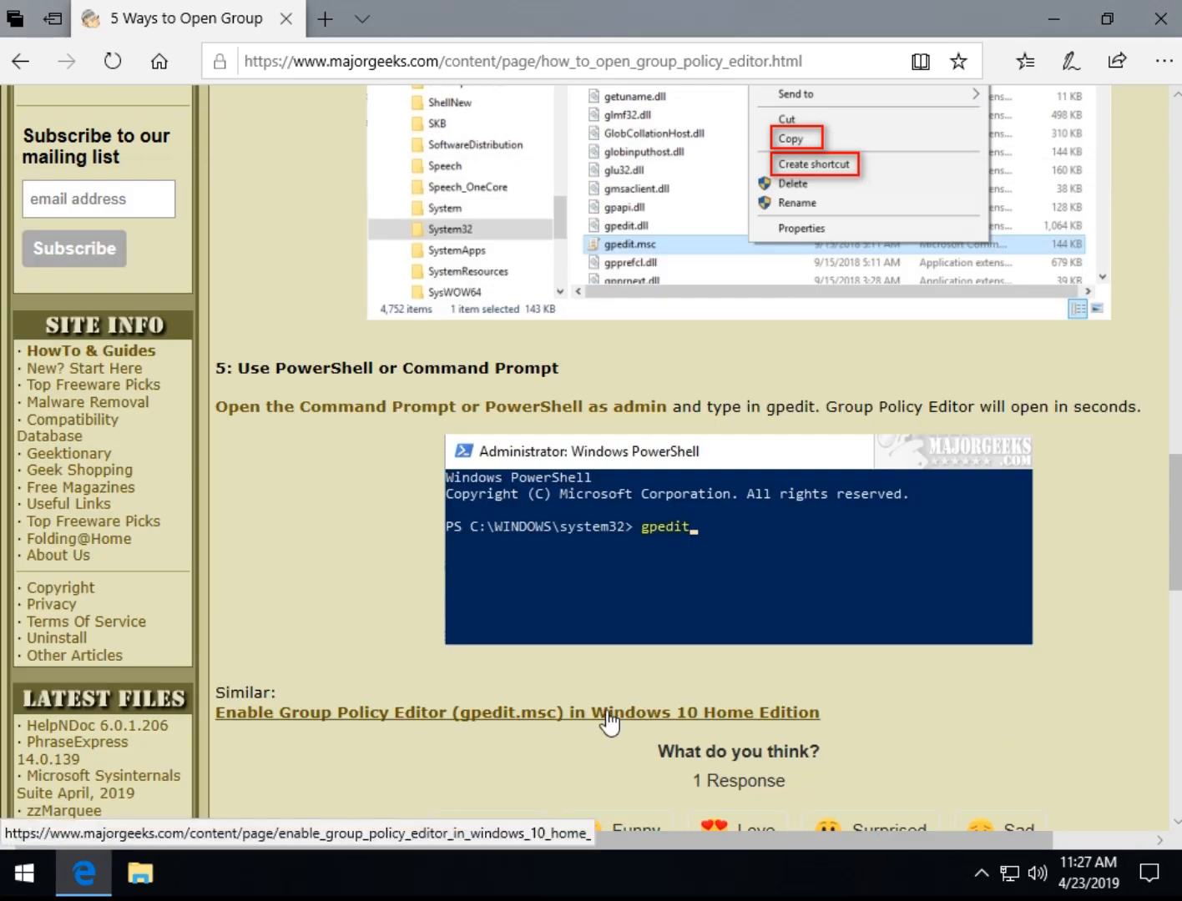
right_click(23, 873)
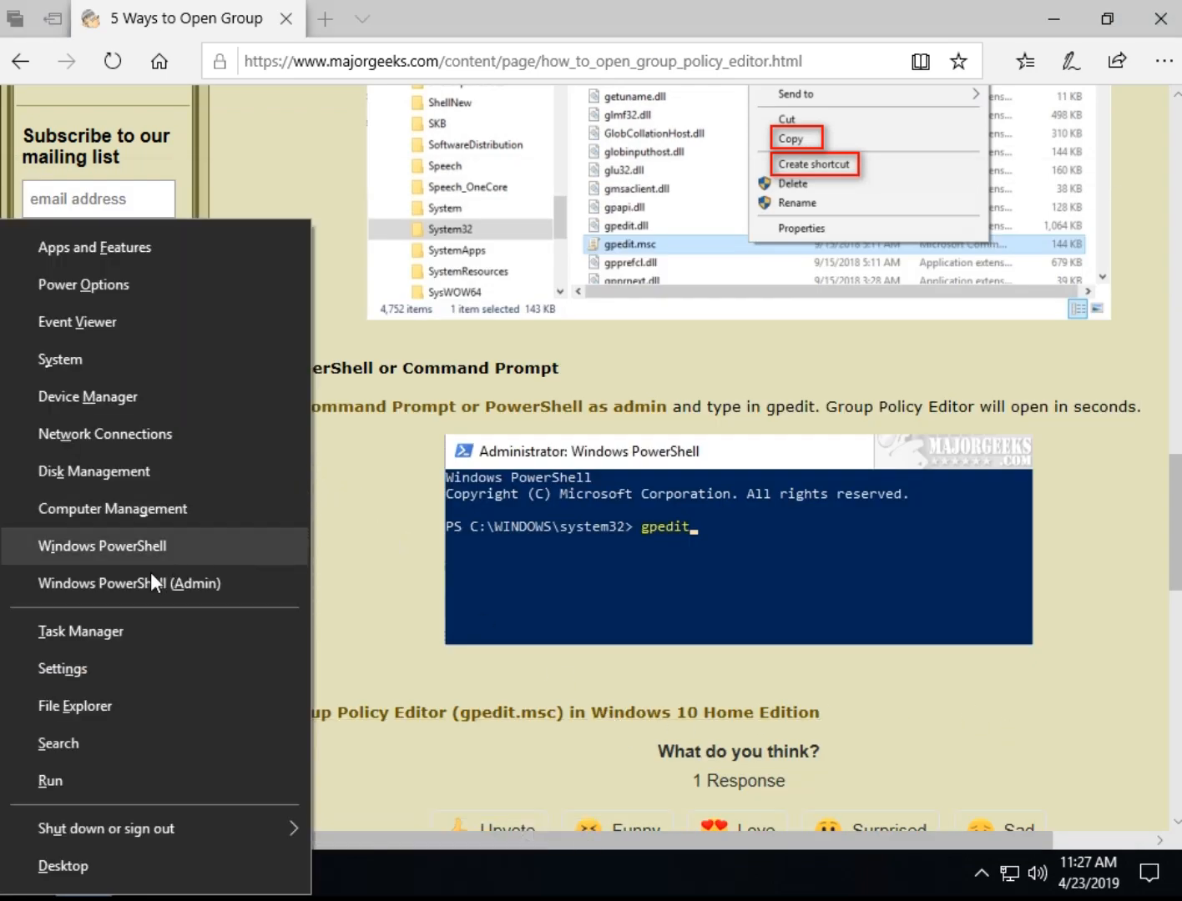
mouse_move(130, 584)
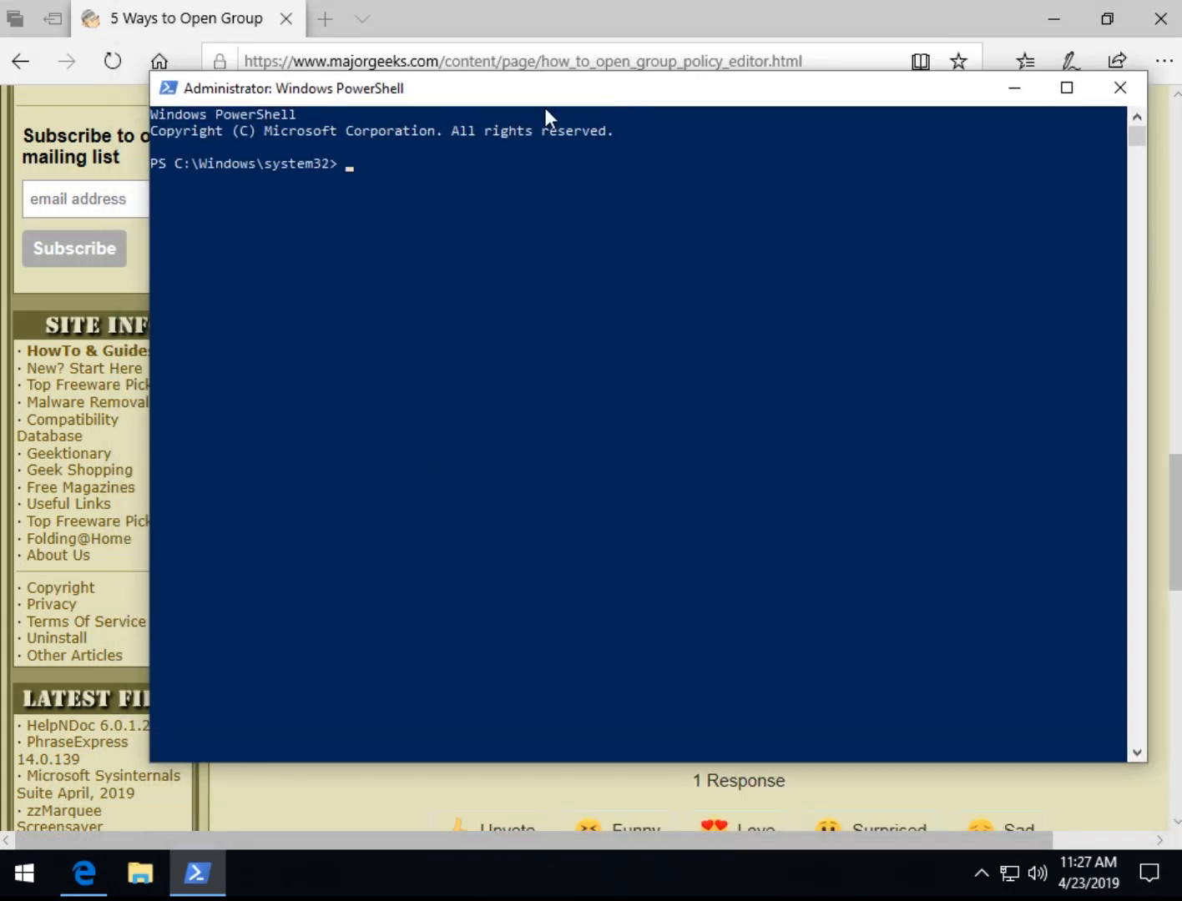
type("gpedit")
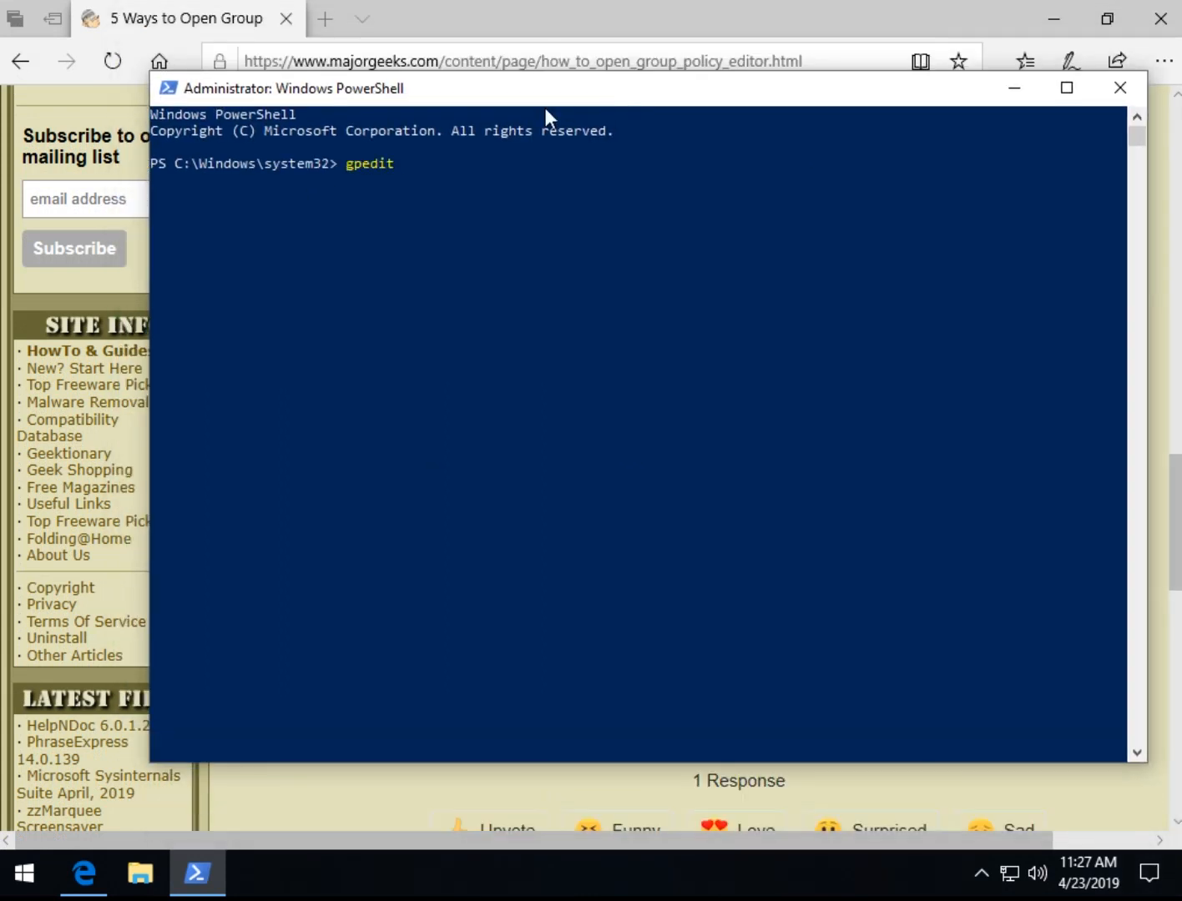
key("Return")
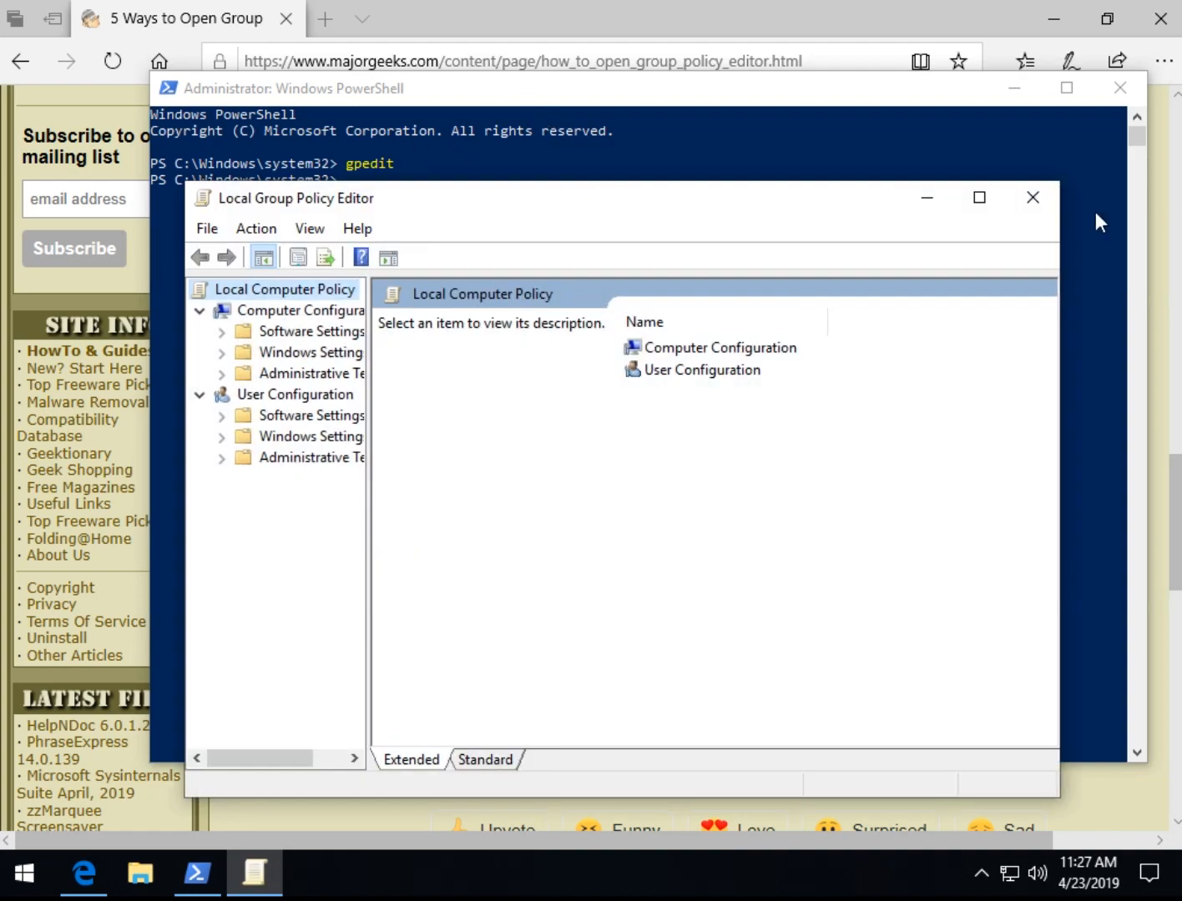
left_click(1031, 196)
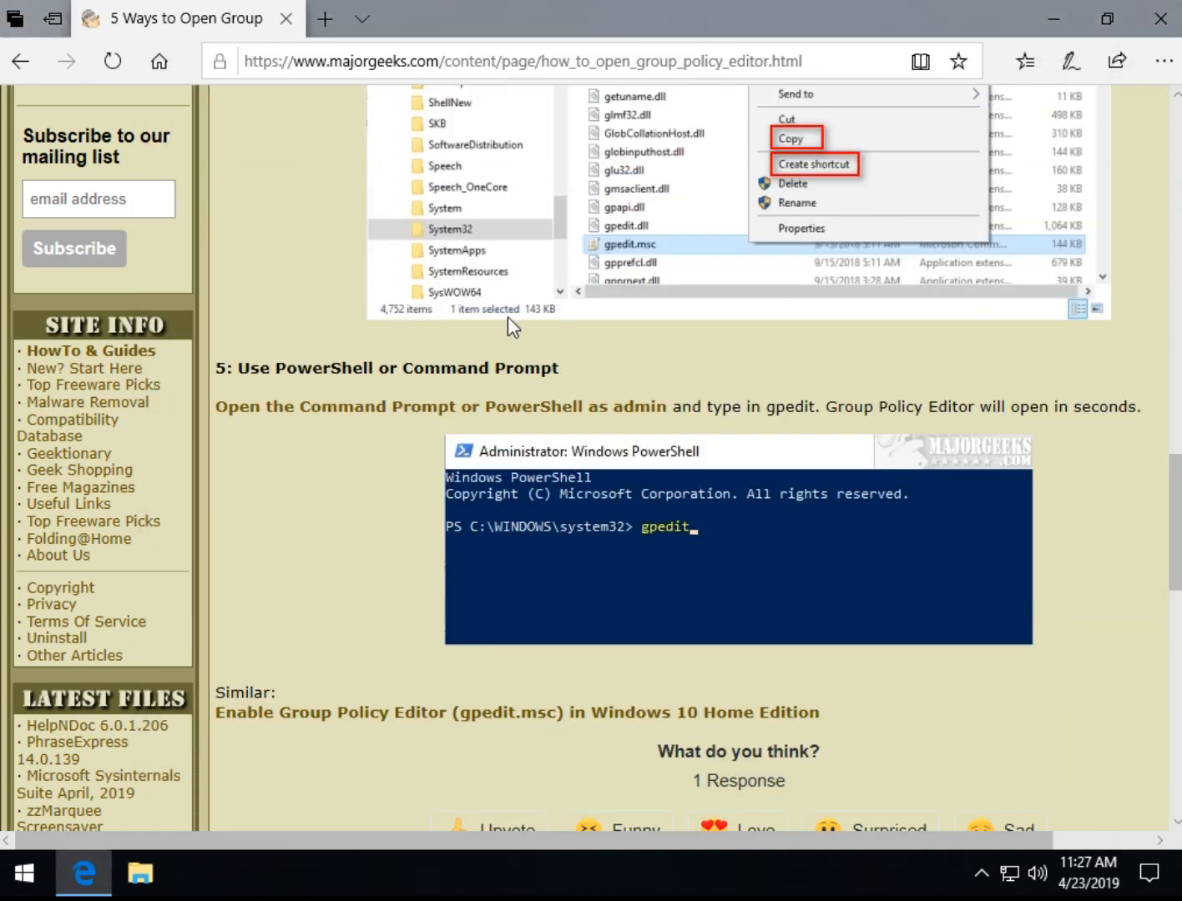
scroll("up", 3)
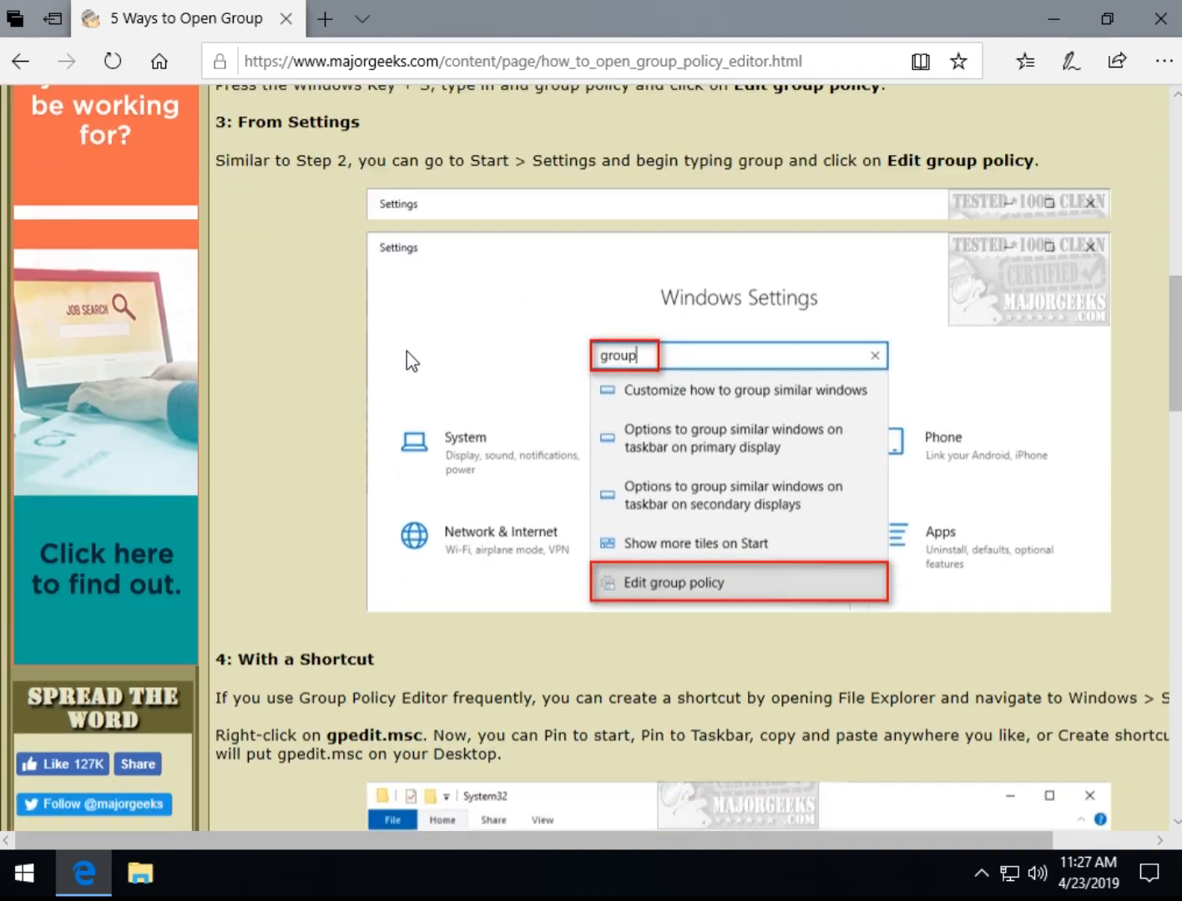
scroll("down", 3)
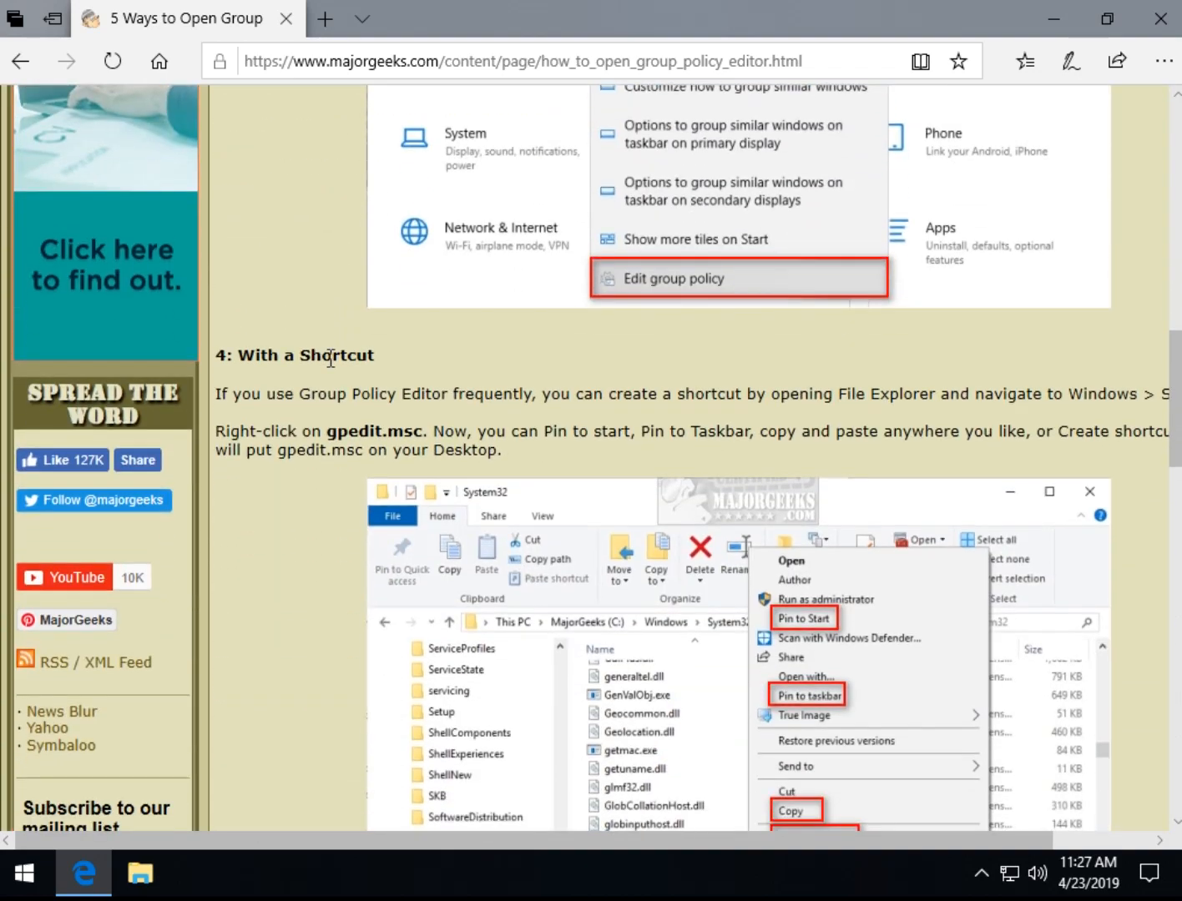
scroll("down", 3)
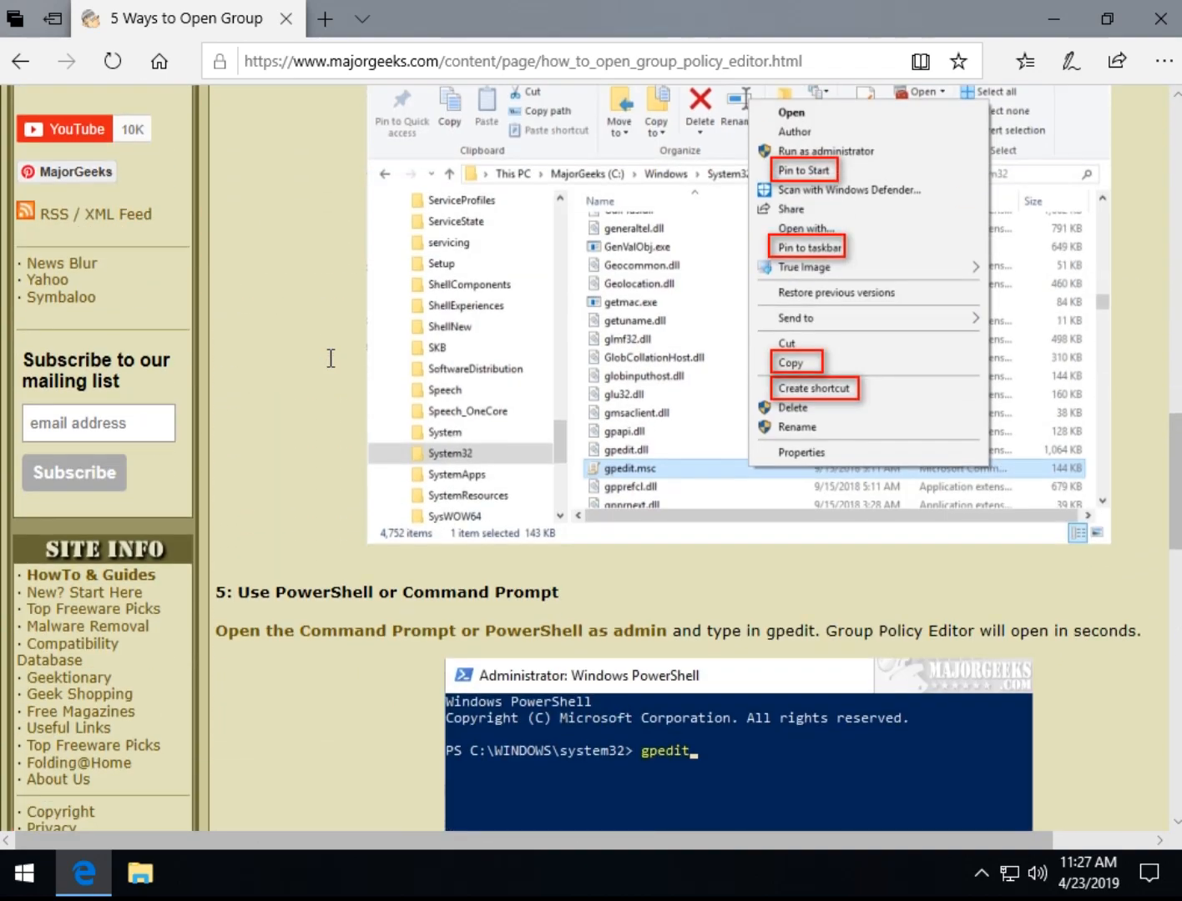
scroll("down", 3)
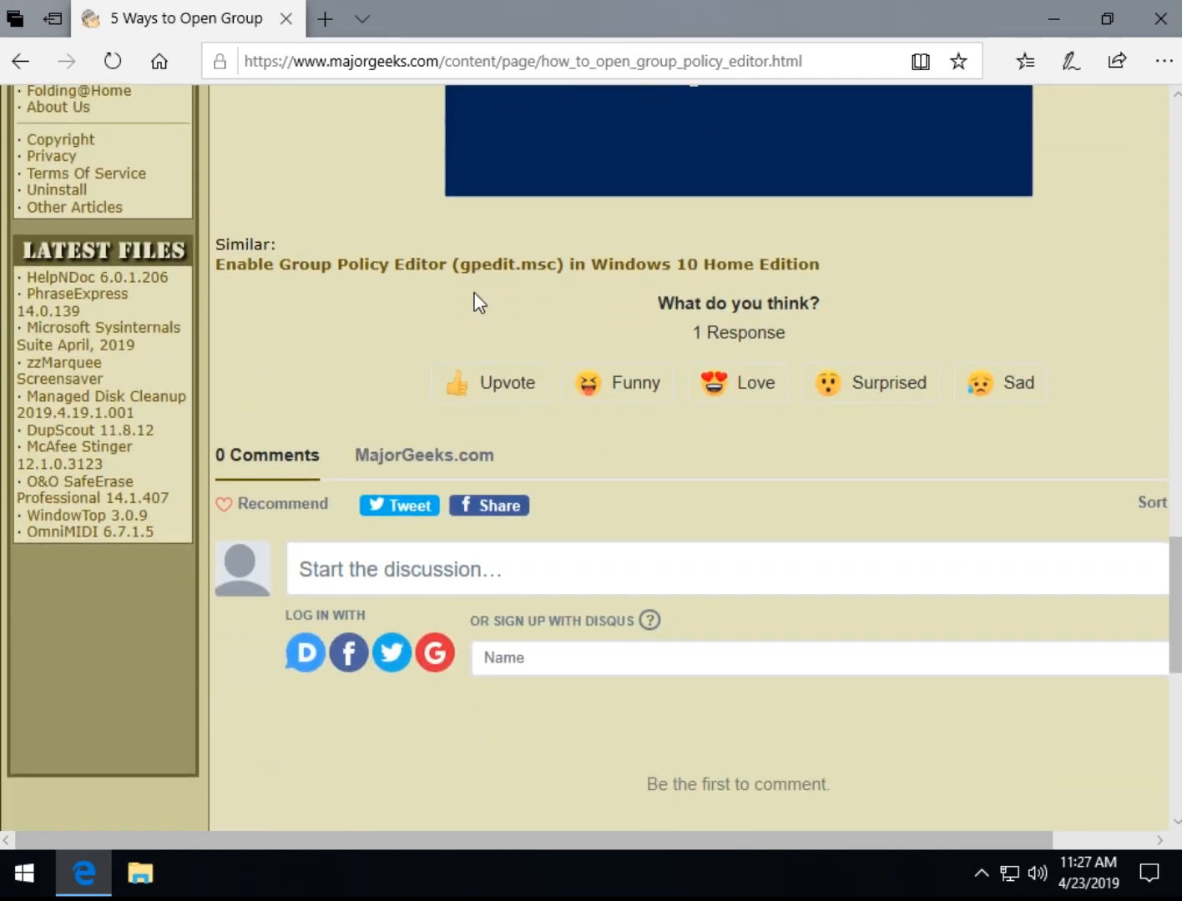
mouse_move(547, 264)
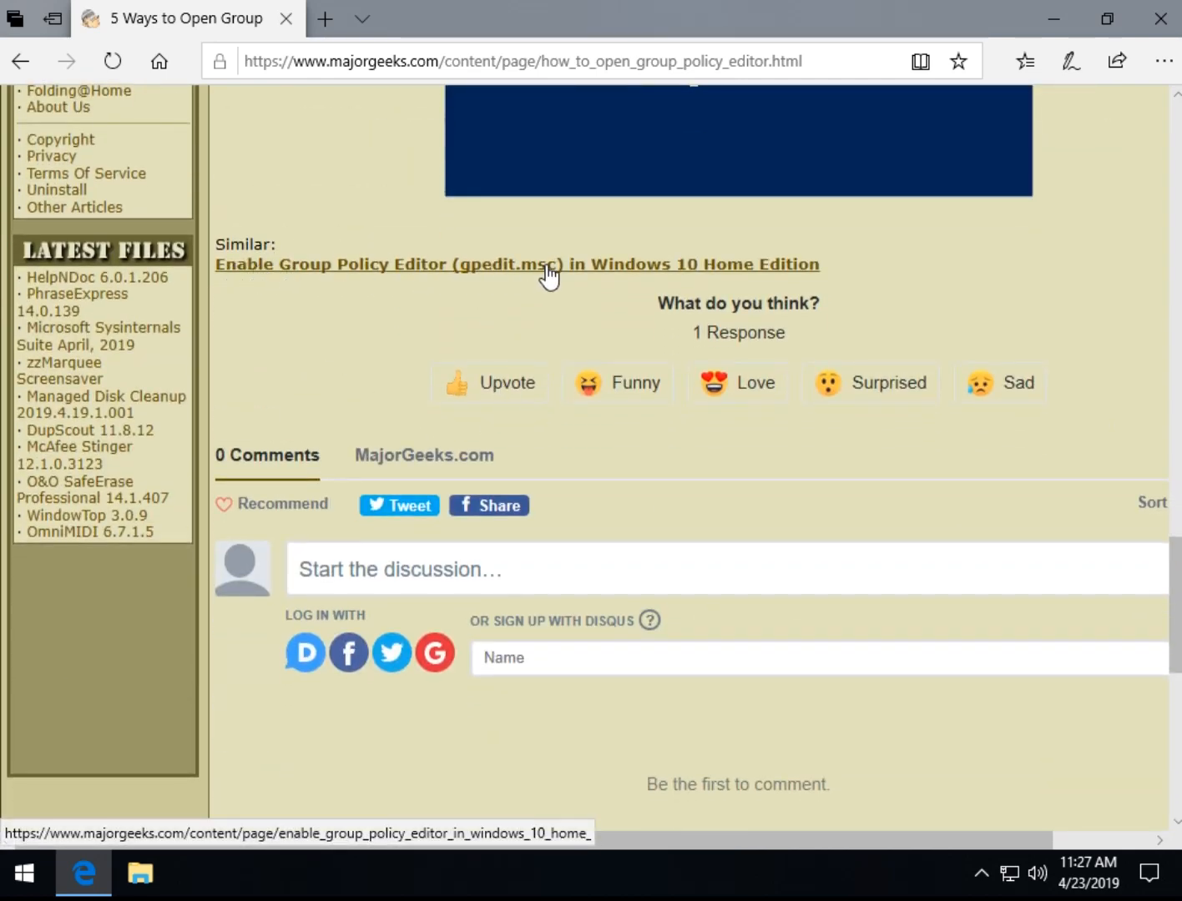
left_click(515, 263)
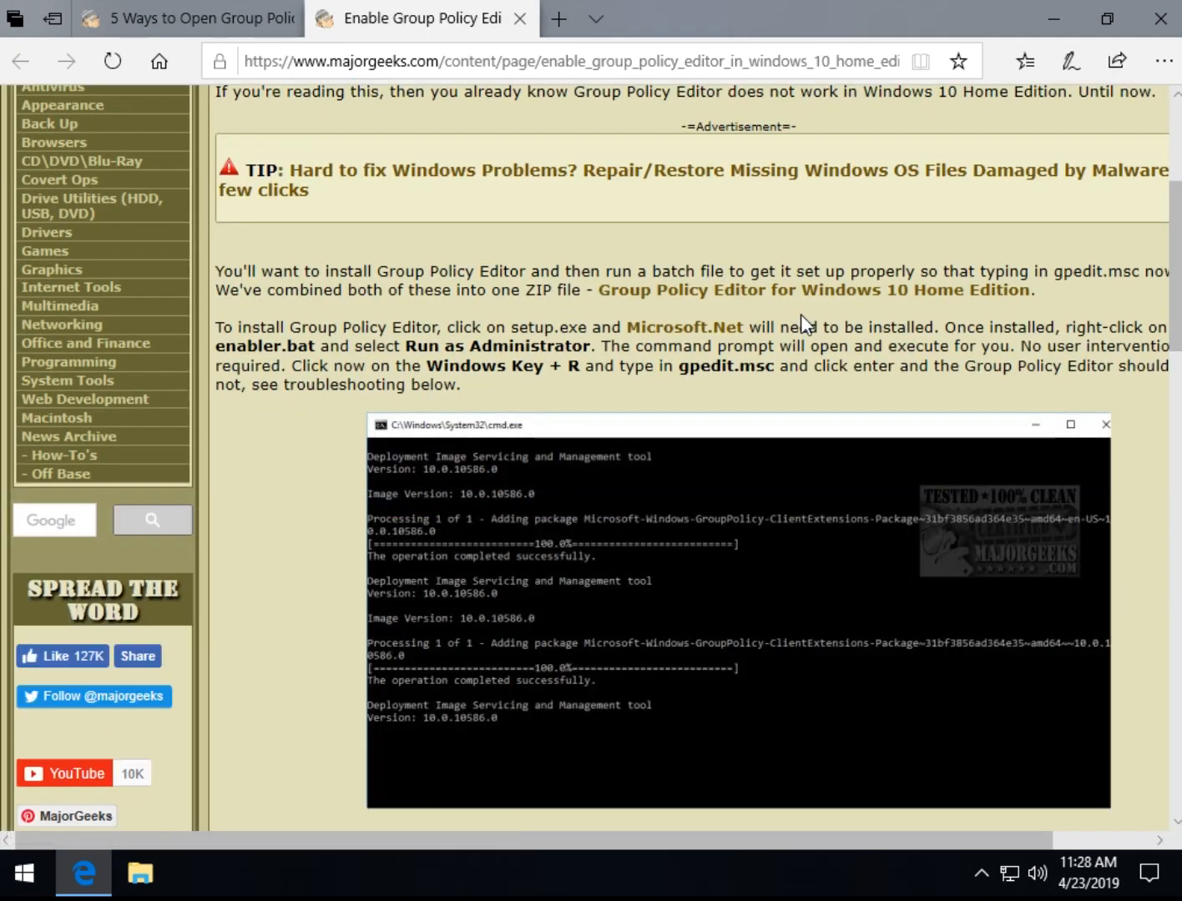
scroll("down", 3)
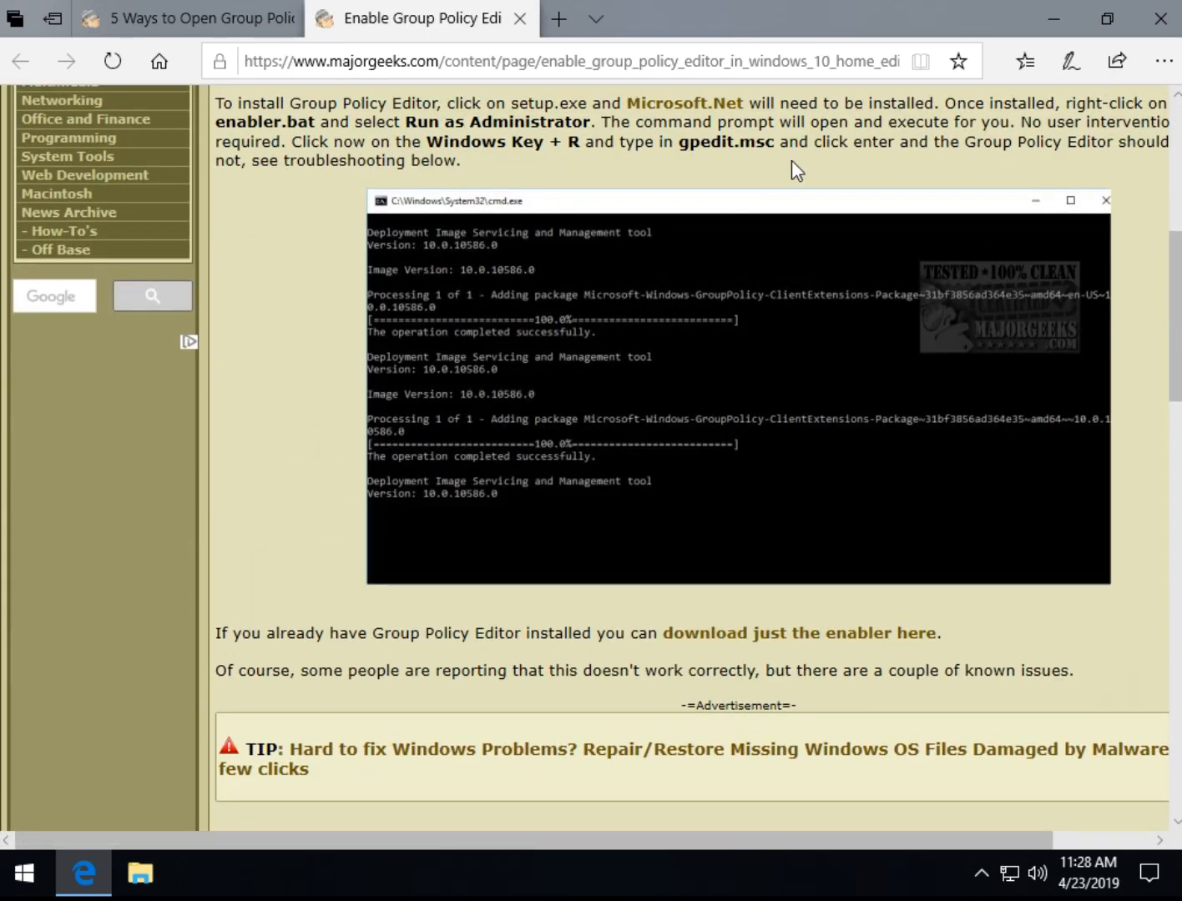
scroll("up", 3)
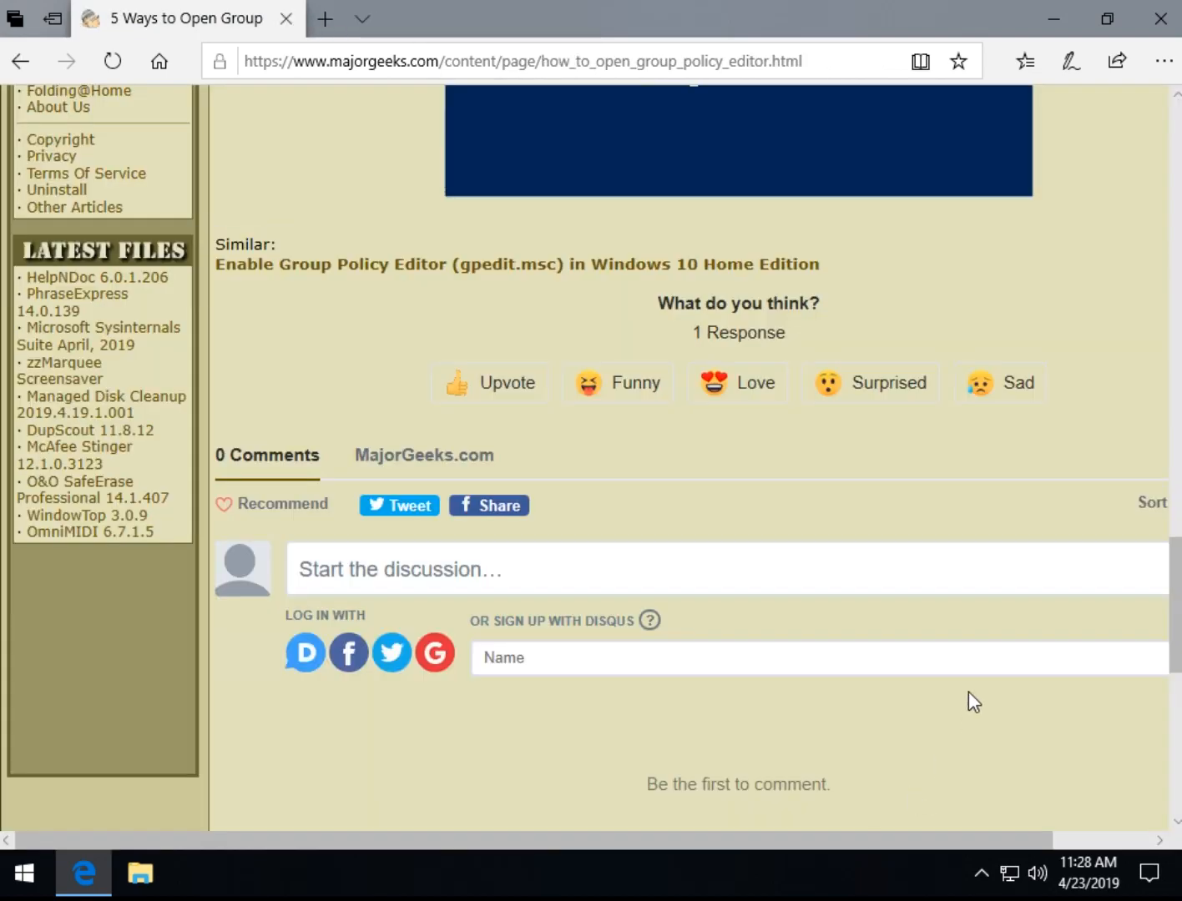
mouse_move(645, 478)
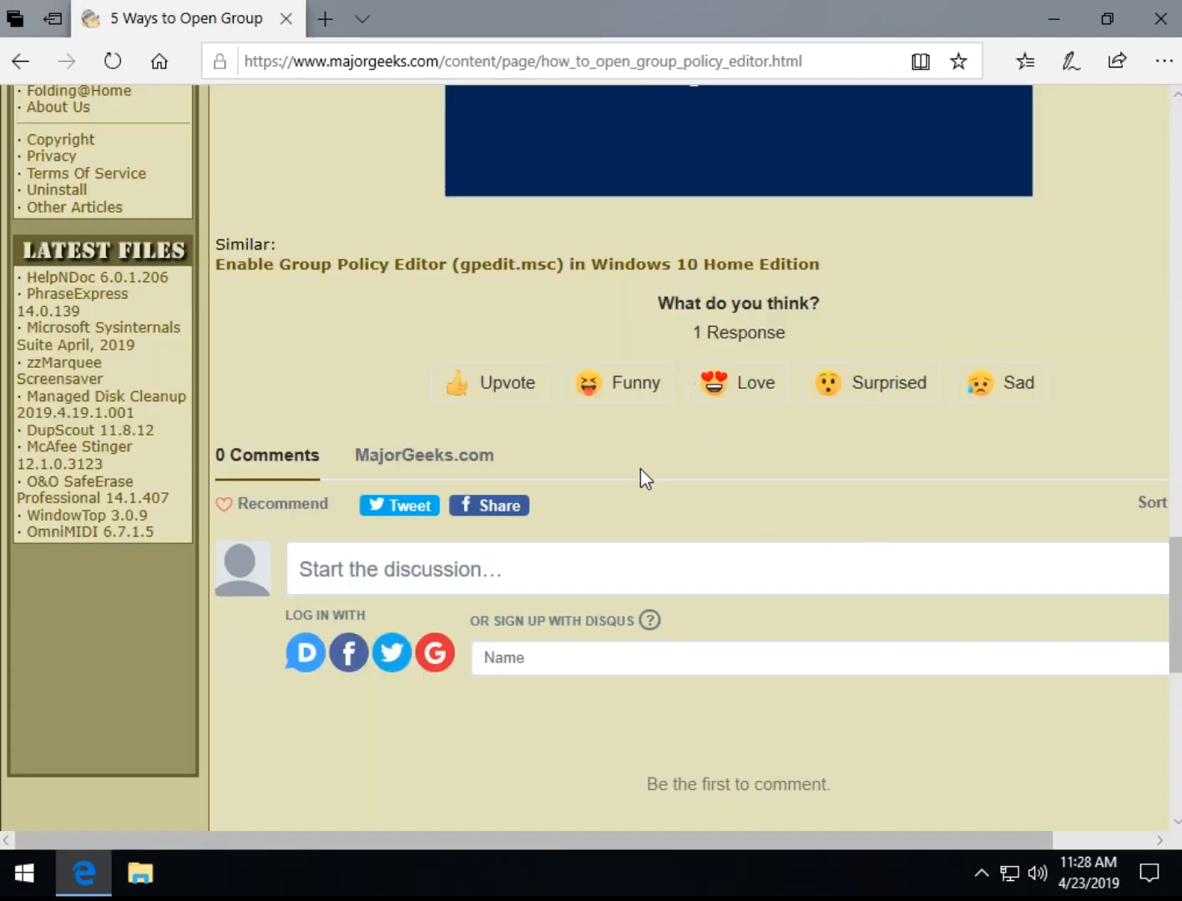